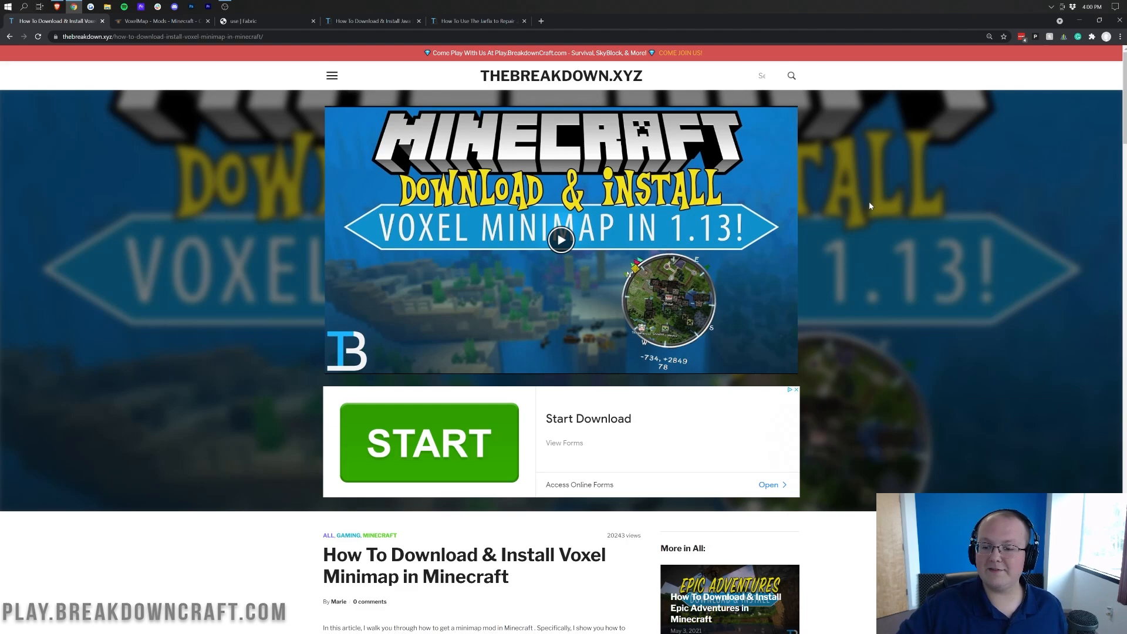
pyautogui.moveTo(808, 337)
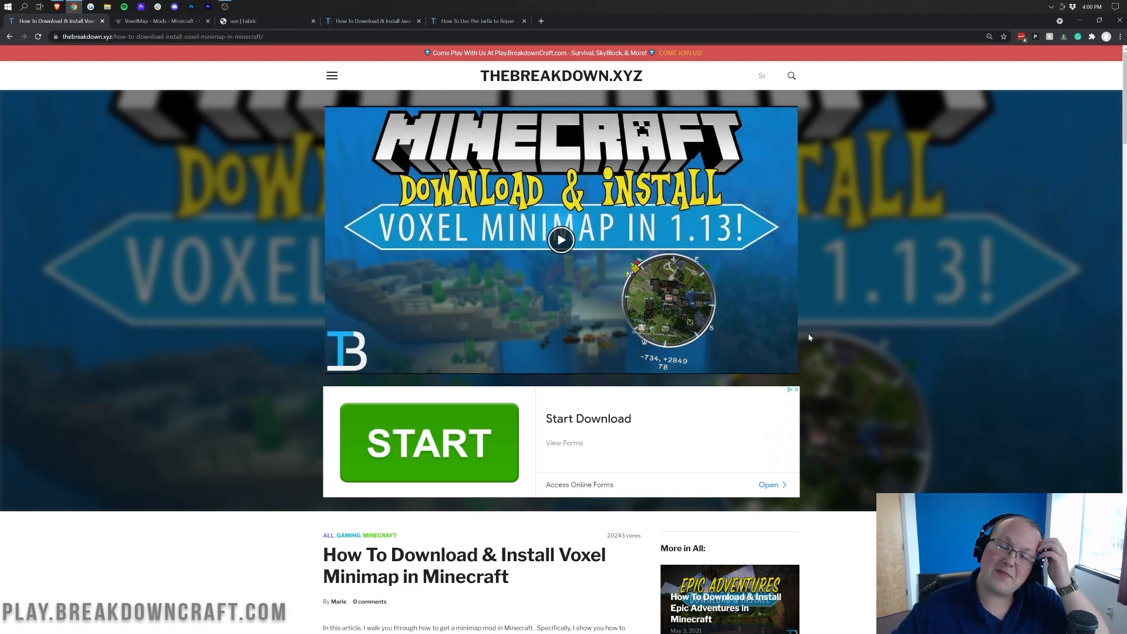
pyautogui.moveTo(807, 344)
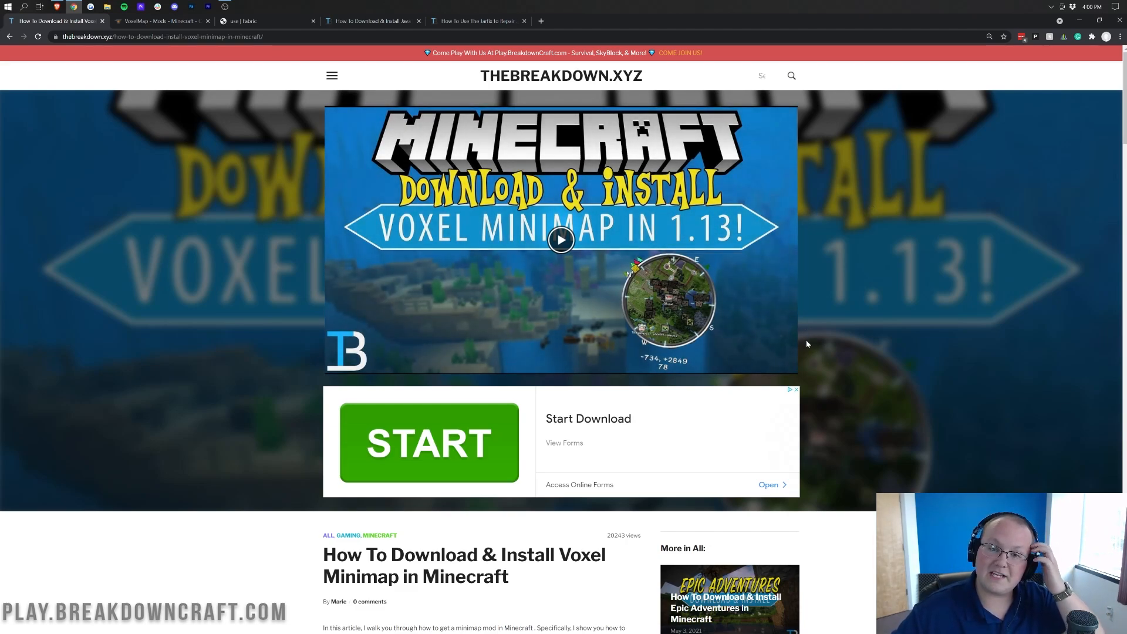
pyautogui.moveTo(860, 357)
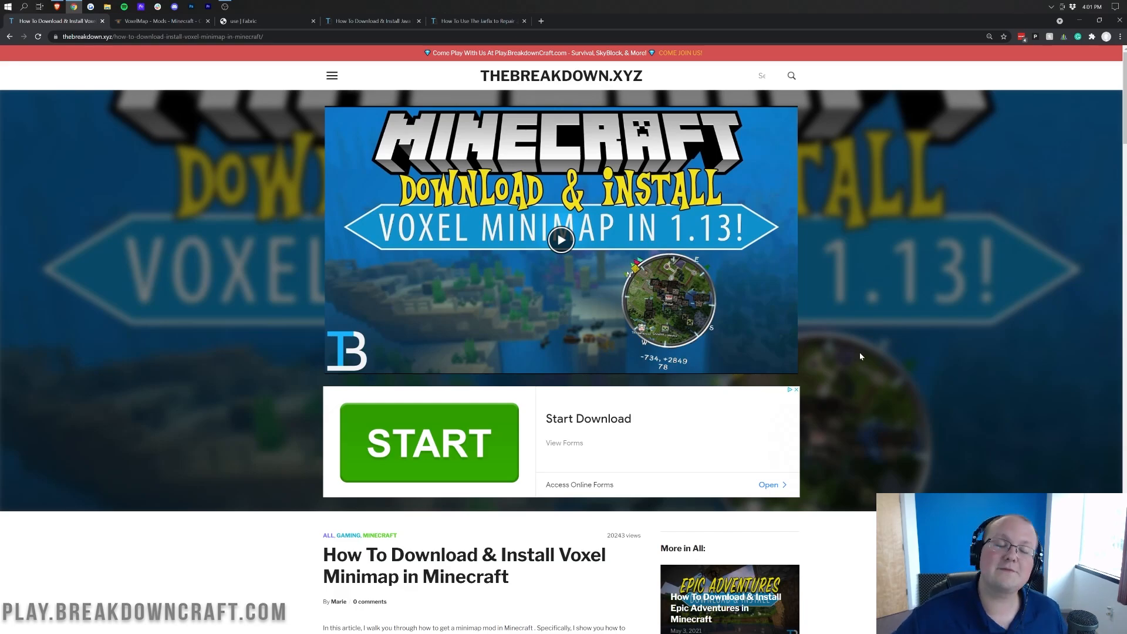
# - Browse the current page, highlighting the DDoS Protection and 24/7 Servers & Support headings
pyautogui.scroll(-3)
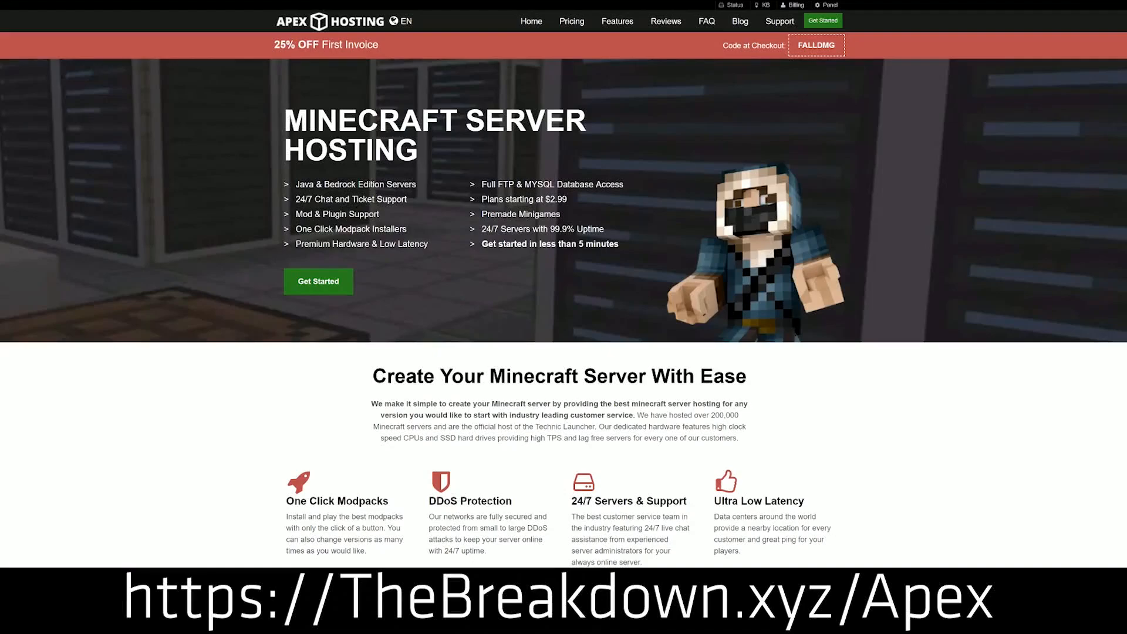
pyautogui.moveTo(471, 248)
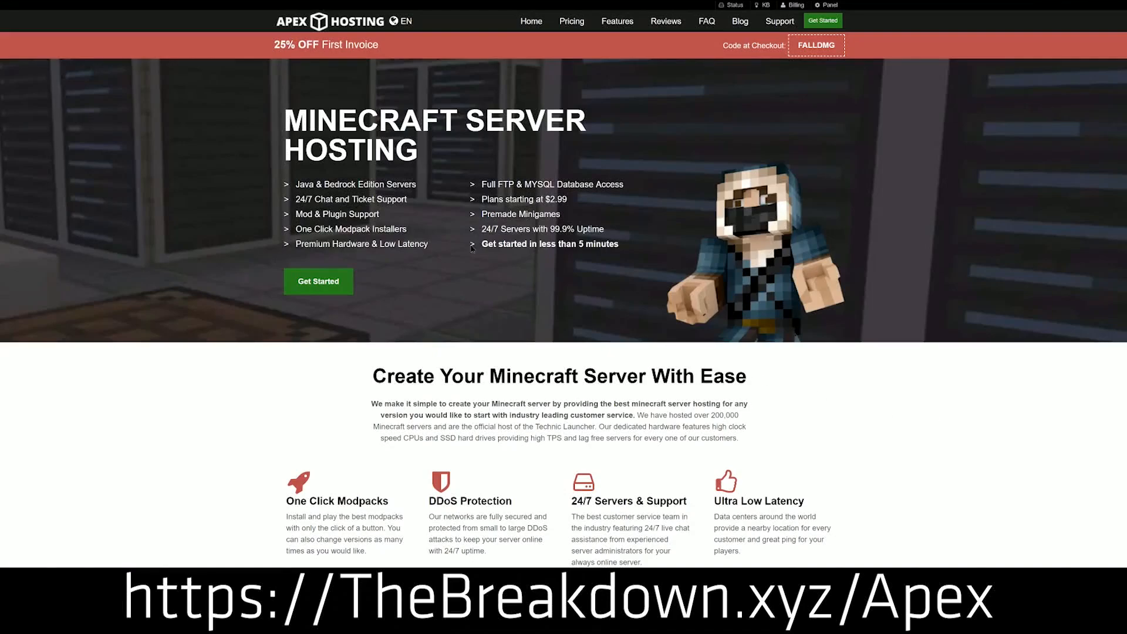
pyautogui.moveTo(258, 266)
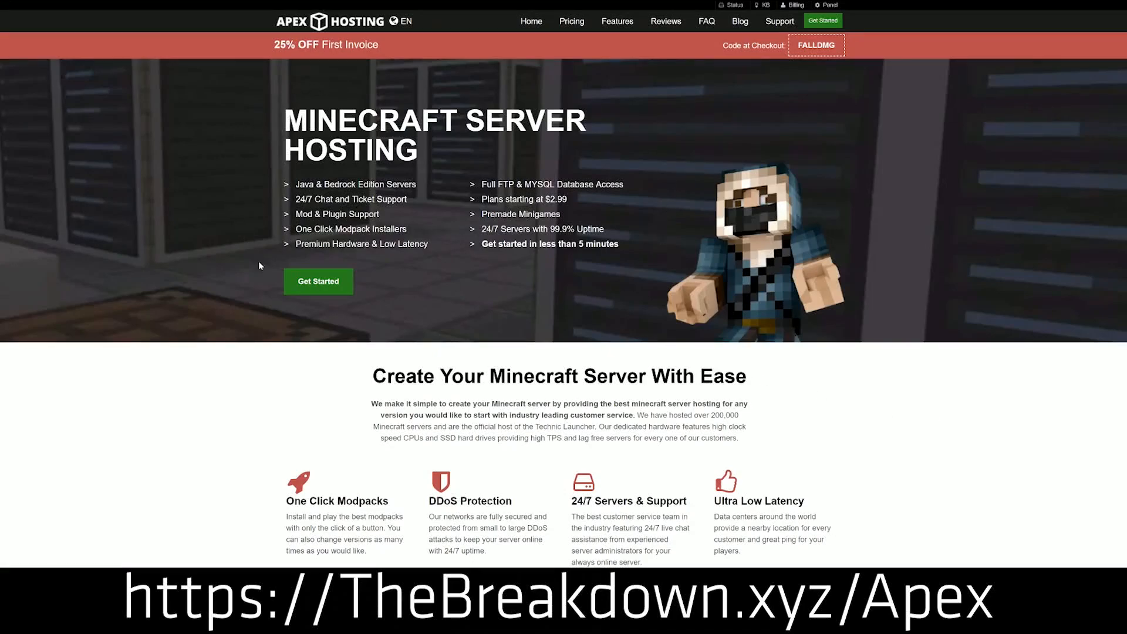
pyautogui.scroll(-3)
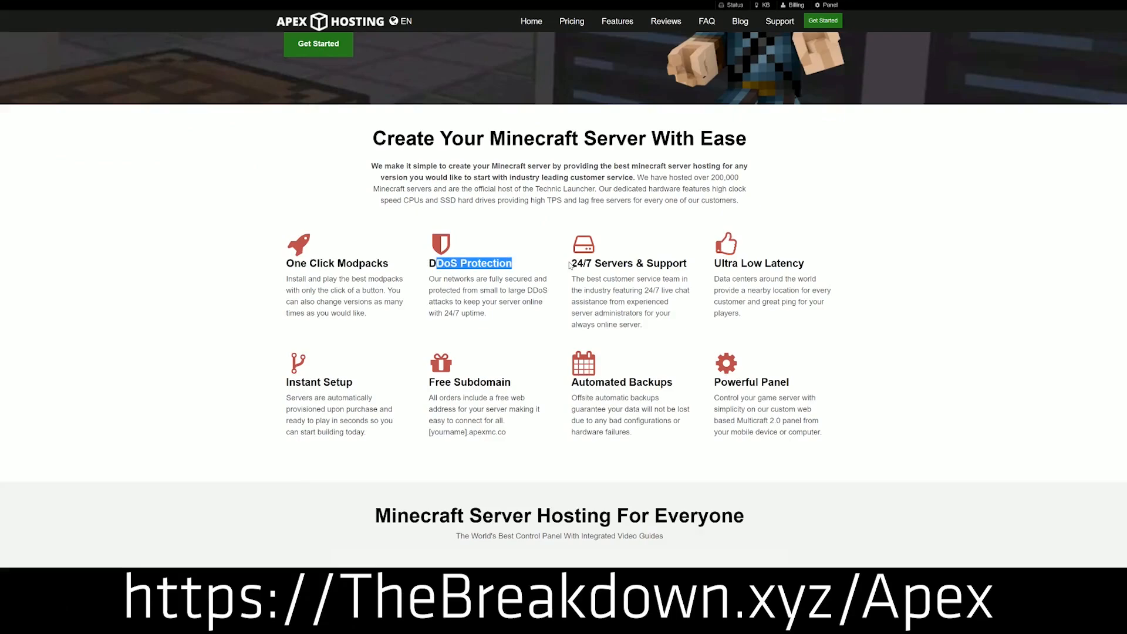
pyautogui.doubleClick(627, 263)
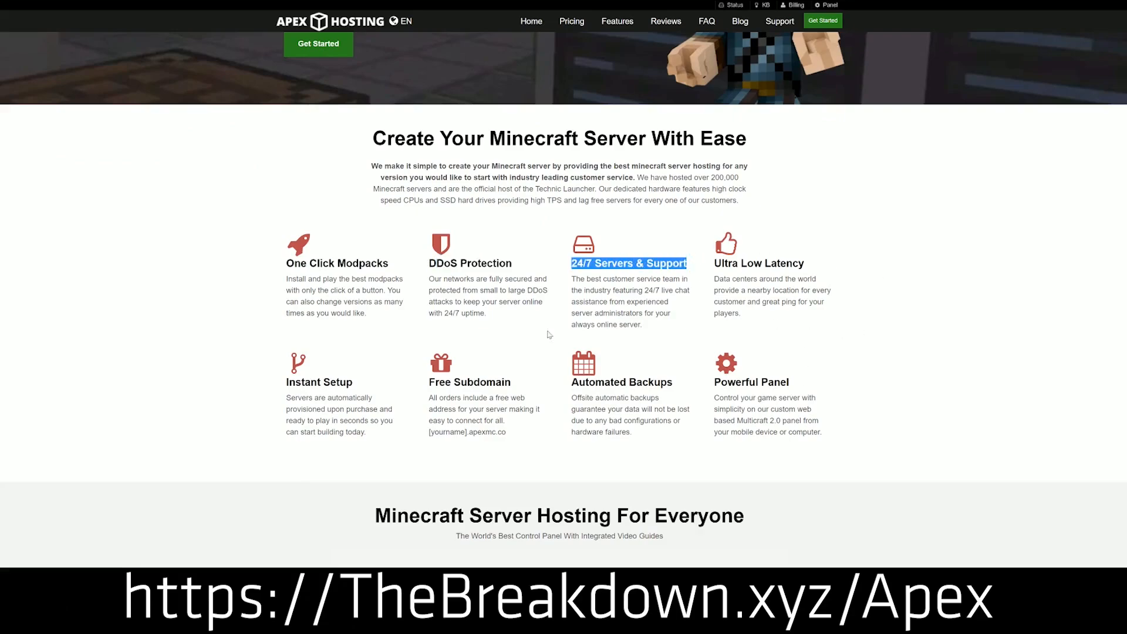
pyautogui.doubleClick(597, 381)
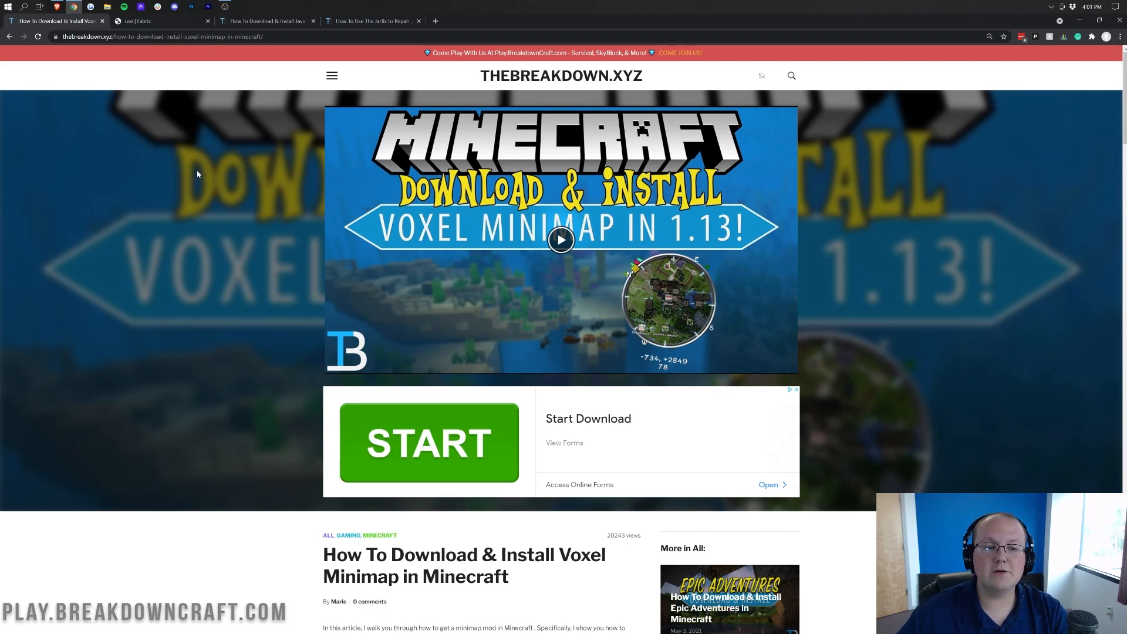
pyautogui.moveTo(198, 176)
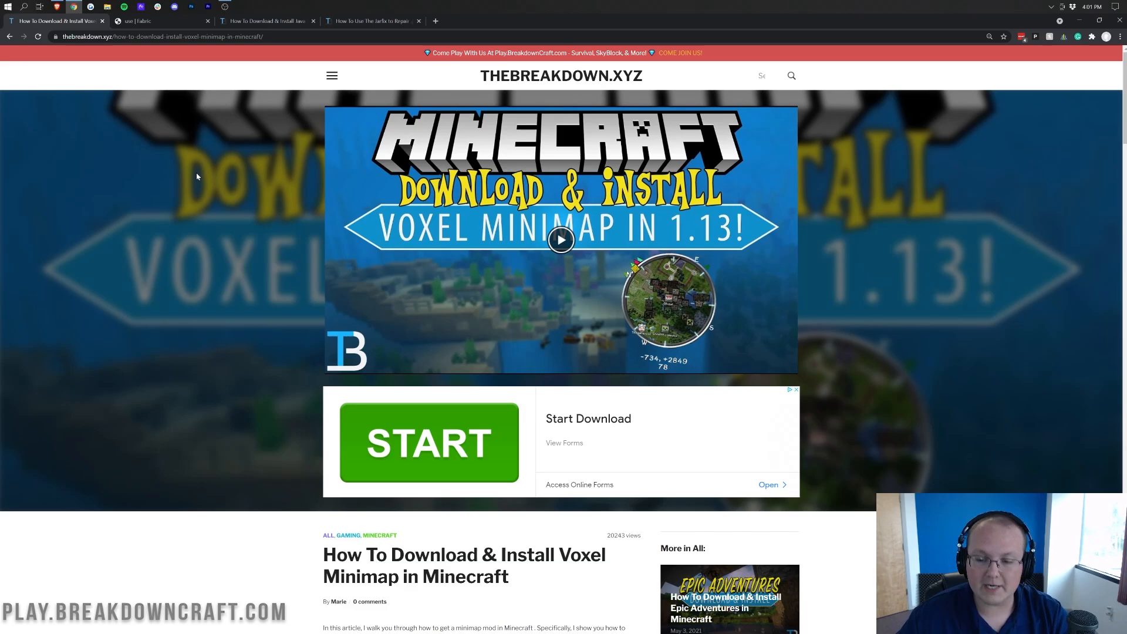
pyautogui.moveTo(192, 181)
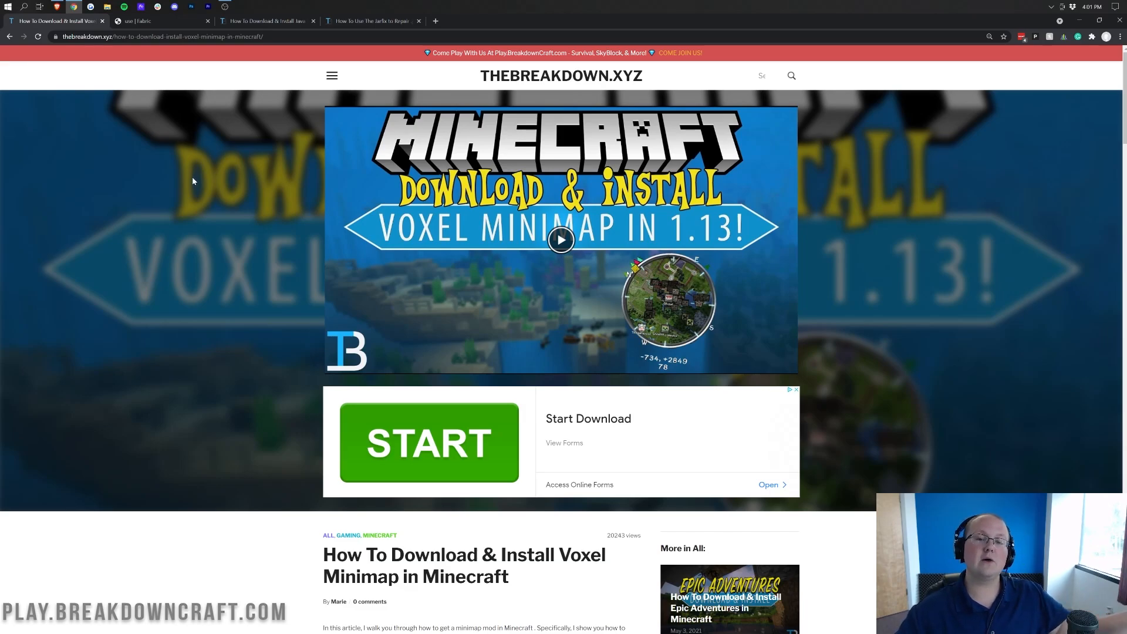
pyautogui.scroll(-3)
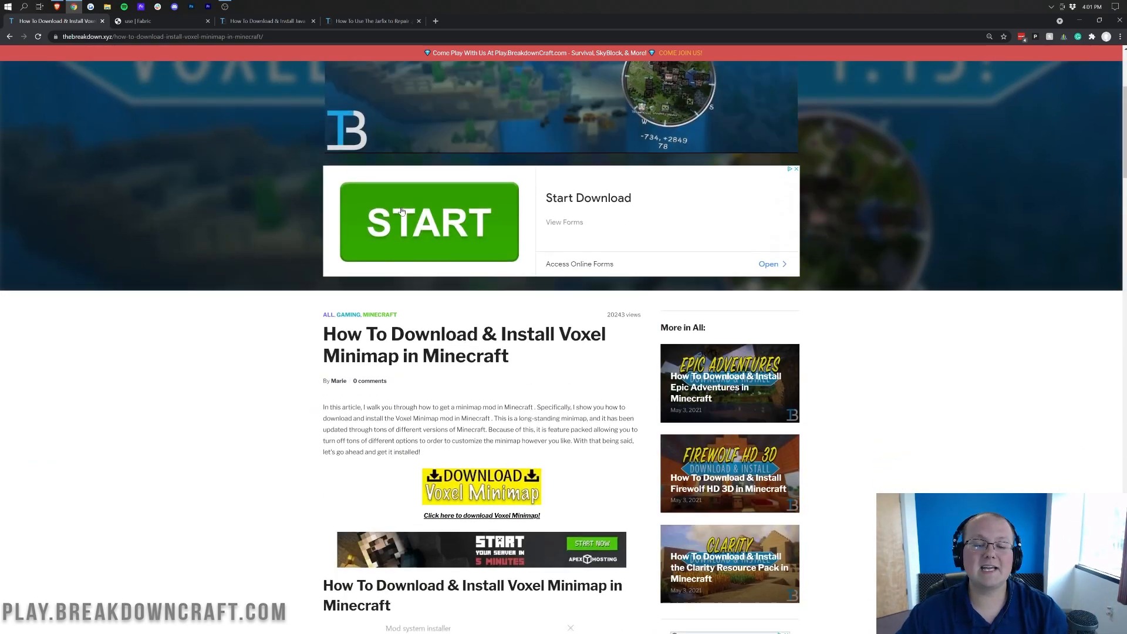
pyautogui.scroll(-3)
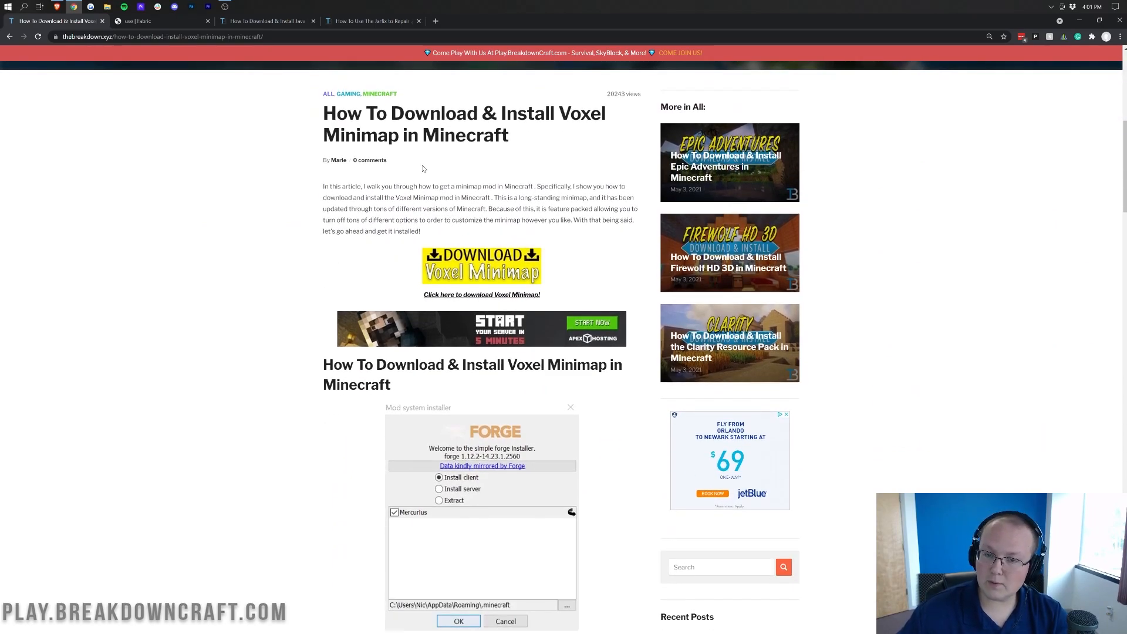
pyautogui.scroll(-3)
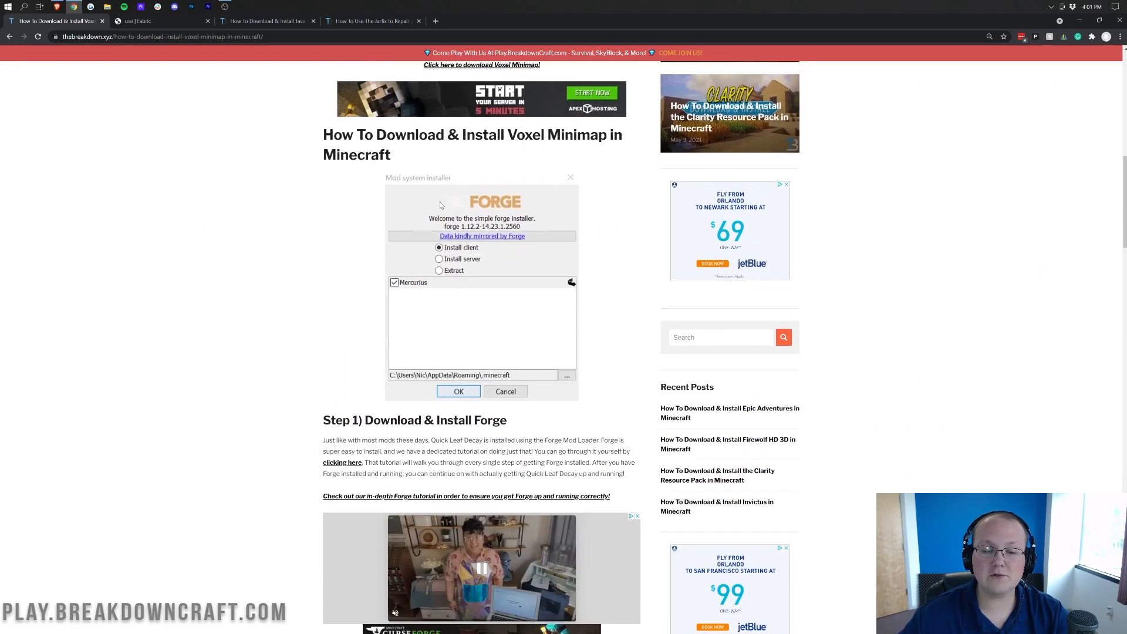
pyautogui.scroll(3)
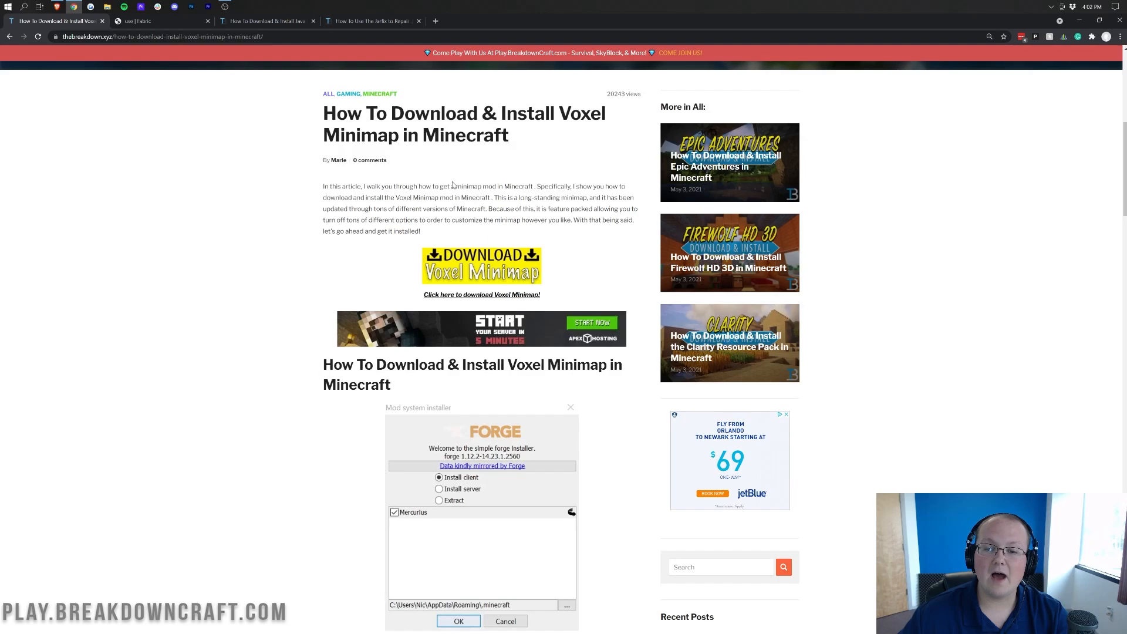
pyautogui.moveTo(486, 240)
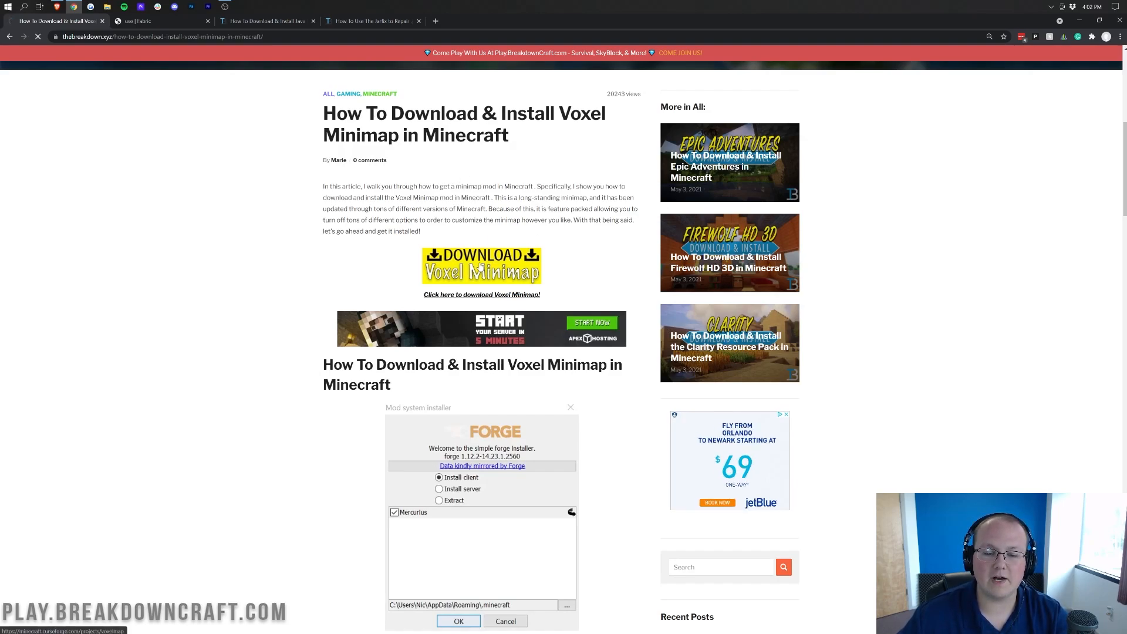
# - From the VoxelMap CurseForge page, download the Fabric VoxelMap 1.17 jar and keep it
pyautogui.click(482, 295)
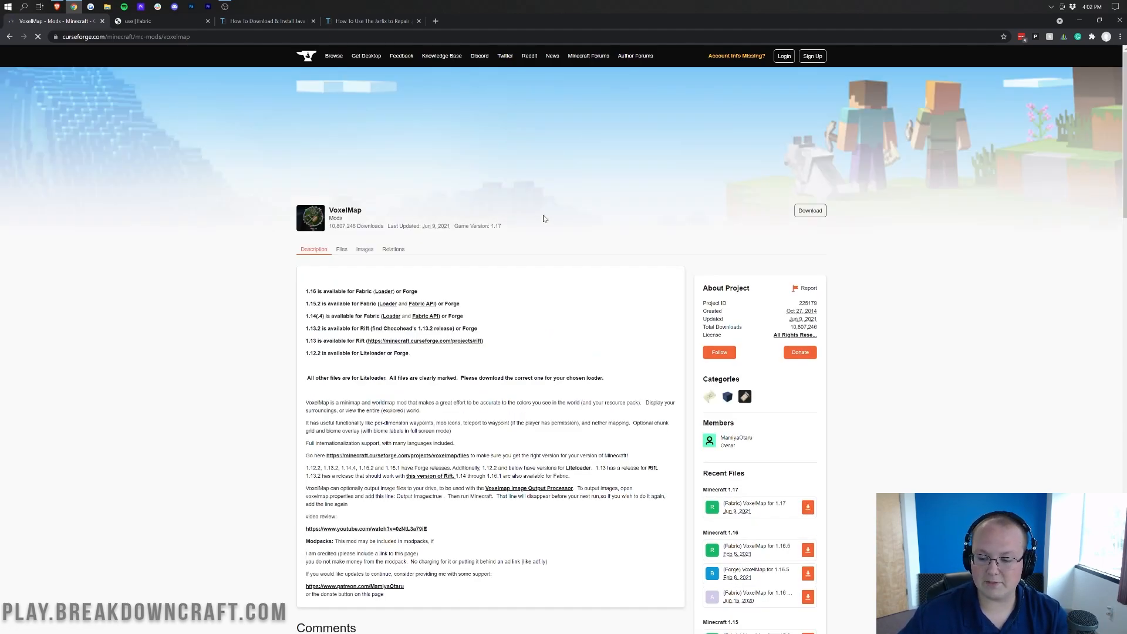
pyautogui.scroll(-3)
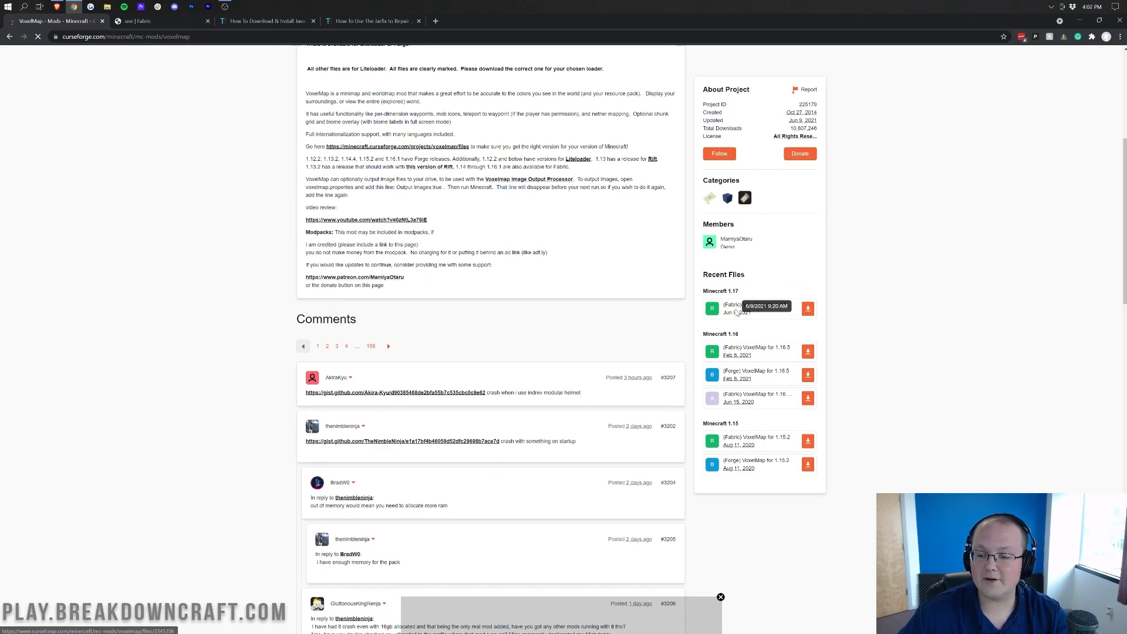
pyautogui.moveTo(790, 307)
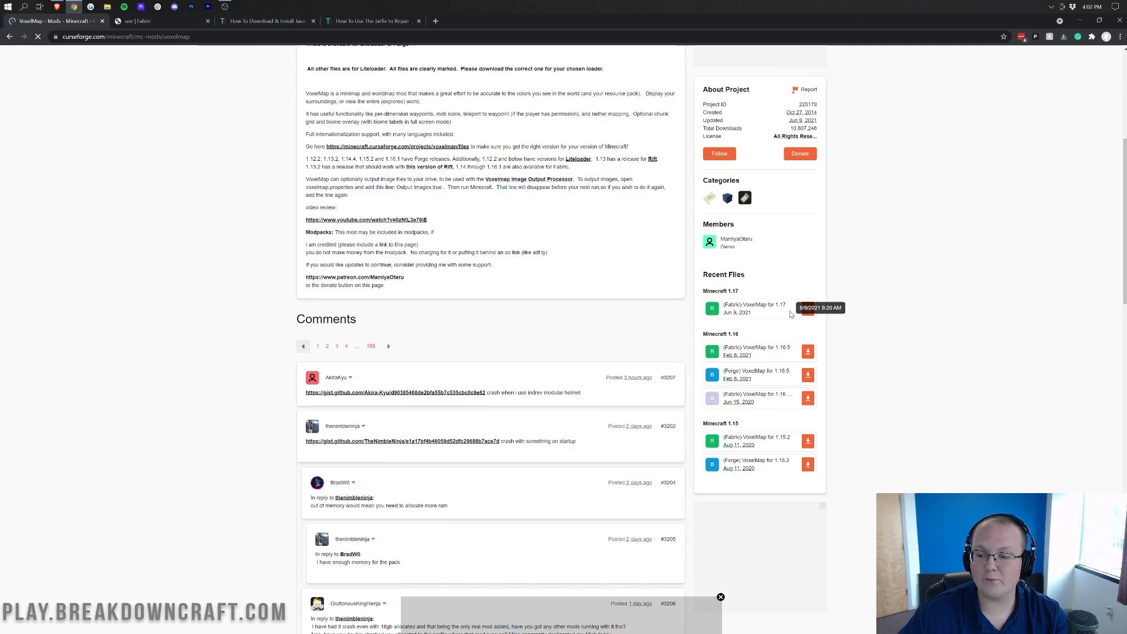
pyautogui.moveTo(779, 315)
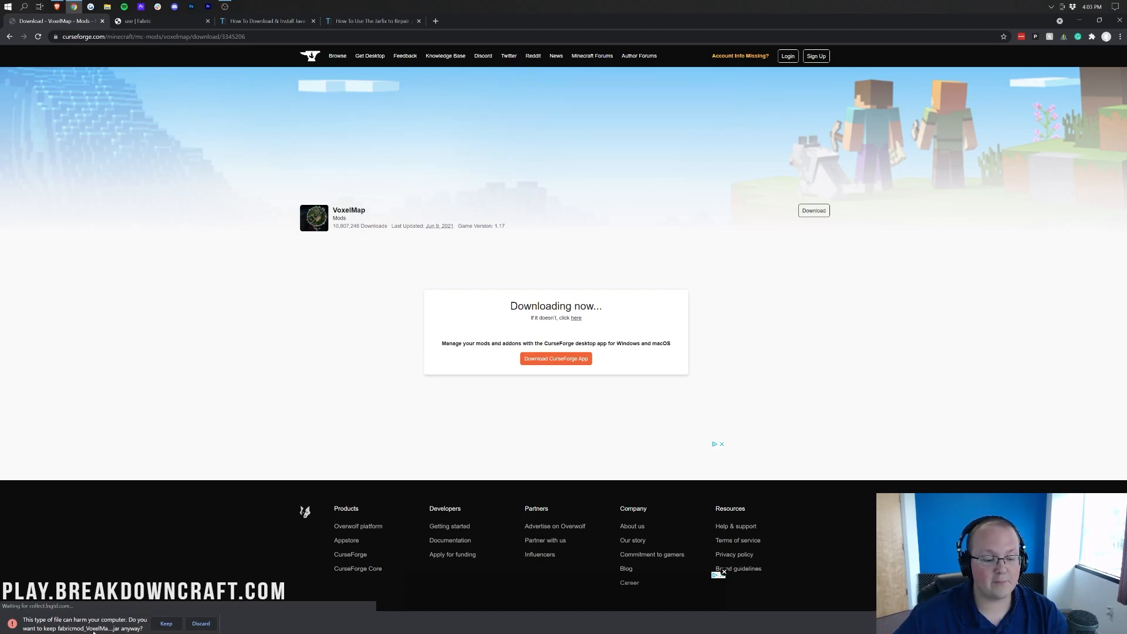
pyautogui.click(165, 623)
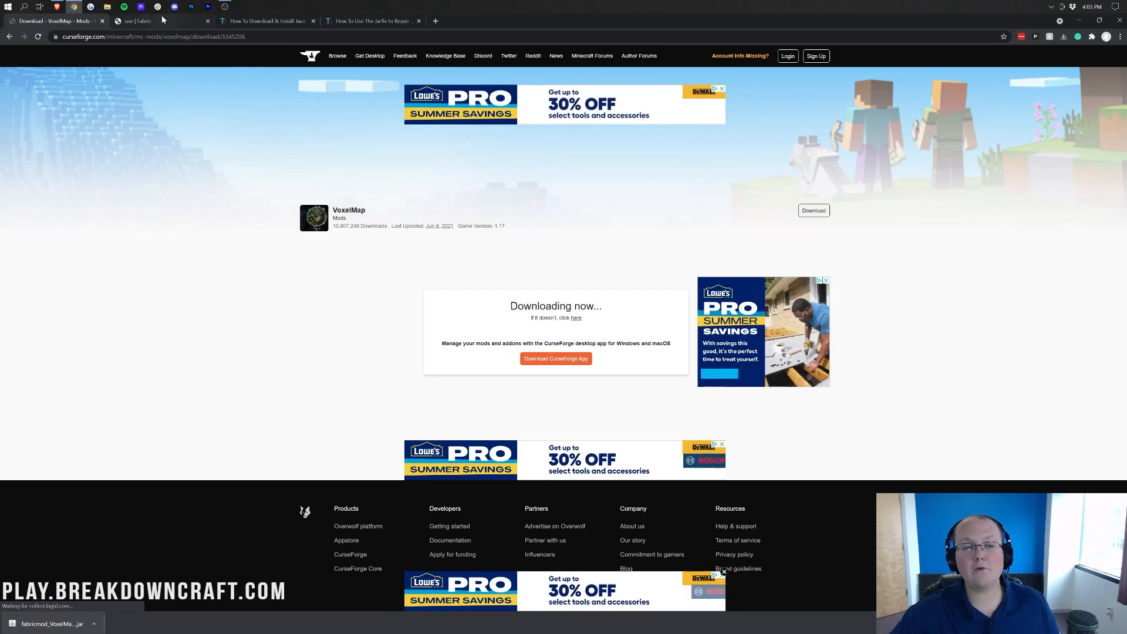
pyautogui.moveTo(136, 21)
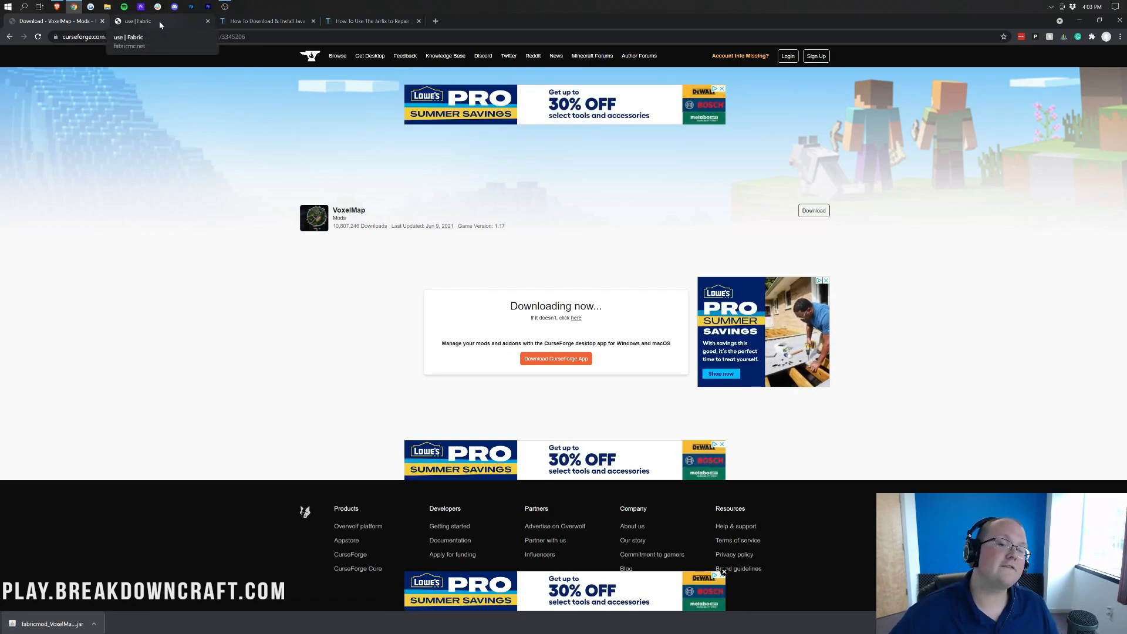
# - From the Fabric page, download the universal JAR installer and keep the file
pyautogui.click(155, 21)
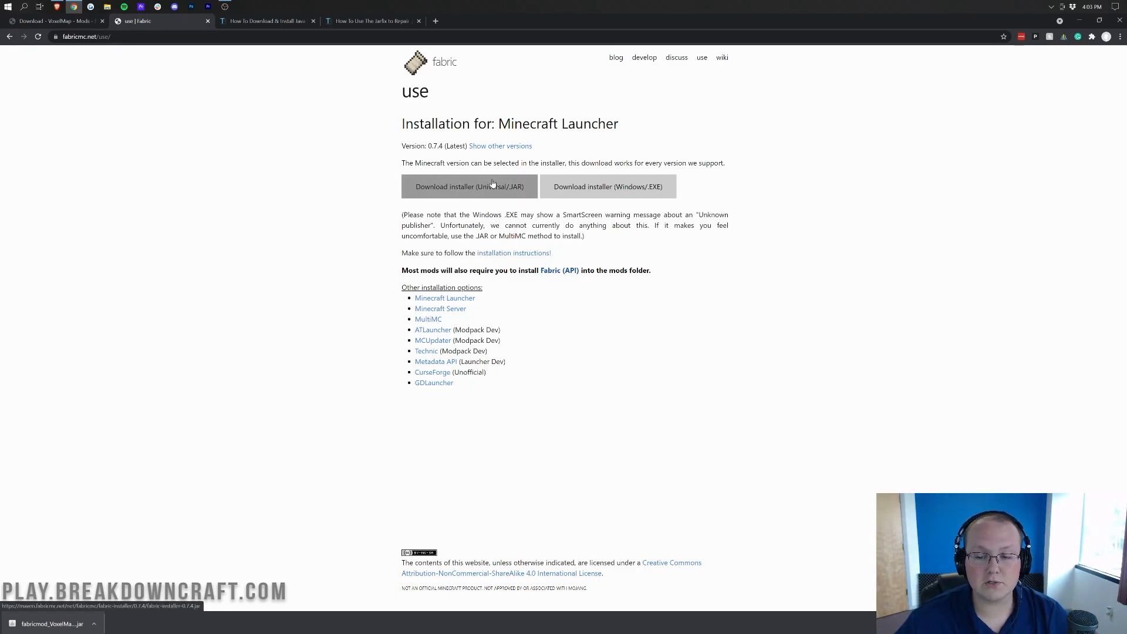
pyautogui.click(468, 187)
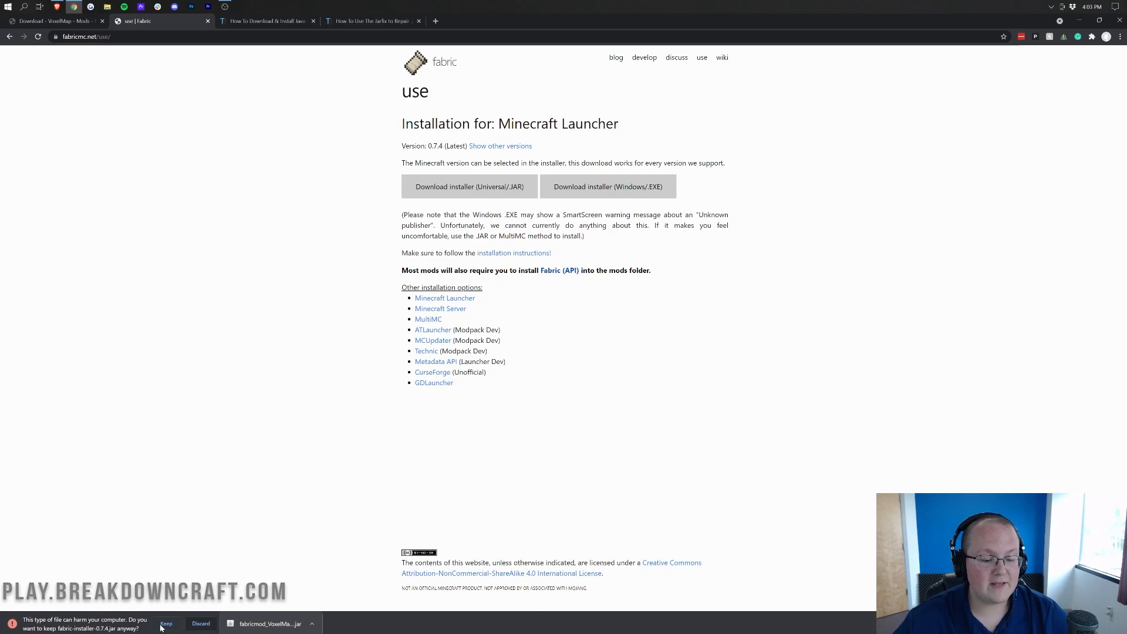
pyautogui.click(165, 624)
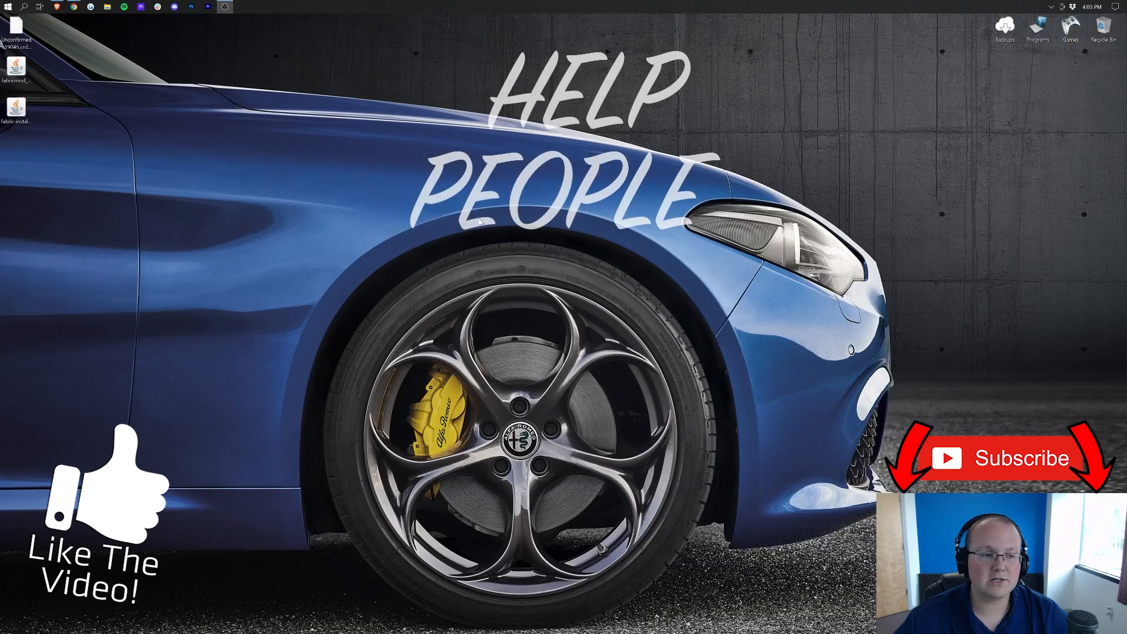
# - Move both jar files onto the desktop and choose Java to open the Fabric installer
pyautogui.moveTo(14, 86); pyautogui.dragTo(377, 122)
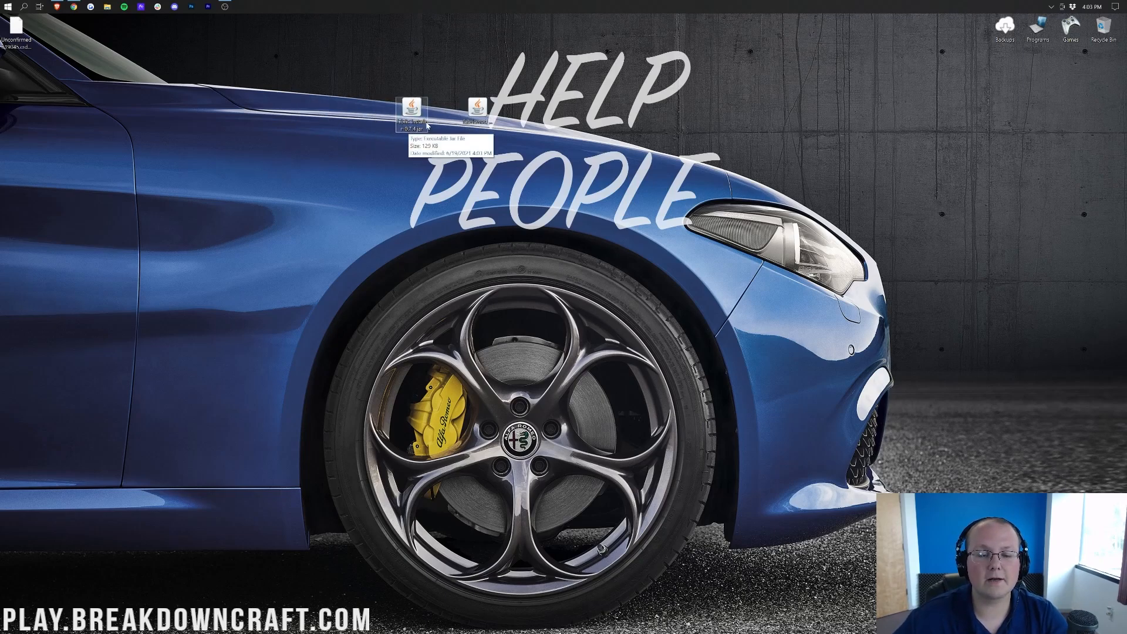
pyautogui.moveTo(431, 85)
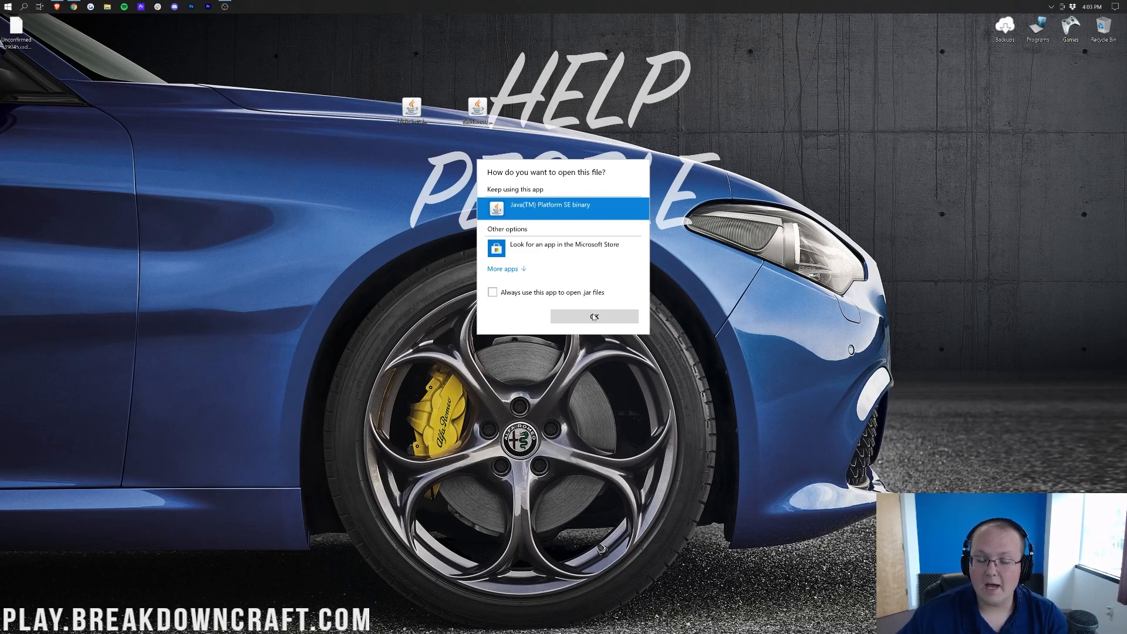
pyautogui.click(594, 316)
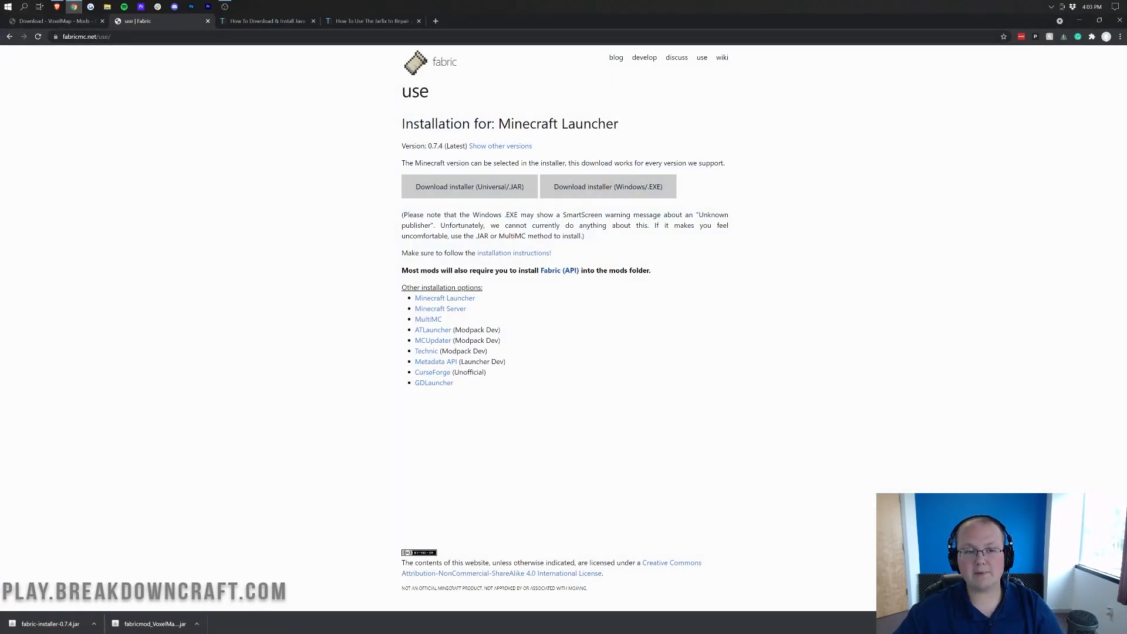
# - Bring up the 'How To Download & Install Java' article and scroll through its steps
pyautogui.click(266, 21)
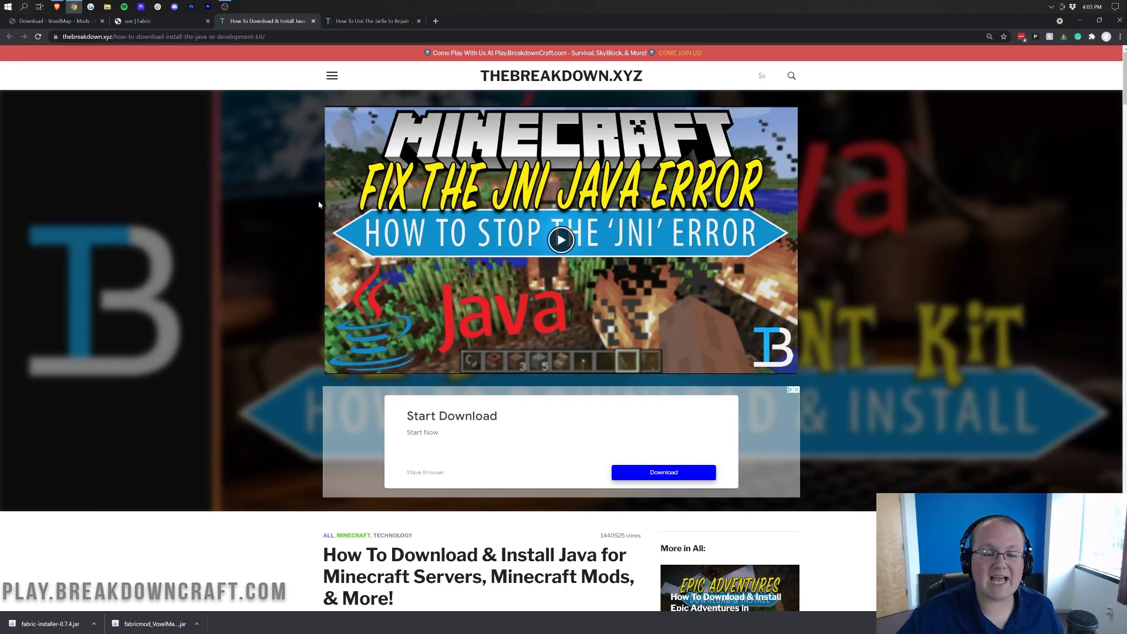
pyautogui.scroll(-3)
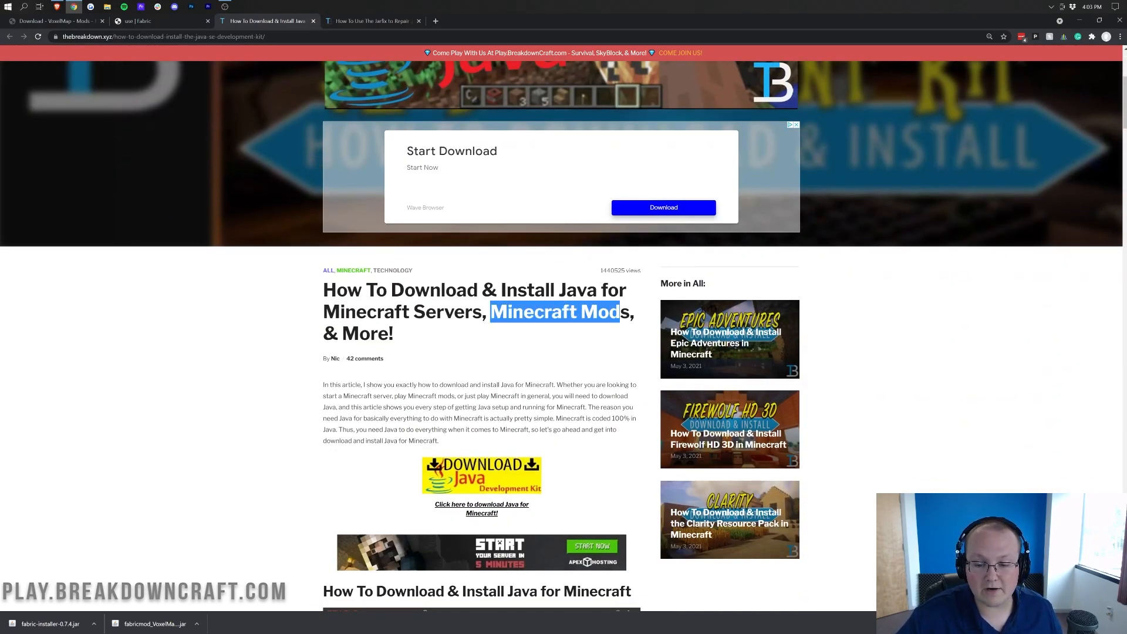
pyautogui.scroll(3)
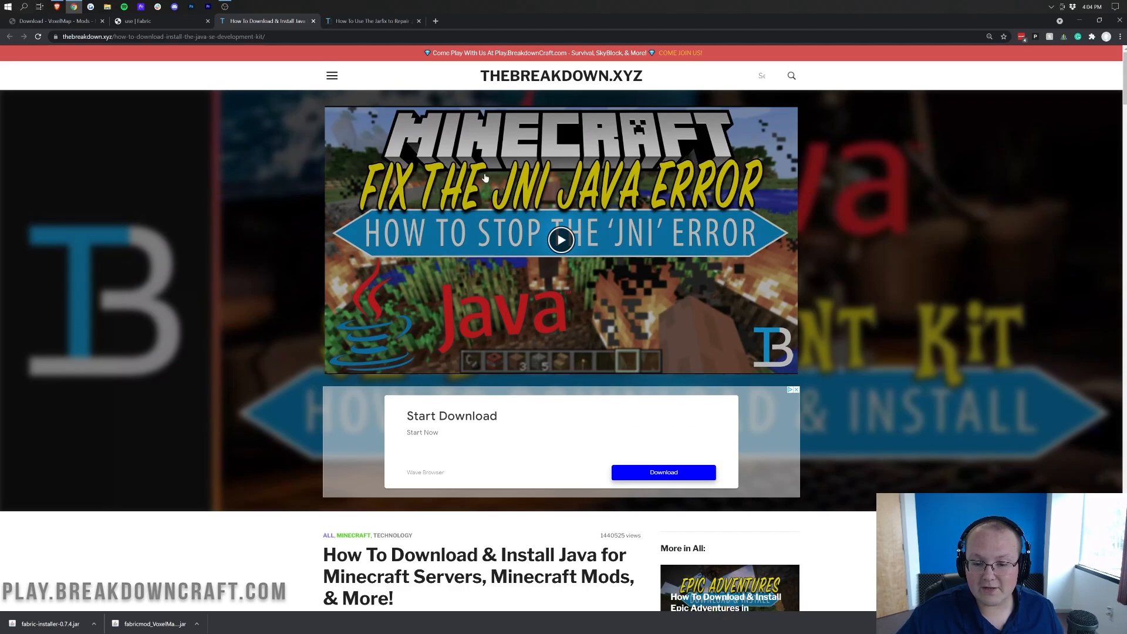
pyautogui.moveTo(464, 210)
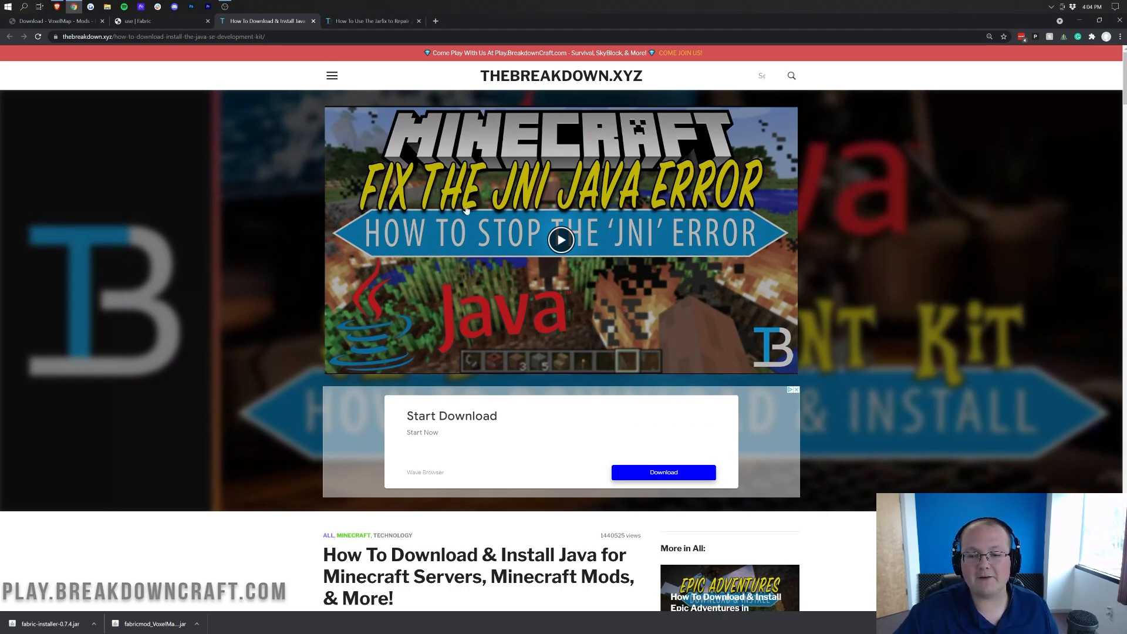
pyautogui.scroll(-3)
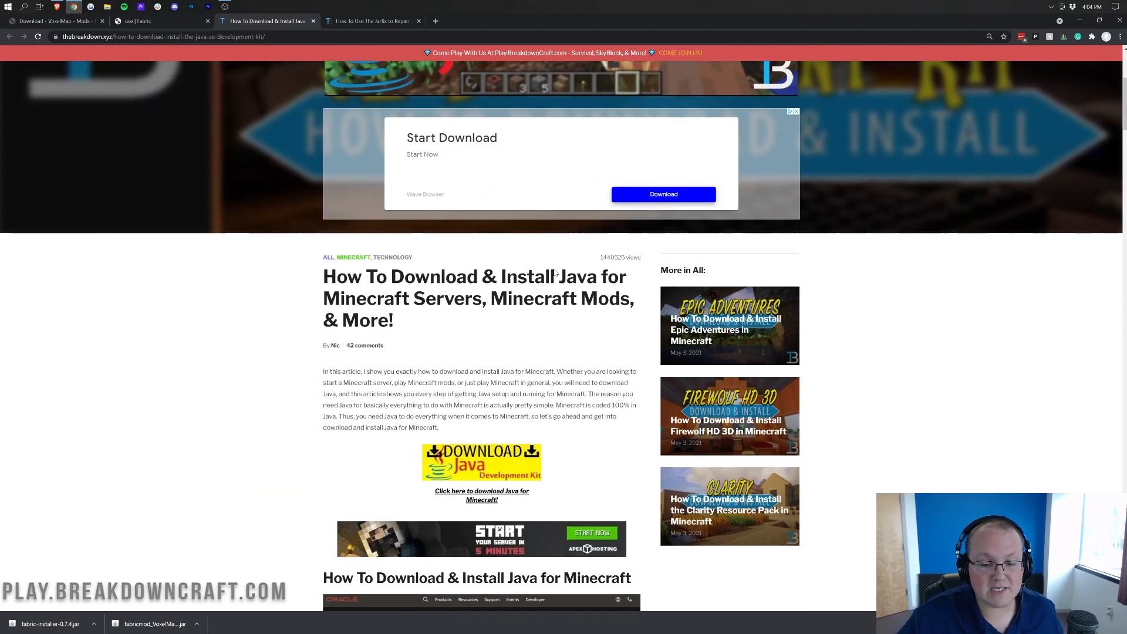
pyautogui.scroll(-3)
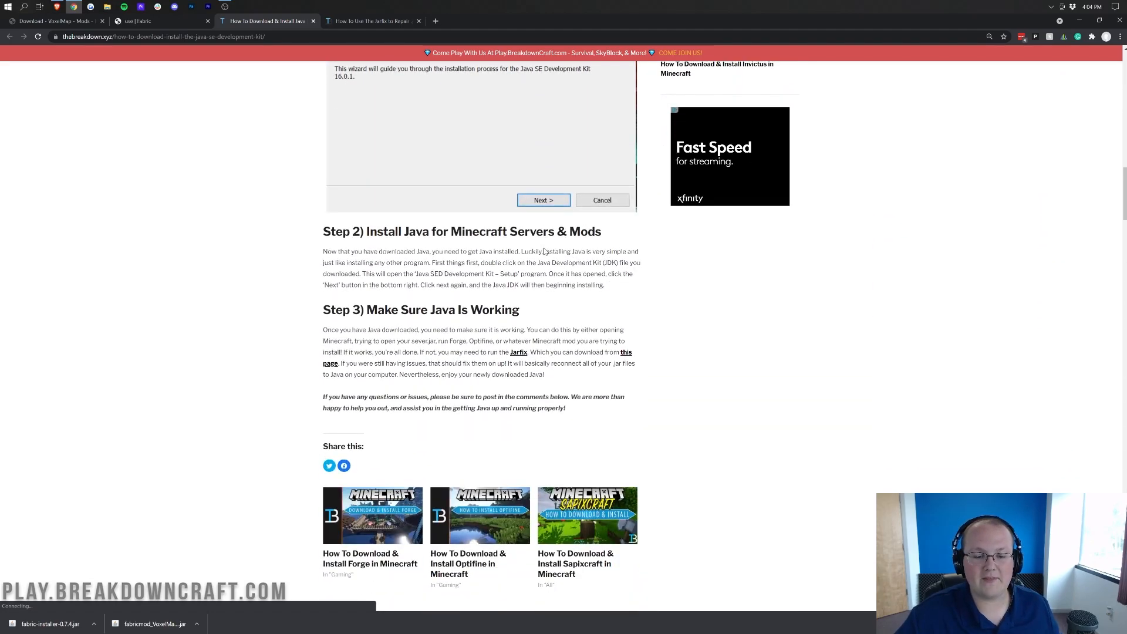
pyautogui.scroll(3)
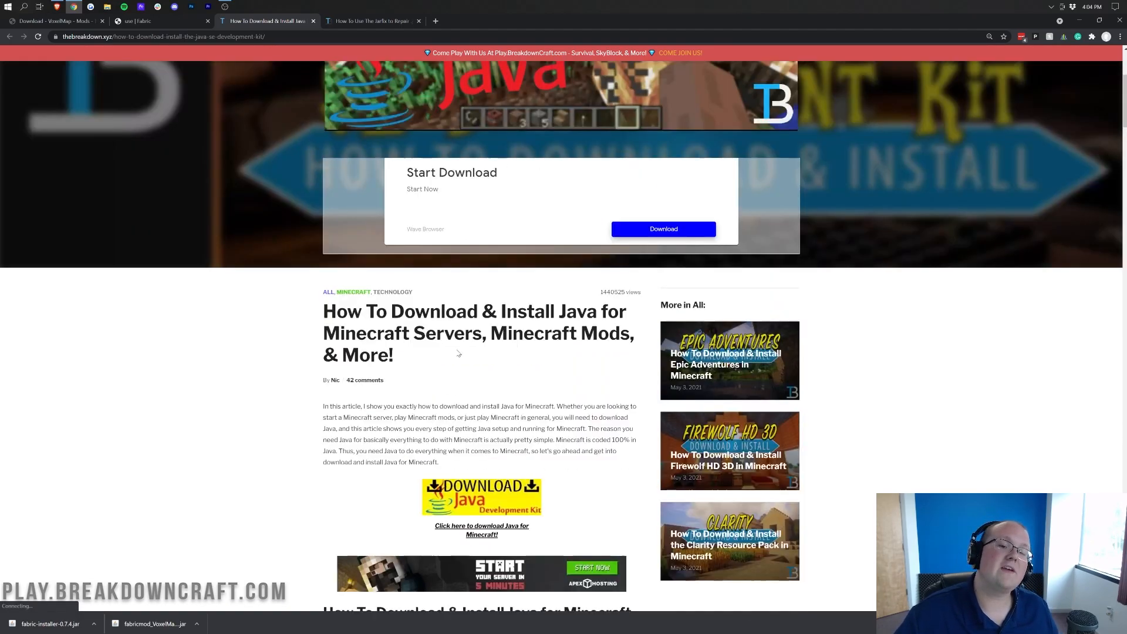
pyautogui.scroll(3)
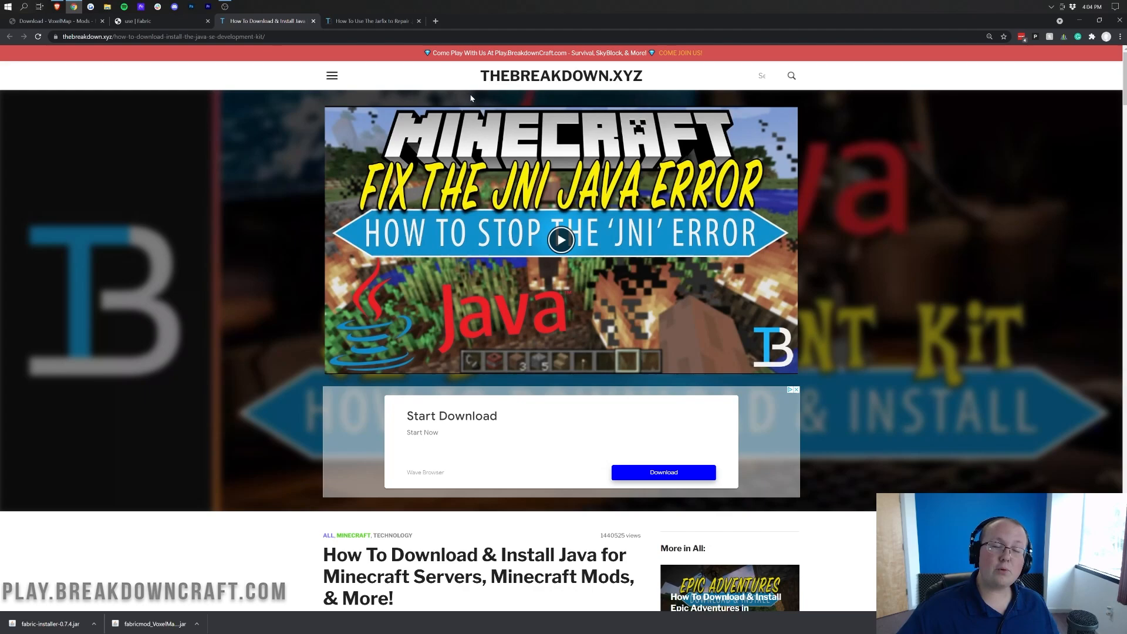
pyautogui.moveTo(370, 20)
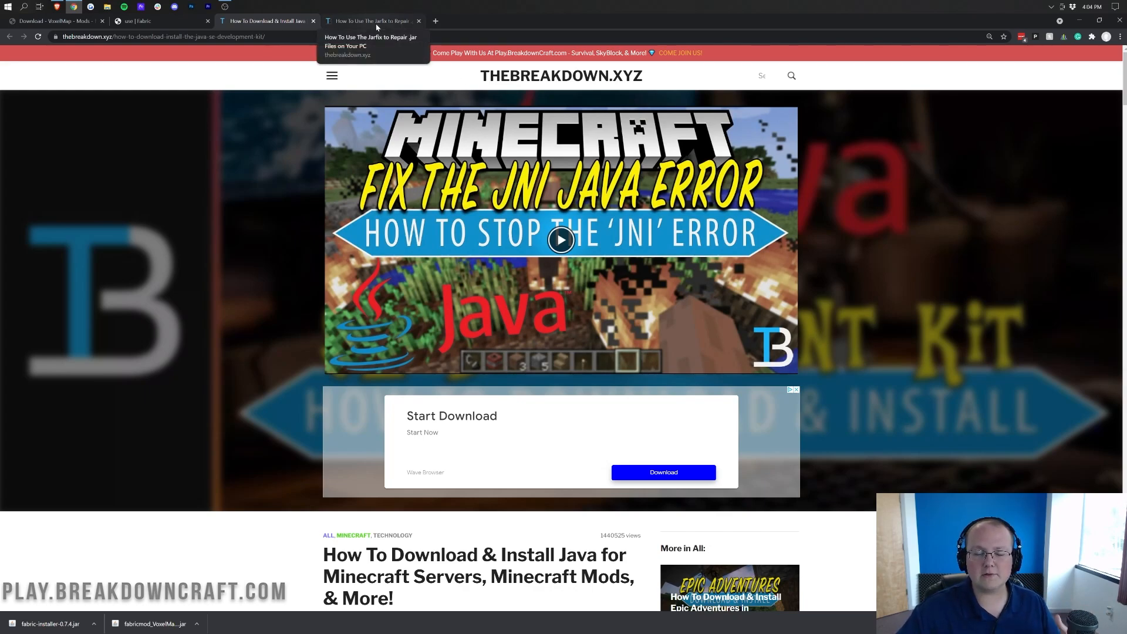
# - Switch to the Jarfix repair article and scroll to its download link
pyautogui.click(370, 20)
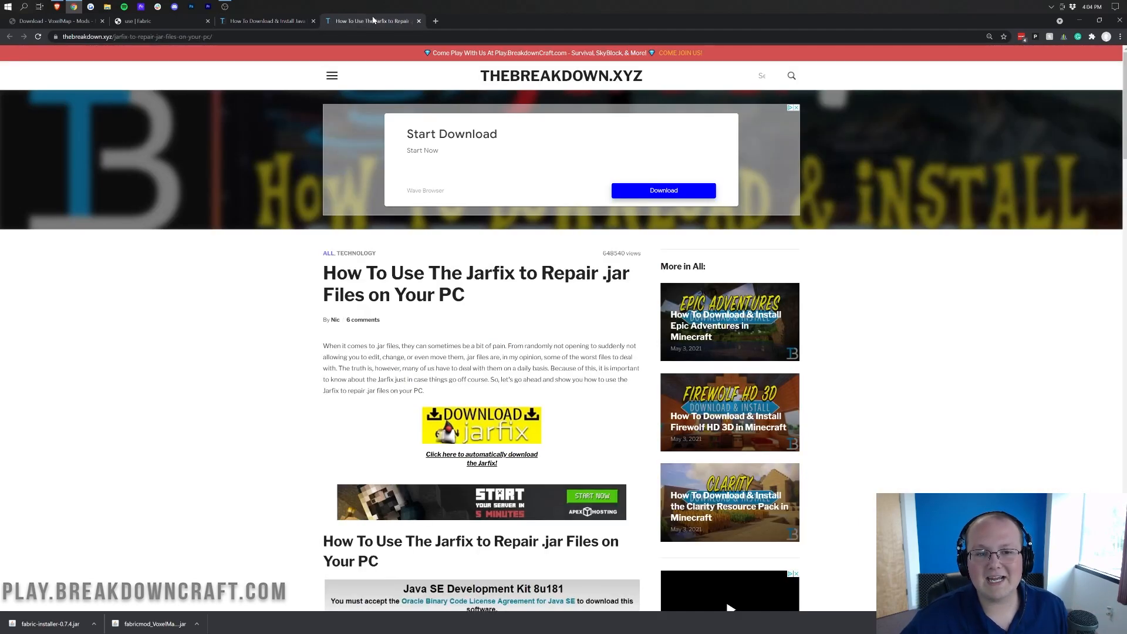
pyautogui.scroll(-3)
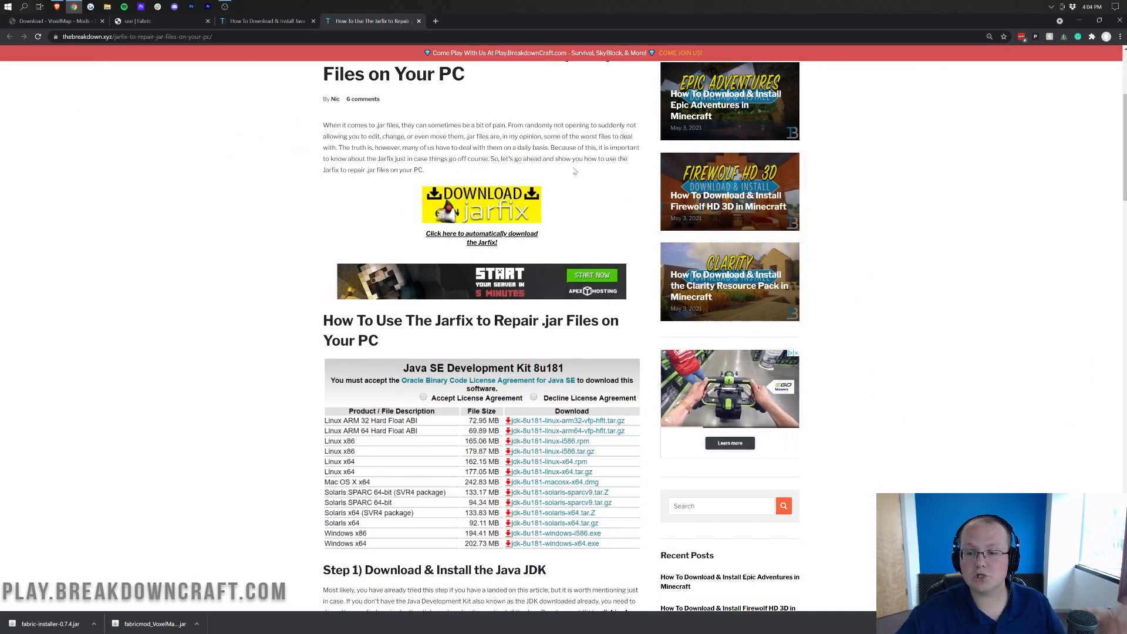
pyautogui.moveTo(987, 91)
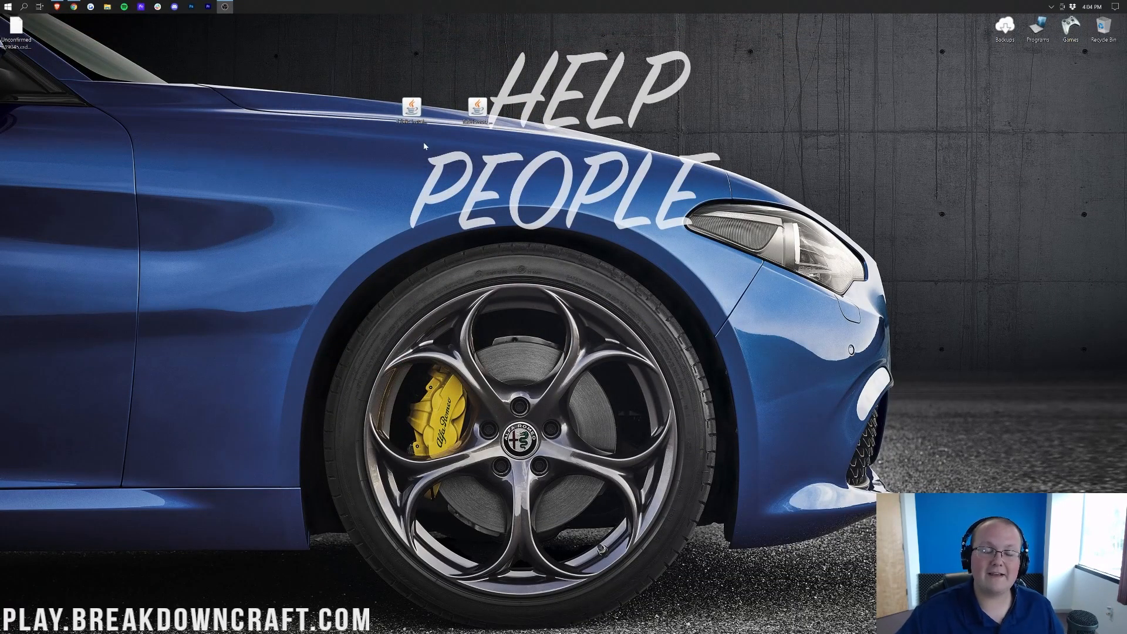
pyautogui.moveTo(417, 136)
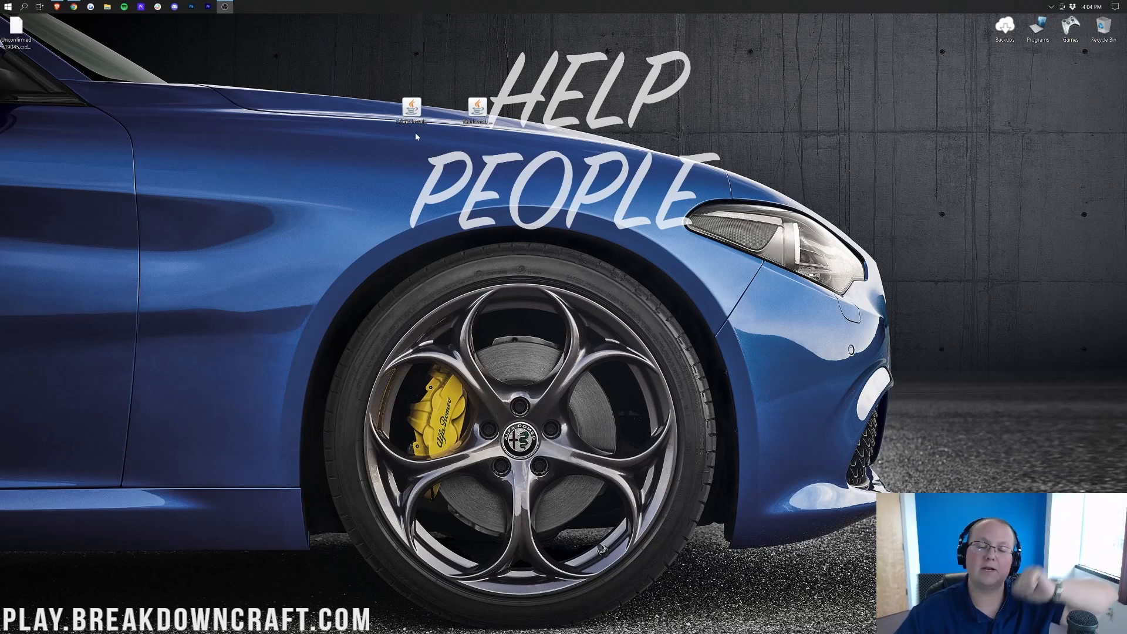
pyautogui.moveTo(420, 136)
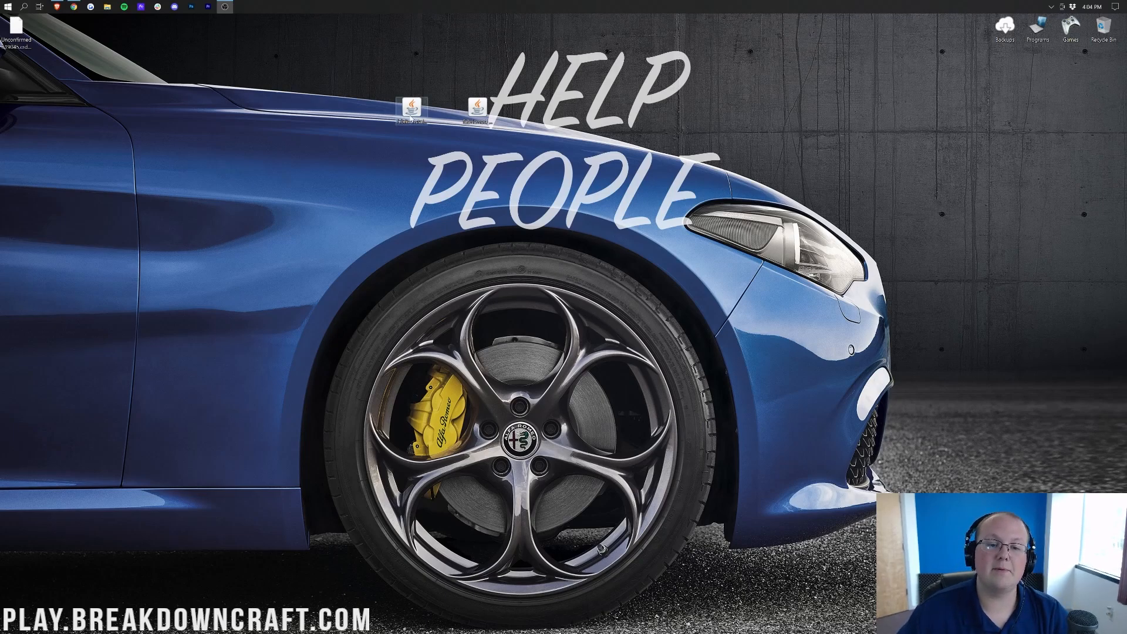
# - Open the fabric-installer jar with the Java(TM) Platform SE binary
pyautogui.rightClick(411, 115)
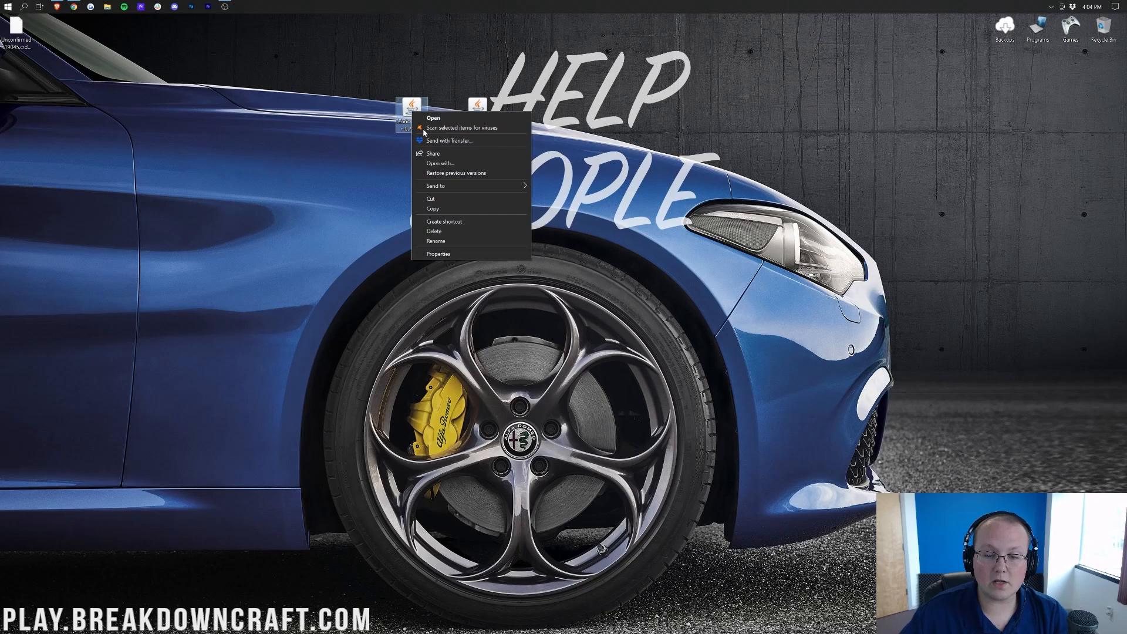
pyautogui.click(432, 117)
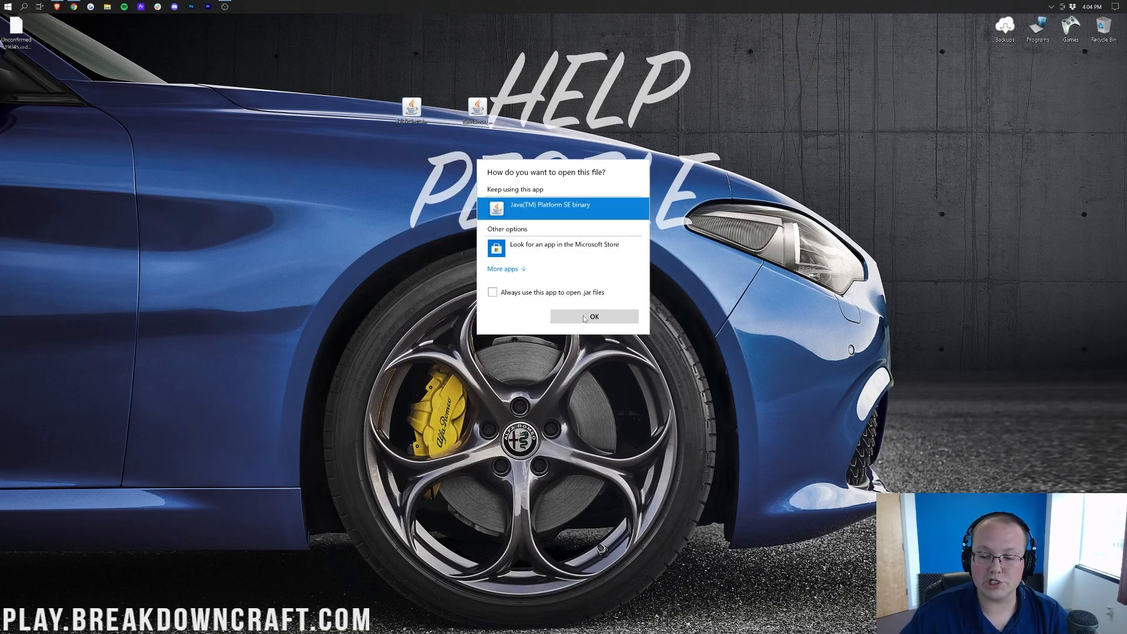
pyautogui.click(594, 316)
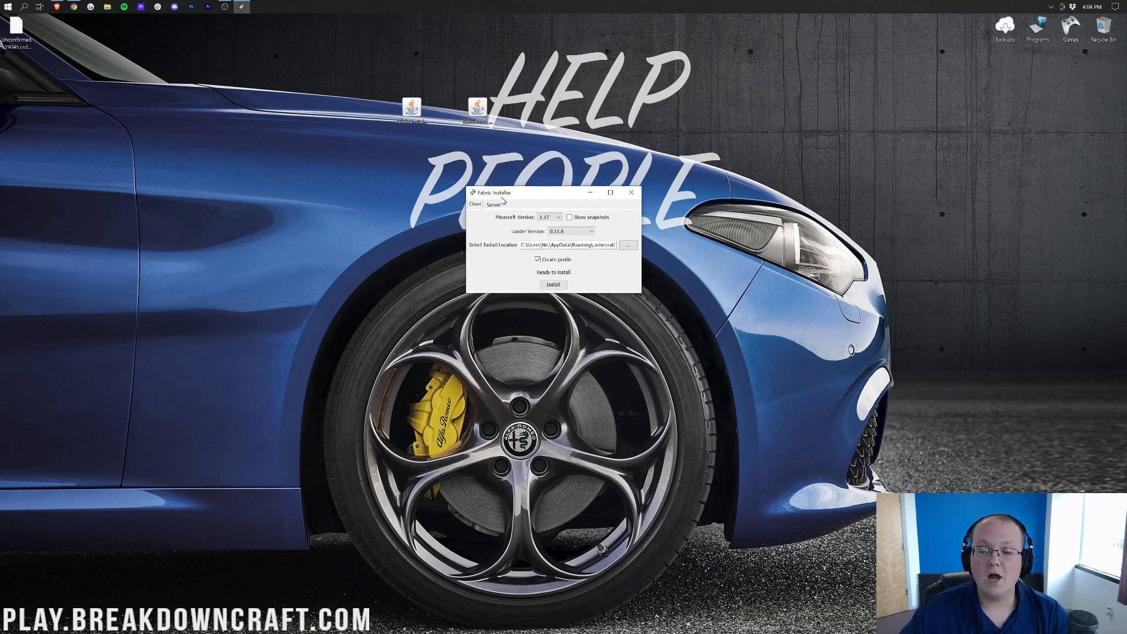
# - Install Fabric Loader 0.11.6 for Minecraft version 1.17, dismiss the success message and close the installer
pyautogui.click(556, 217)
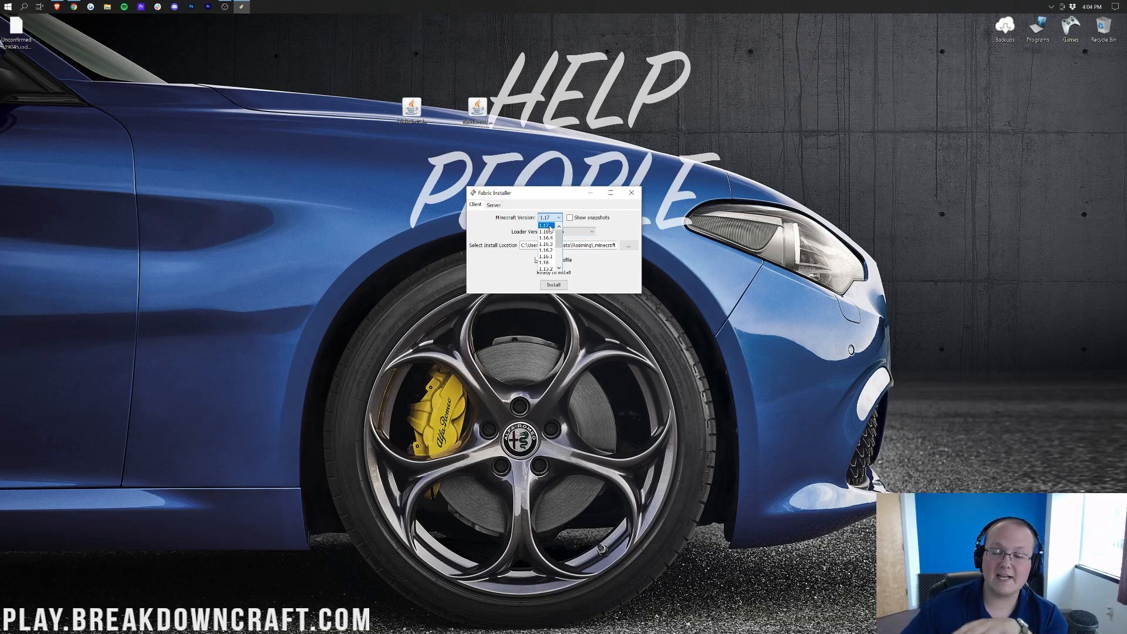
pyautogui.click(548, 217)
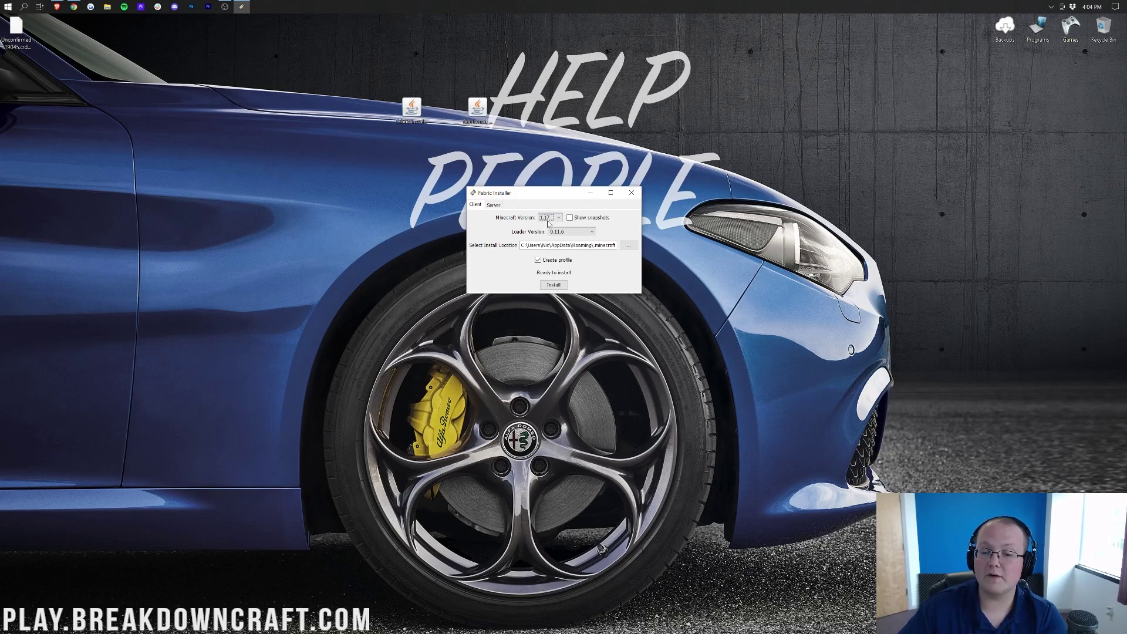
pyautogui.click(553, 284)
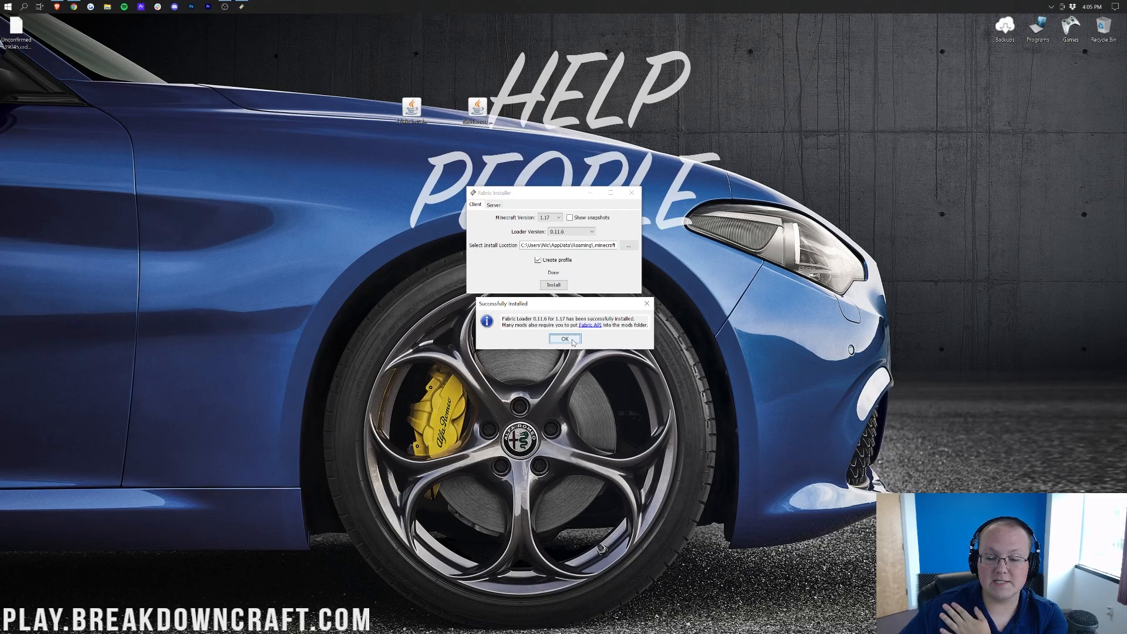
pyautogui.click(567, 340)
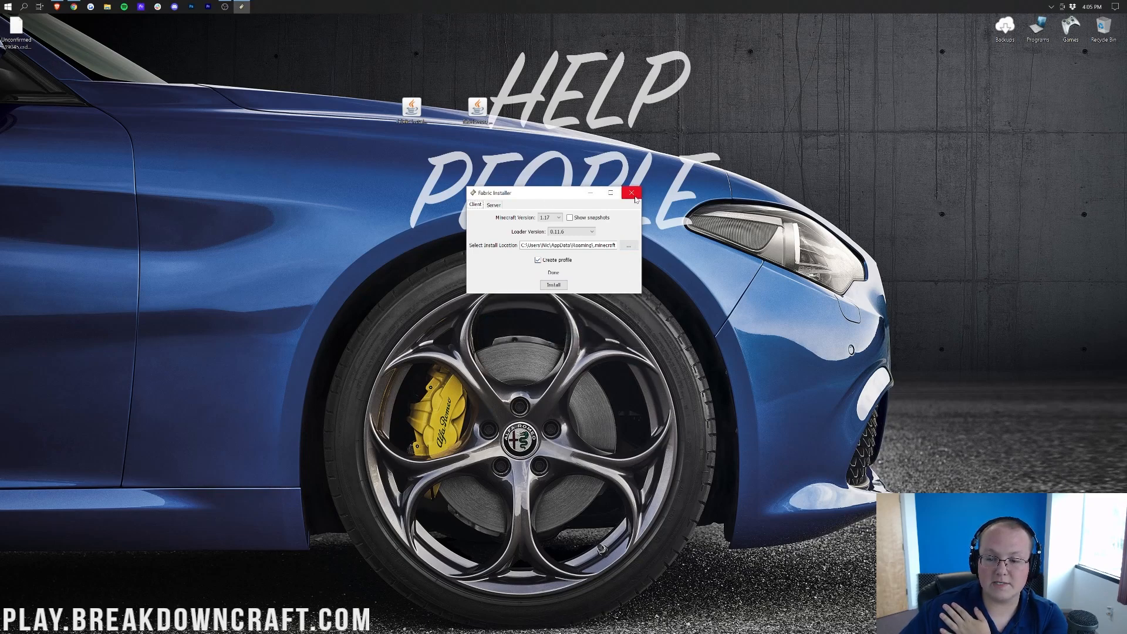
pyautogui.click(631, 194)
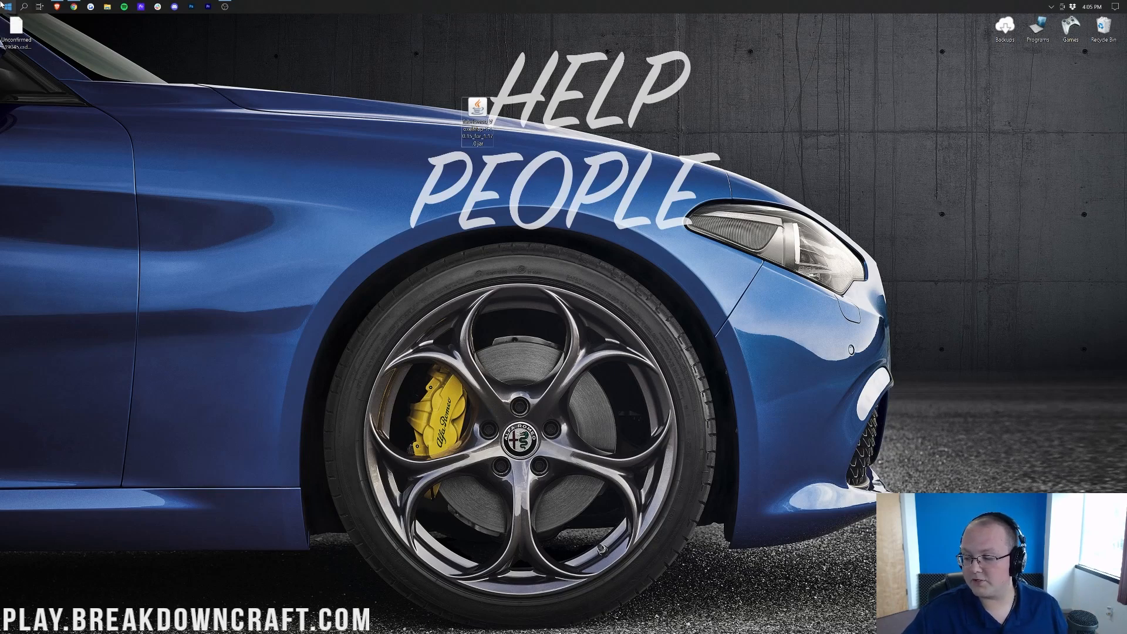
# - Launch the Run app from Start search to enter %appdata%
pyautogui.write('run')
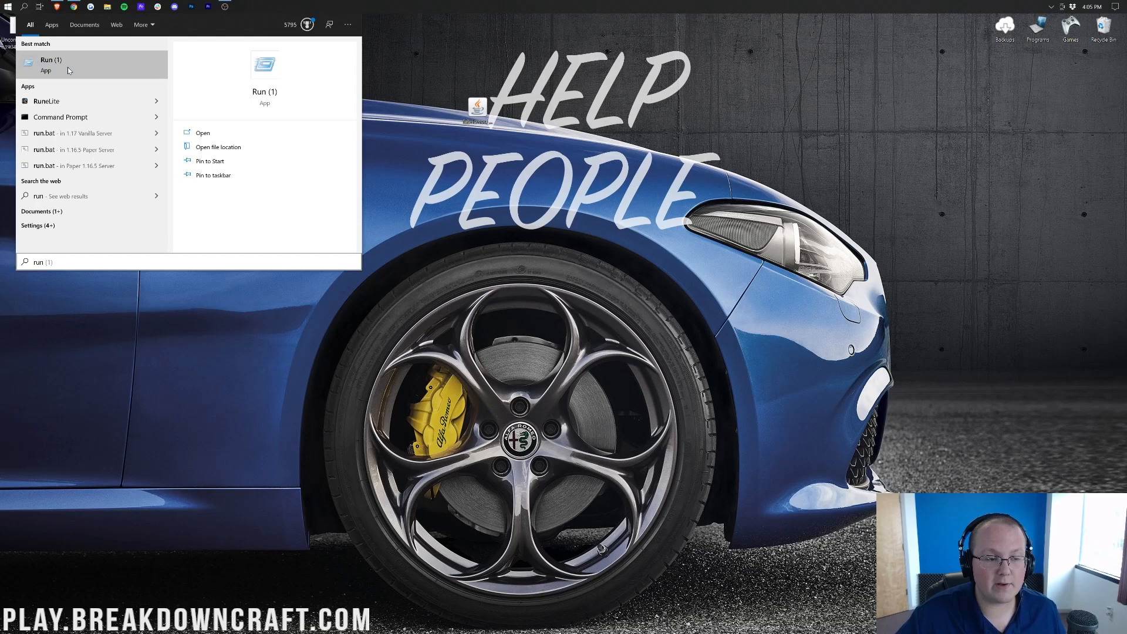
pyautogui.click(202, 132)
pyautogui.write('%appdata%')
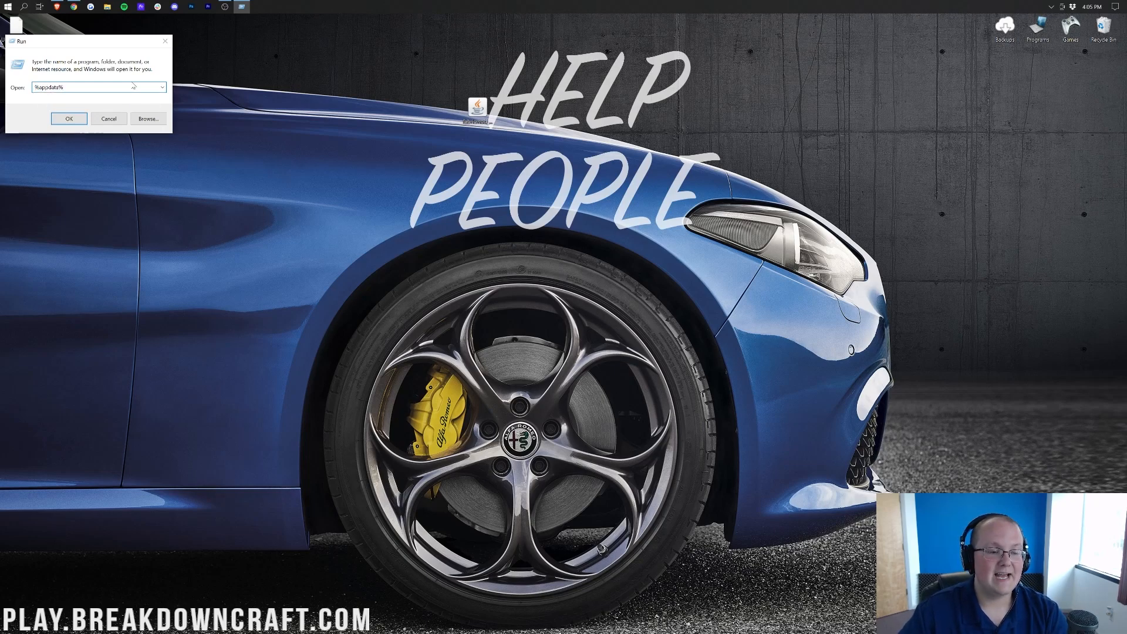
# - Open the %appdata%\.minecraft folder and locate the mods entry
pyautogui.click(69, 119)
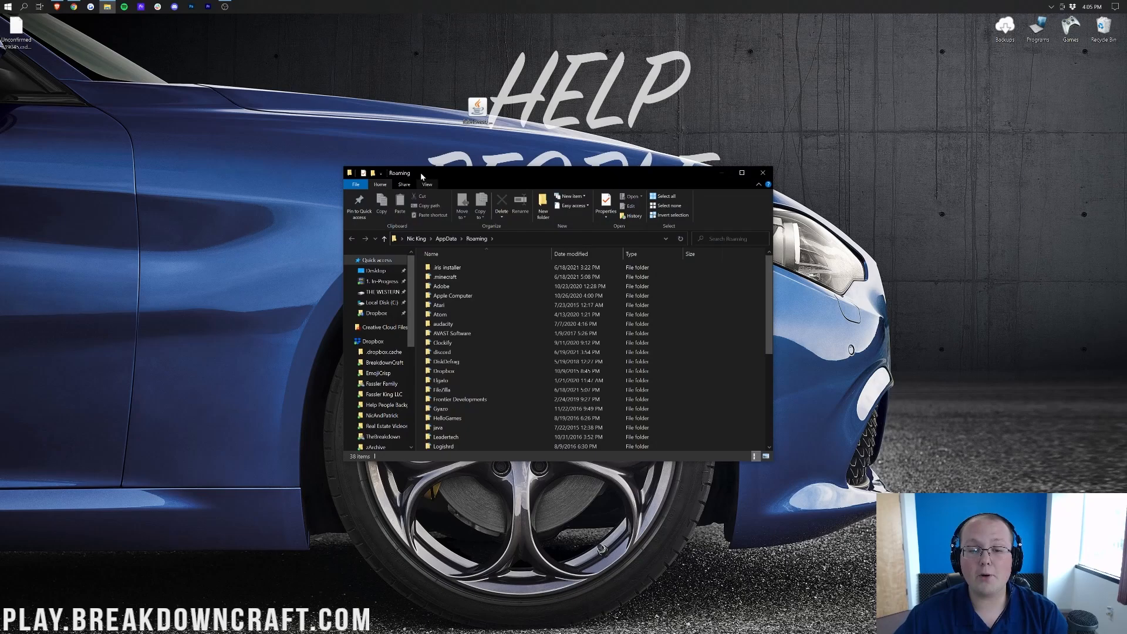
pyautogui.click(446, 277)
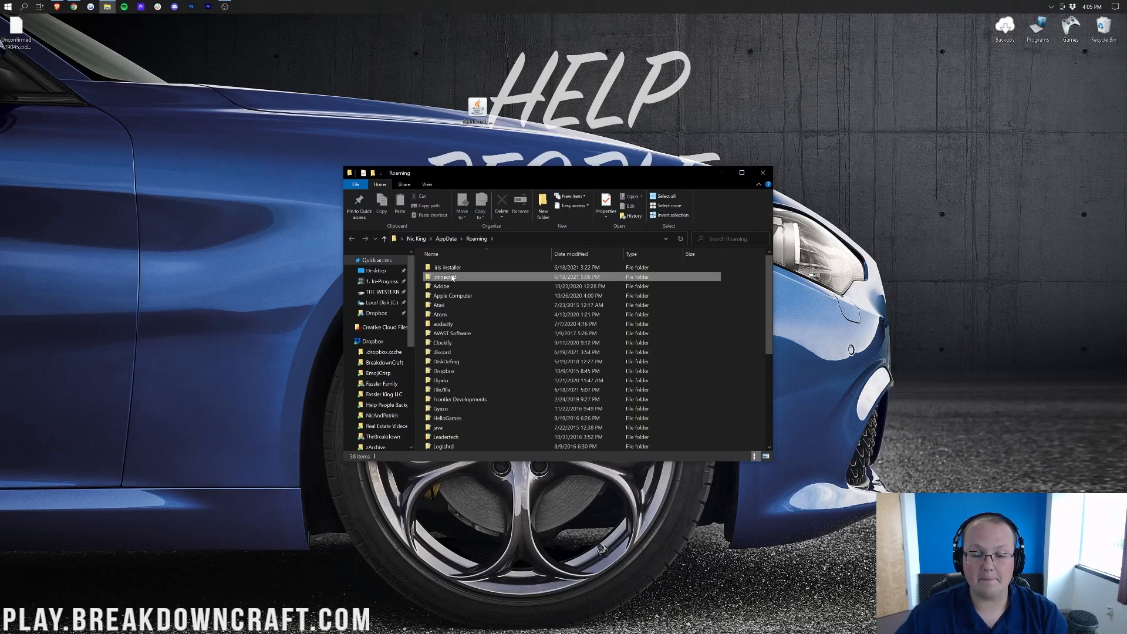
pyautogui.doubleClick(444, 277)
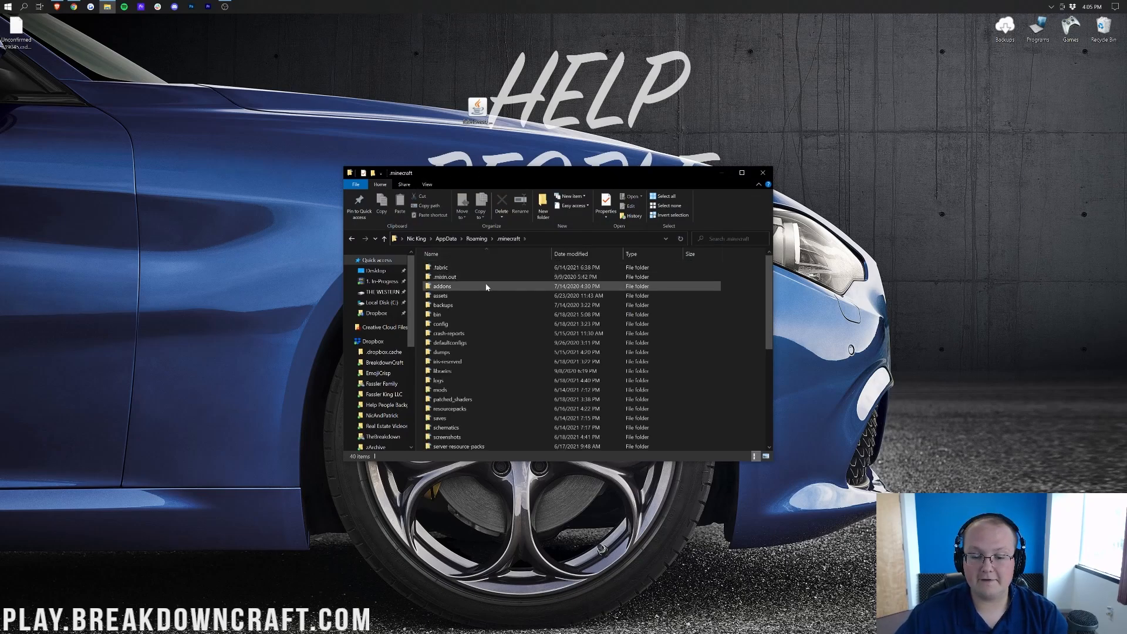
pyautogui.scroll(-3)
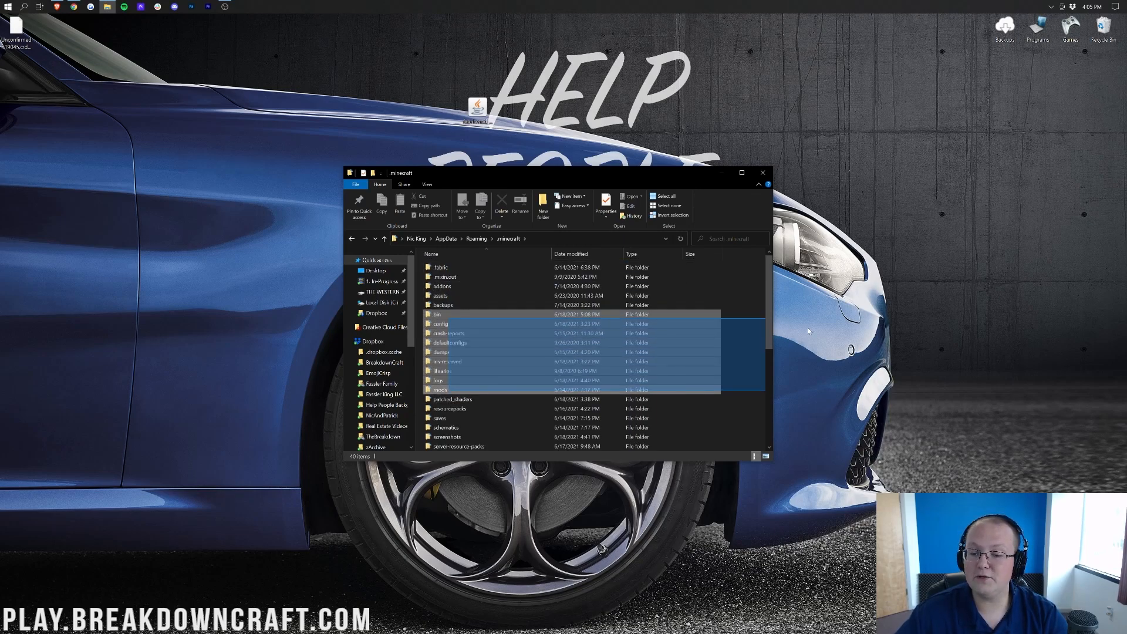
pyautogui.click(439, 390)
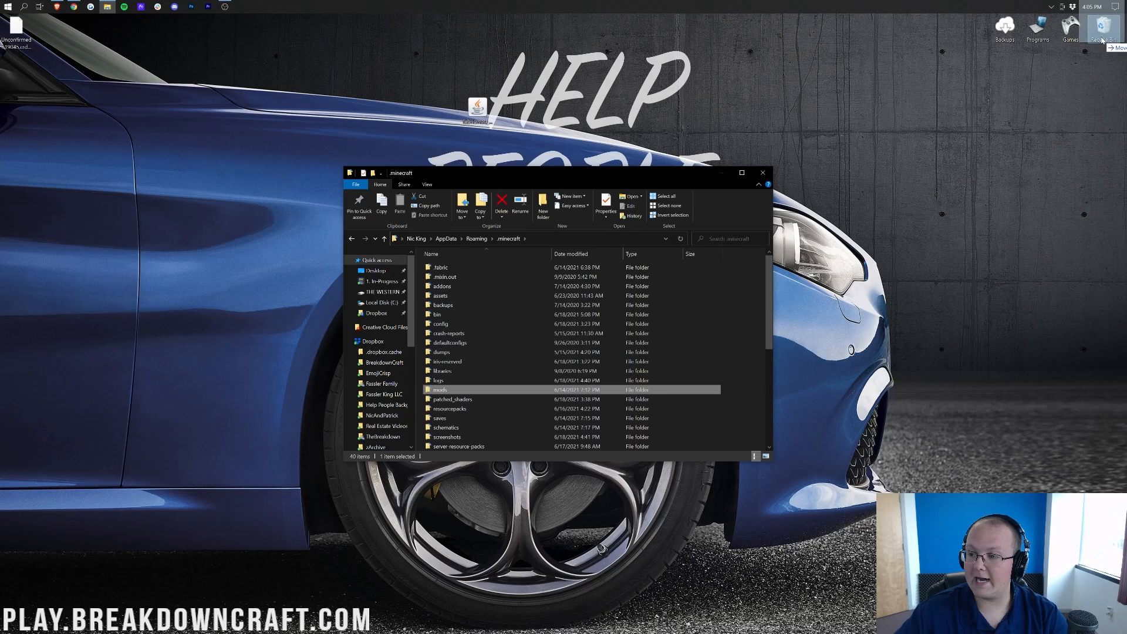
pyautogui.scroll(-3)
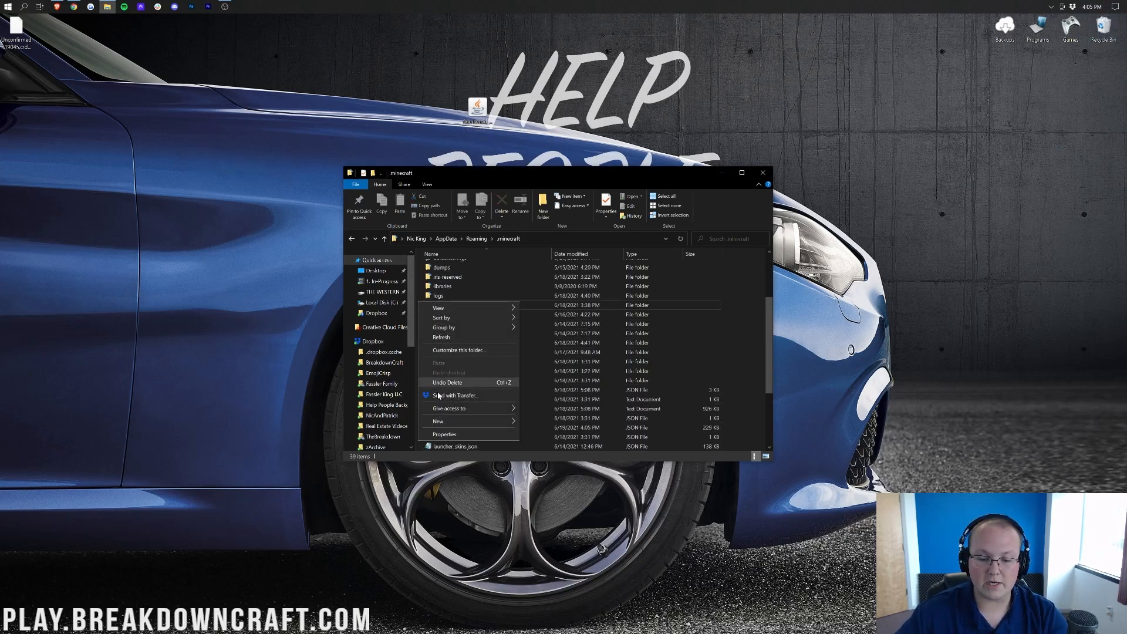
# - Create a folder named mods holding the VoxelMap jar, then close the Explorer window
pyautogui.click(437, 421)
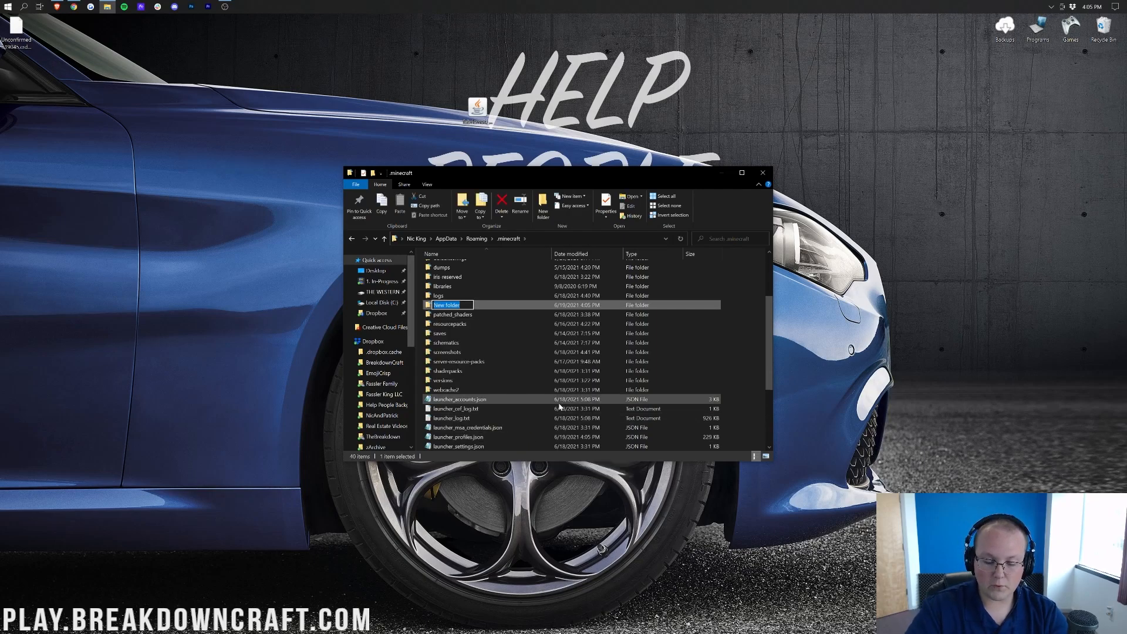
pyautogui.write('mods')
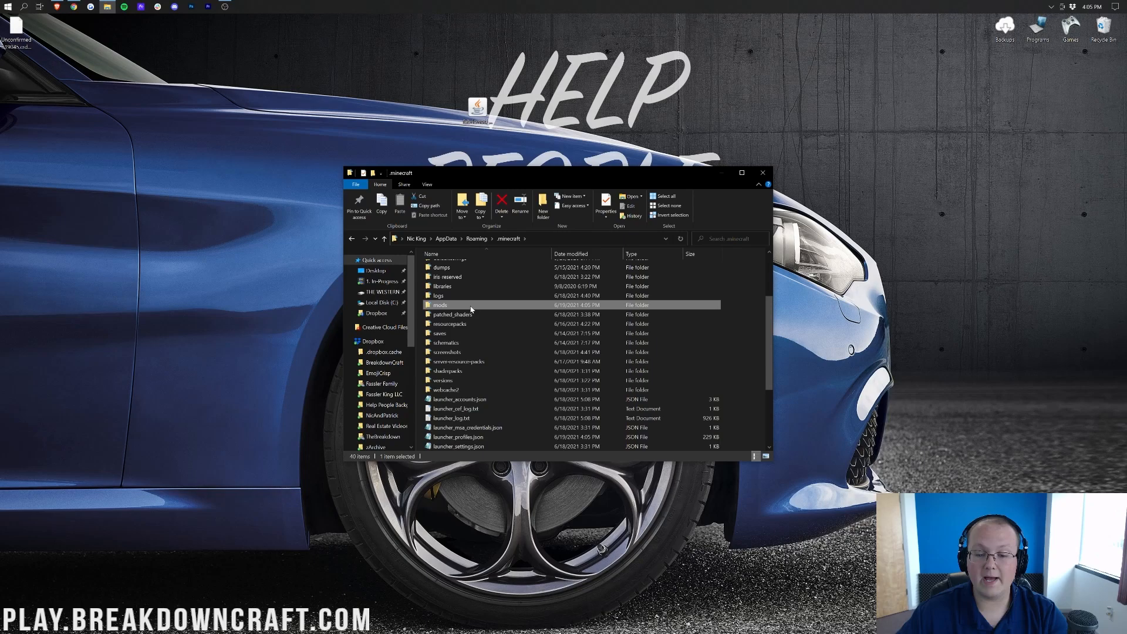
pyautogui.doubleClick(440, 305)
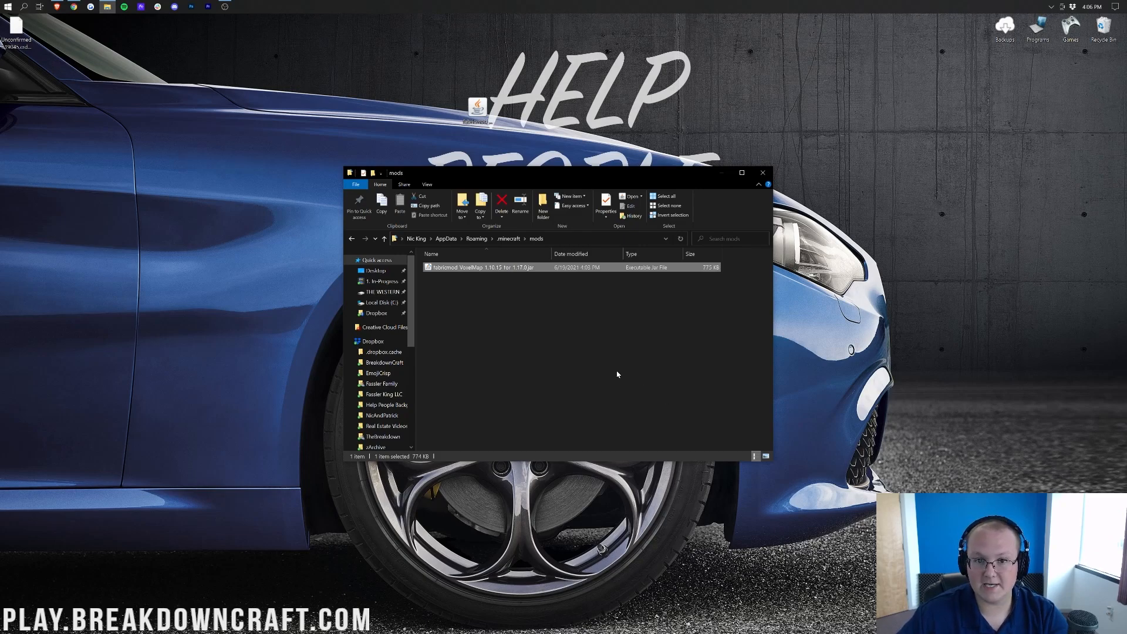
pyautogui.click(761, 172)
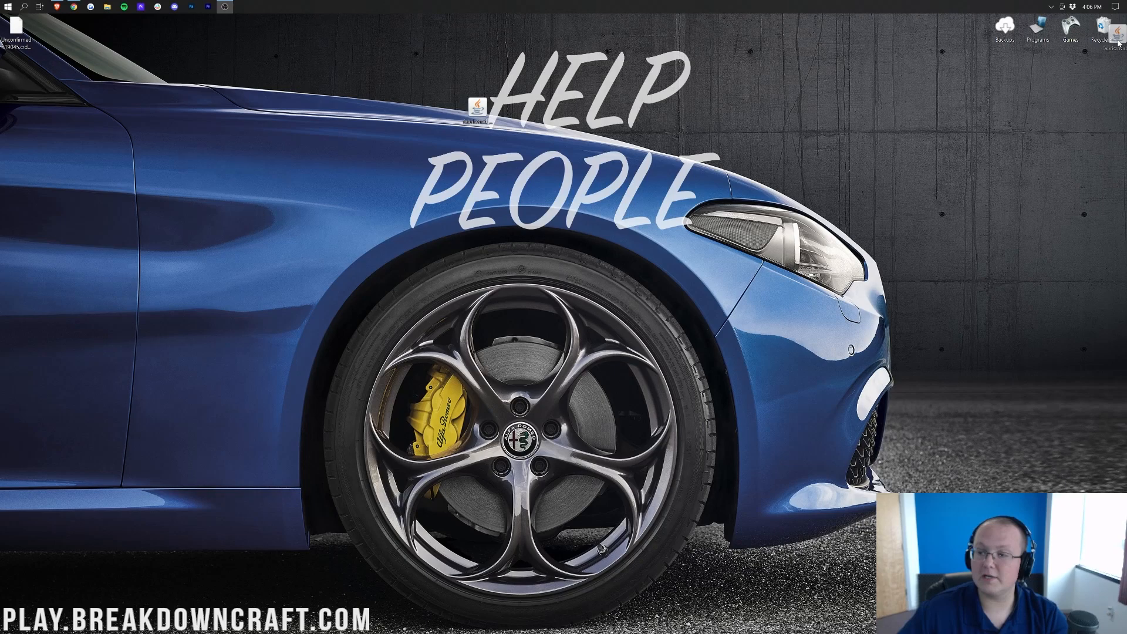
# - Start the Minecraft Launcher on the fabric-loader-1.17 profile
pyautogui.click(8, 7)
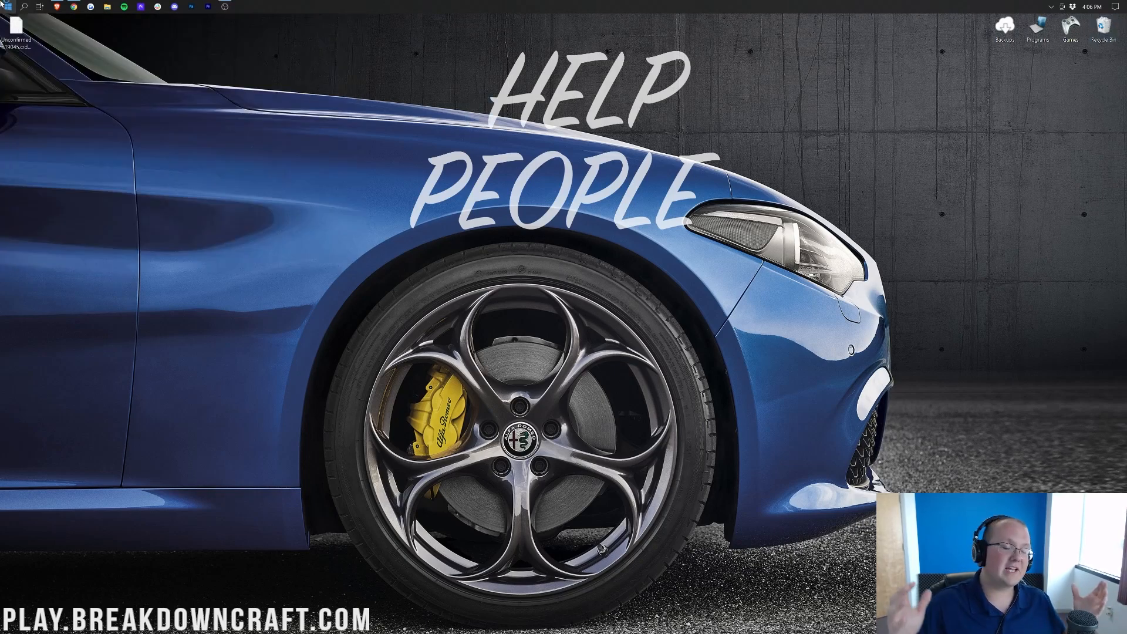
pyautogui.click(241, 7)
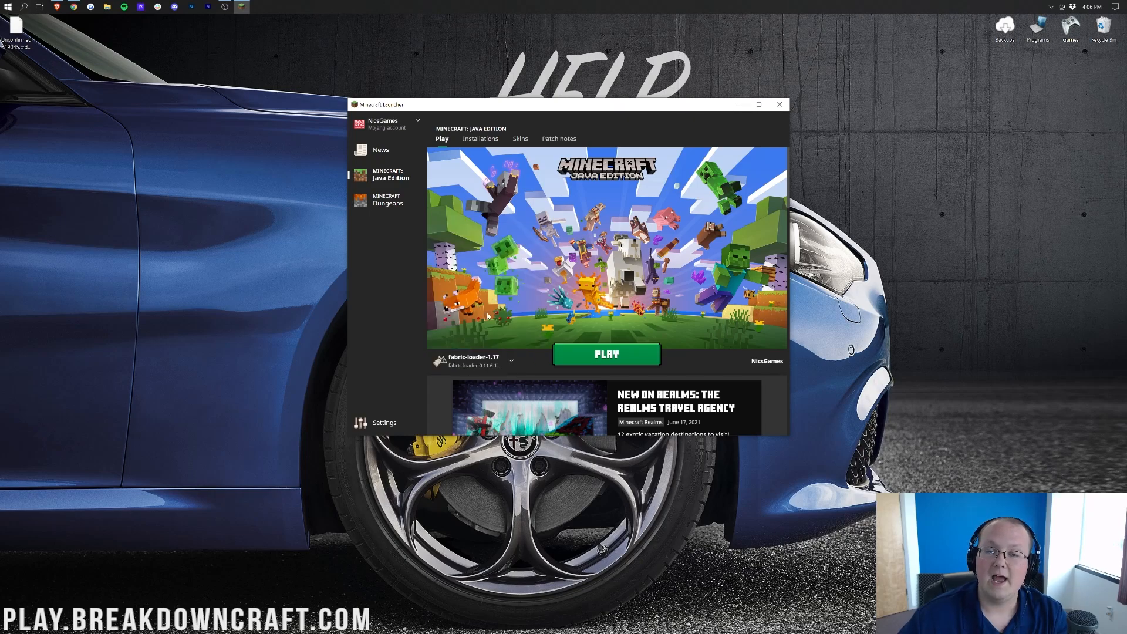
pyautogui.moveTo(523, 210)
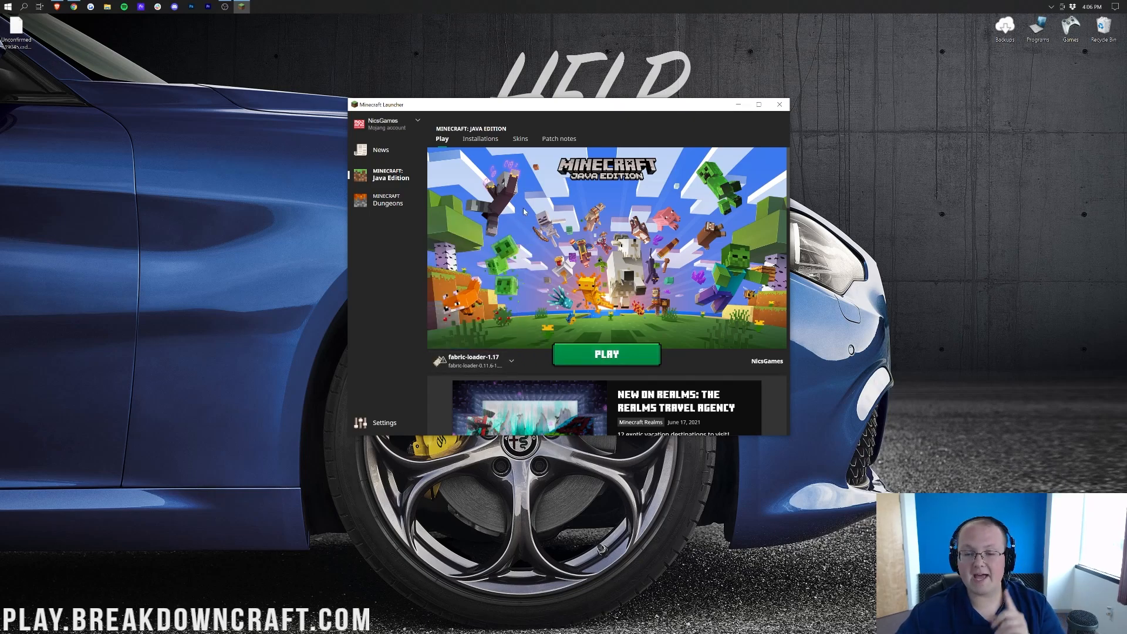
# - In Installations, toggle Modded off and on and delete the Play.BreakdownCraft.com installation
pyautogui.click(479, 139)
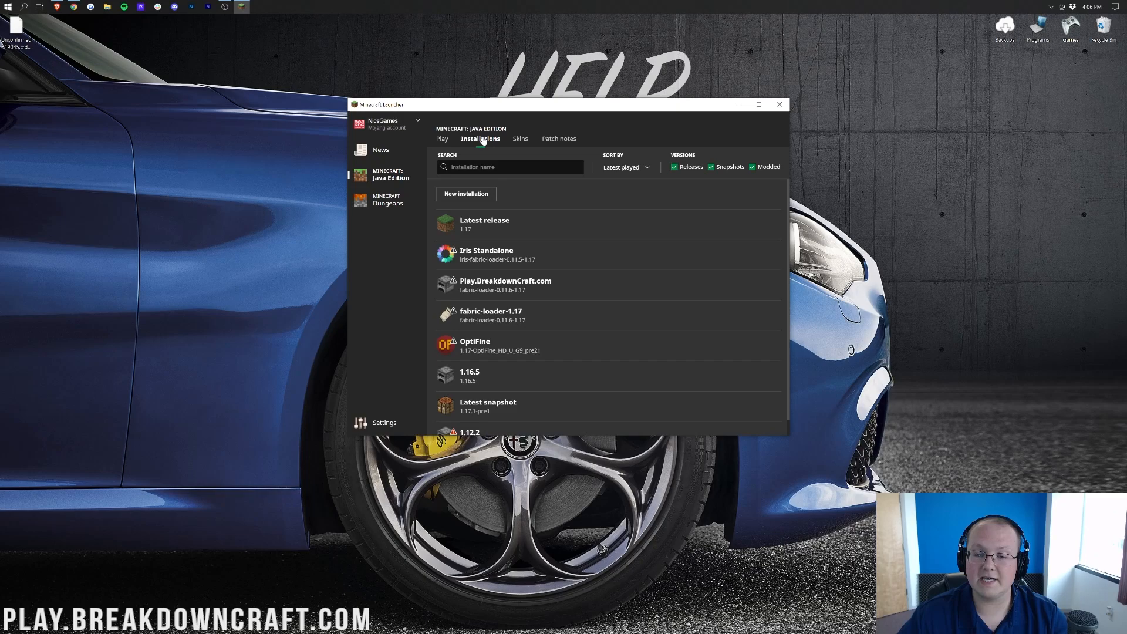
pyautogui.click(753, 166)
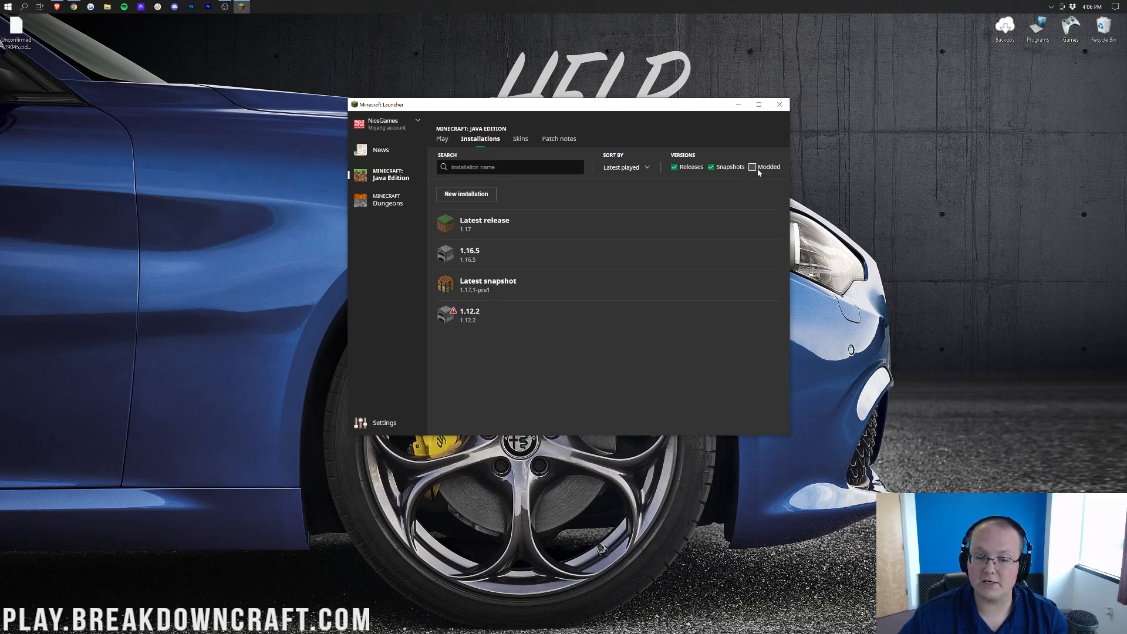
pyautogui.click(751, 167)
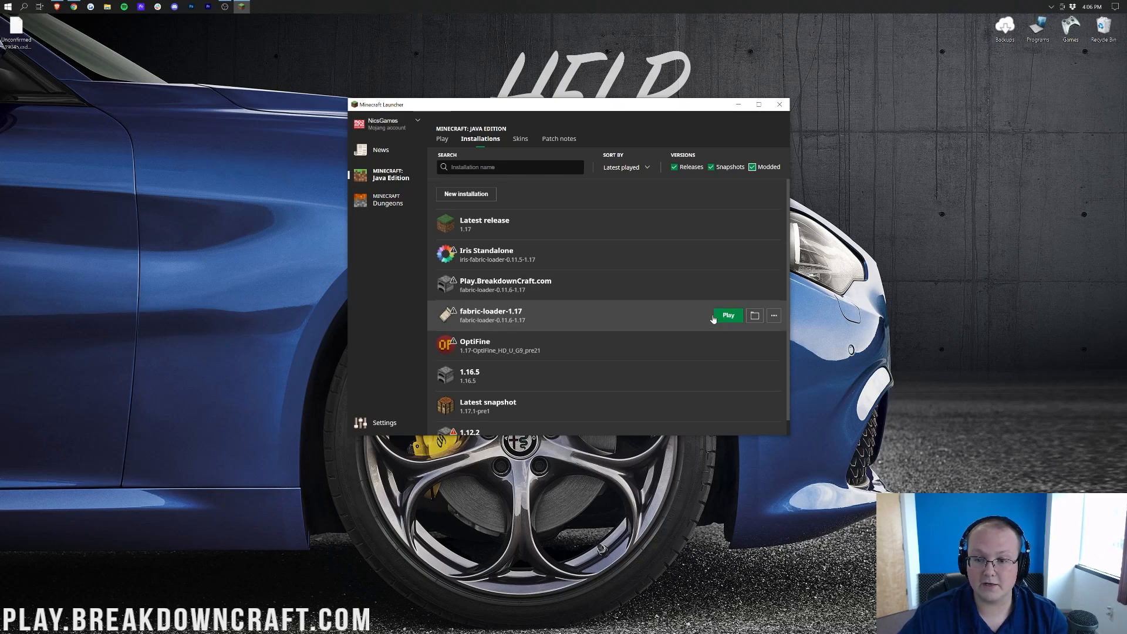
pyautogui.moveTo(735, 271)
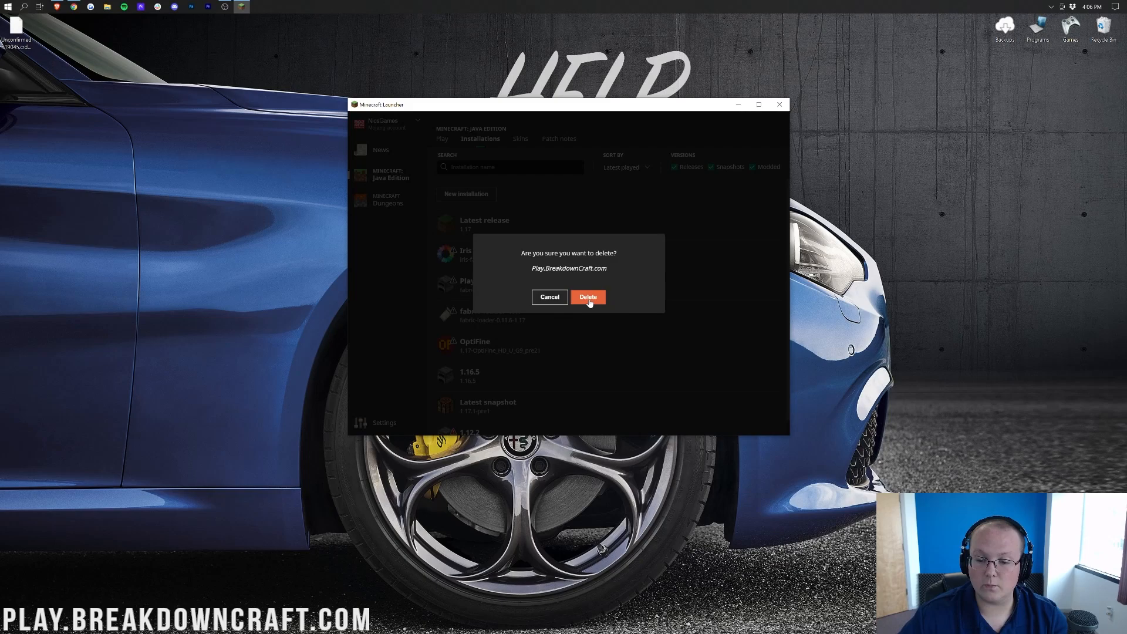
pyautogui.click(588, 297)
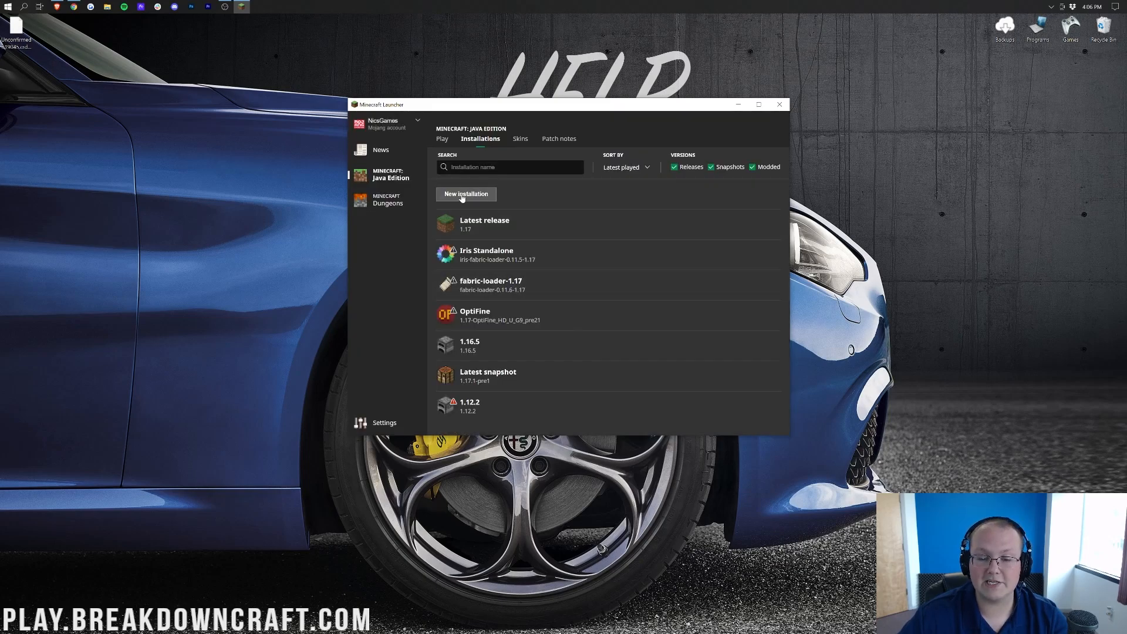
# - Create a Play.BreakdownCraft.com installation running release fabric-loader-0.11.6-1.17
pyautogui.click(465, 194)
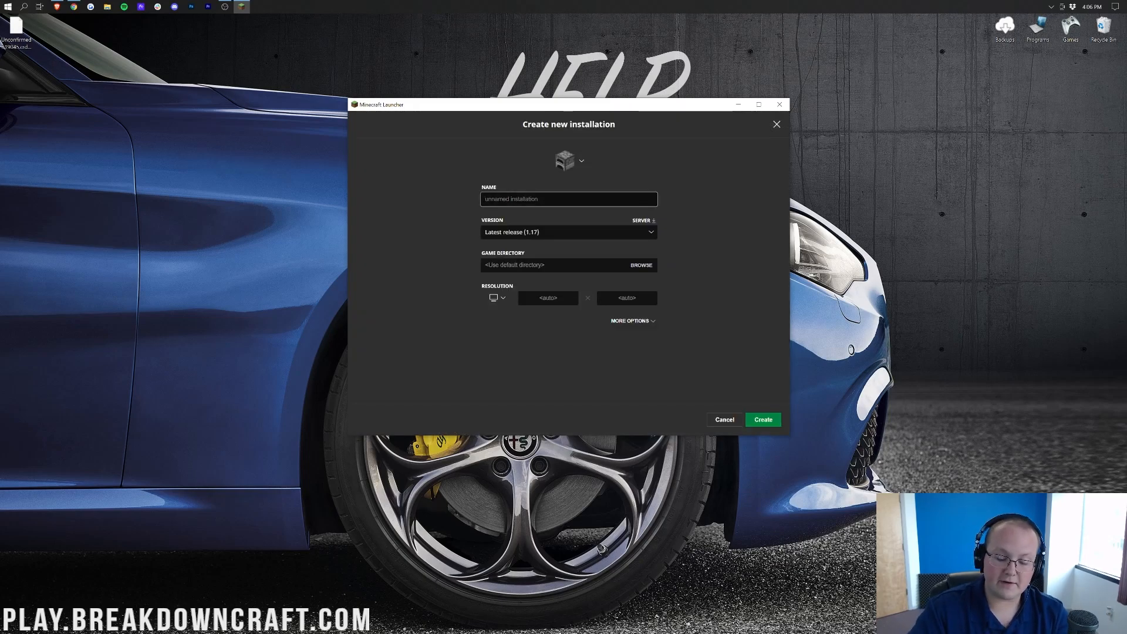
pyautogui.write('Play.BreakdownCraft')
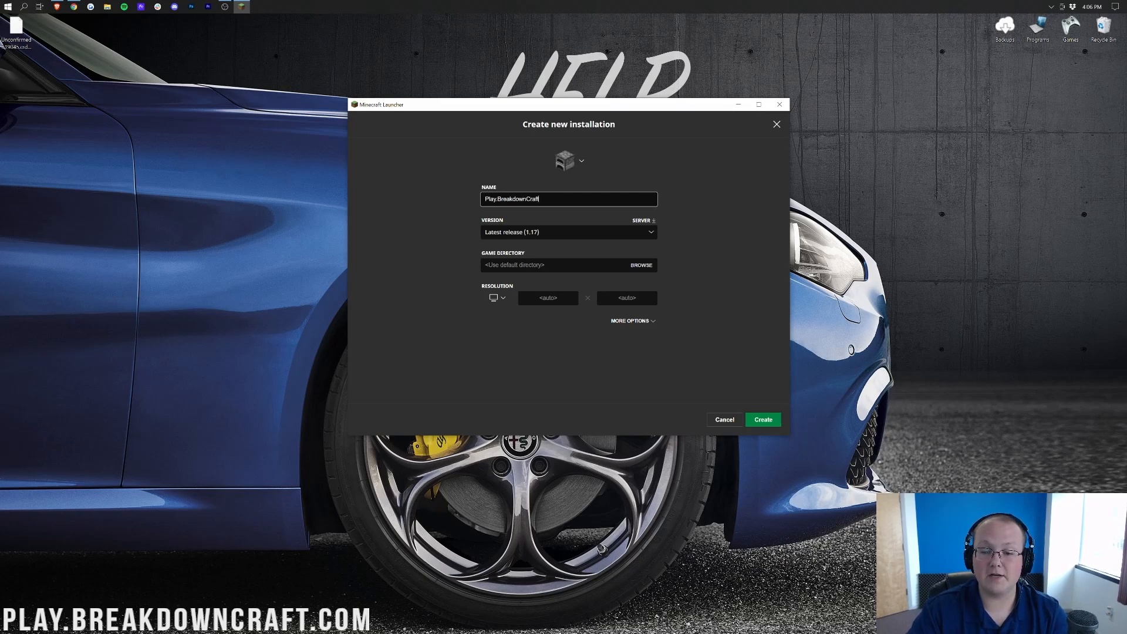
pyautogui.write('.com')
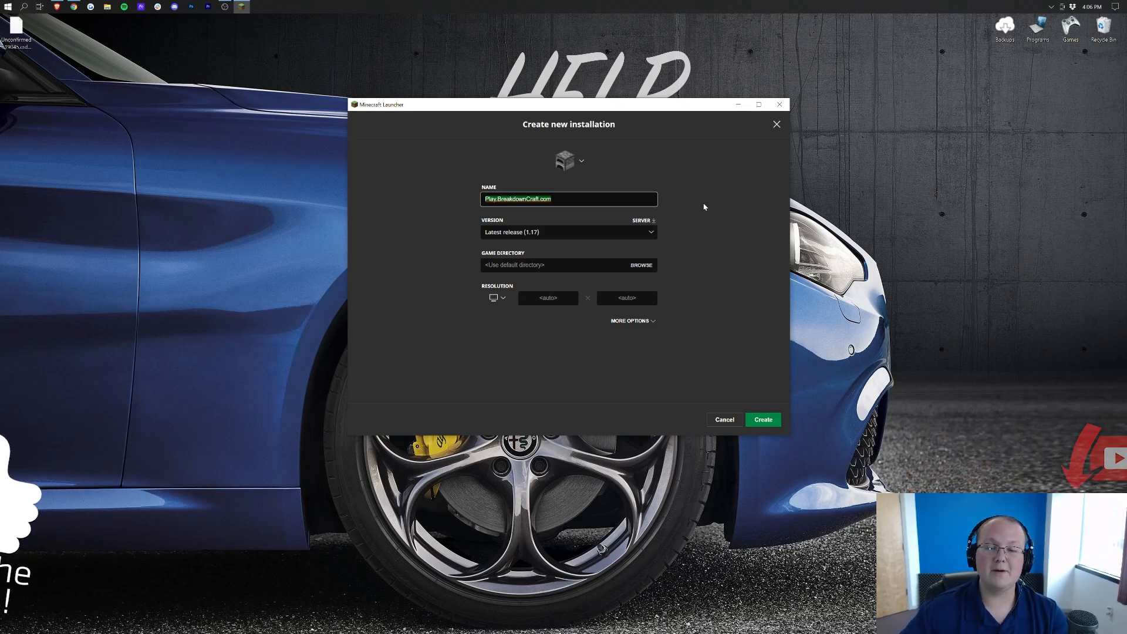
pyautogui.moveTo(522, 237)
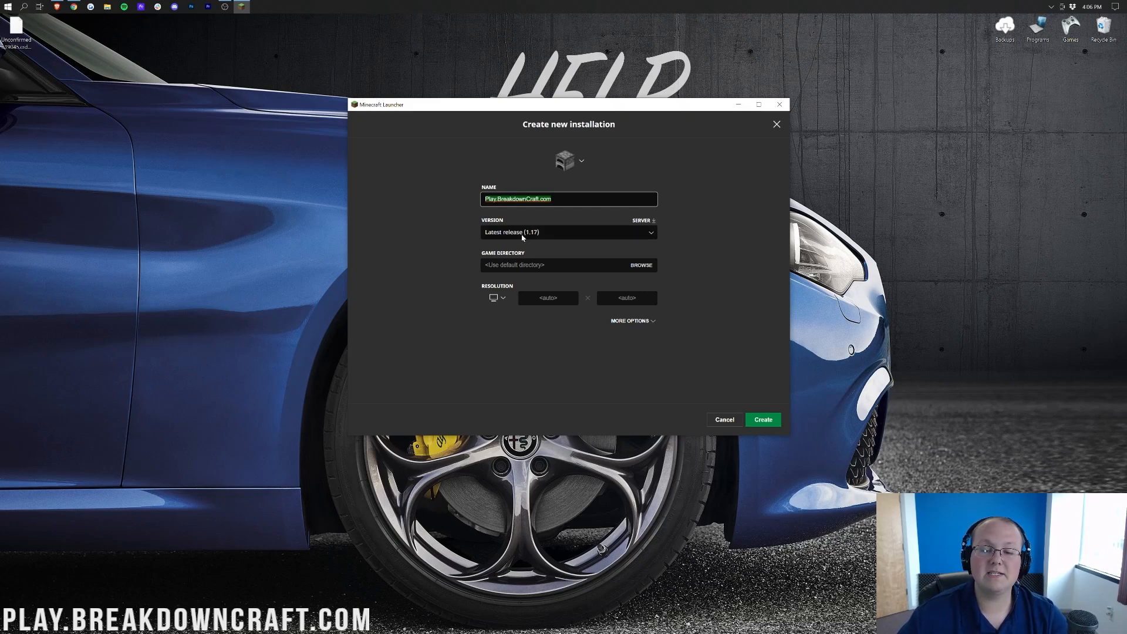
pyautogui.click(567, 232)
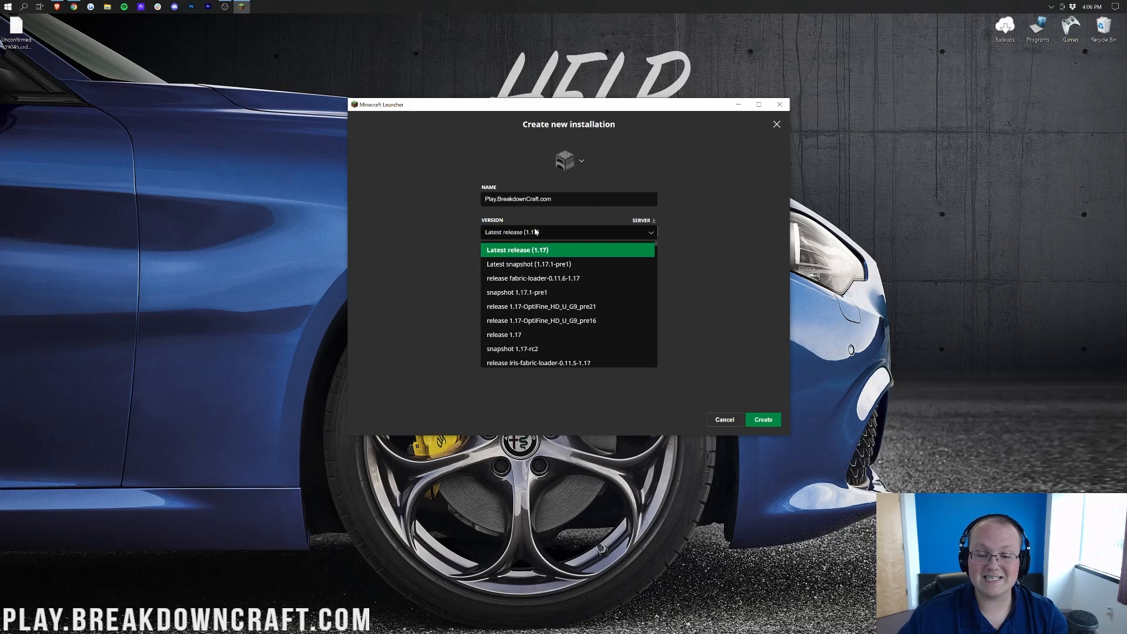
pyautogui.moveTo(568, 280)
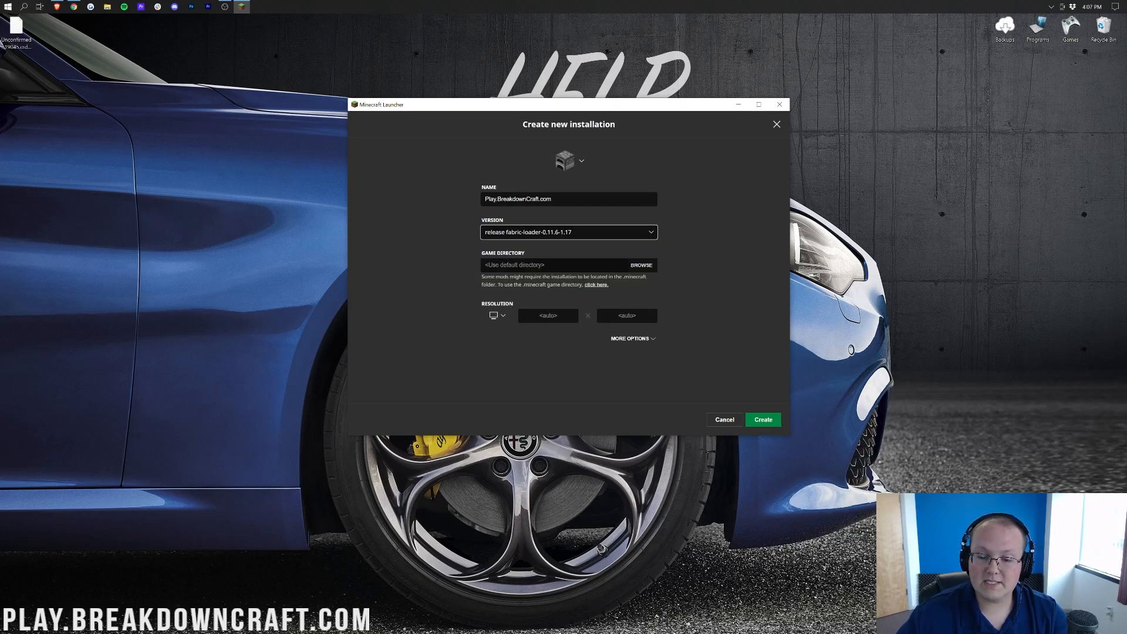
pyautogui.click(495, 315)
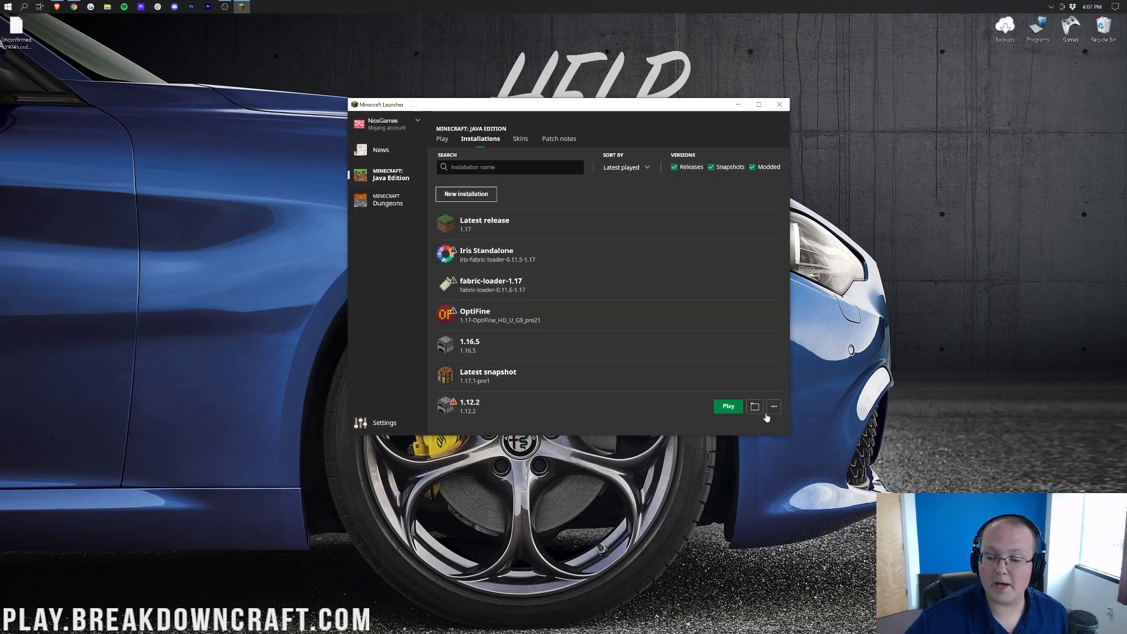
pyautogui.scroll(-3)
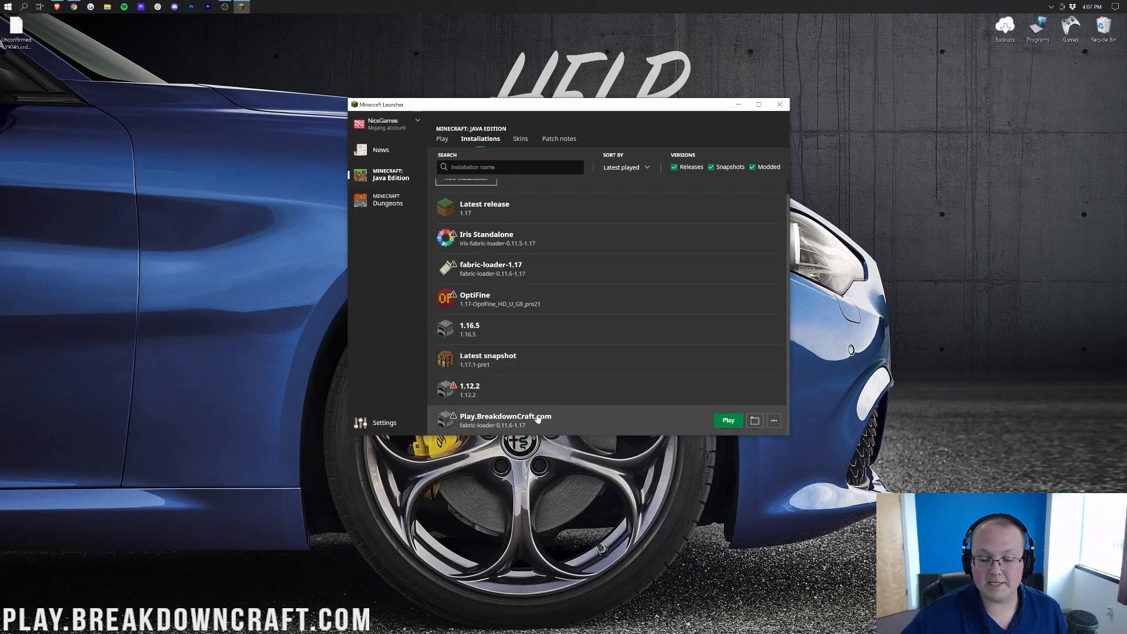
pyautogui.moveTo(486, 432)
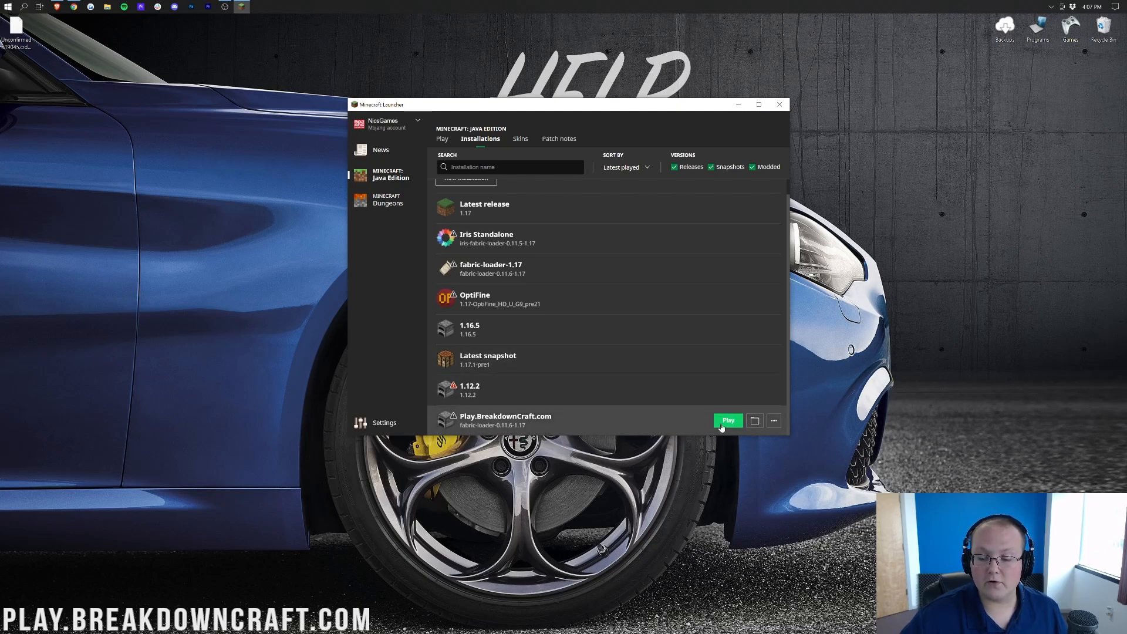
# - Play the Play.BreakdownCraft.com installation, accepting the modded-game risk warning
pyautogui.click(726, 421)
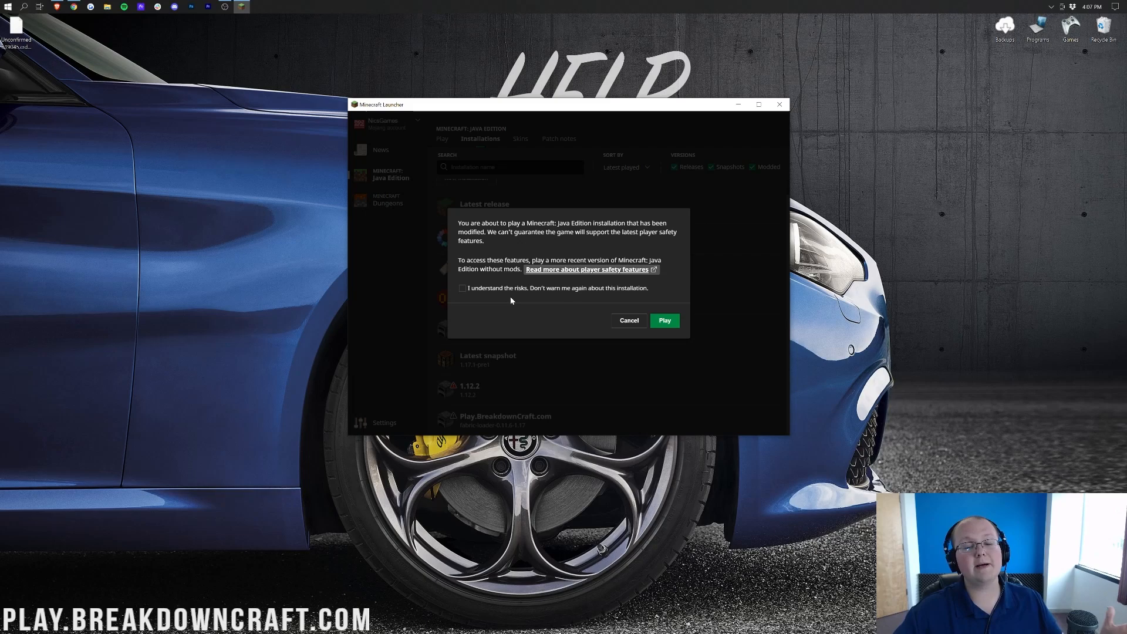
pyautogui.click(461, 289)
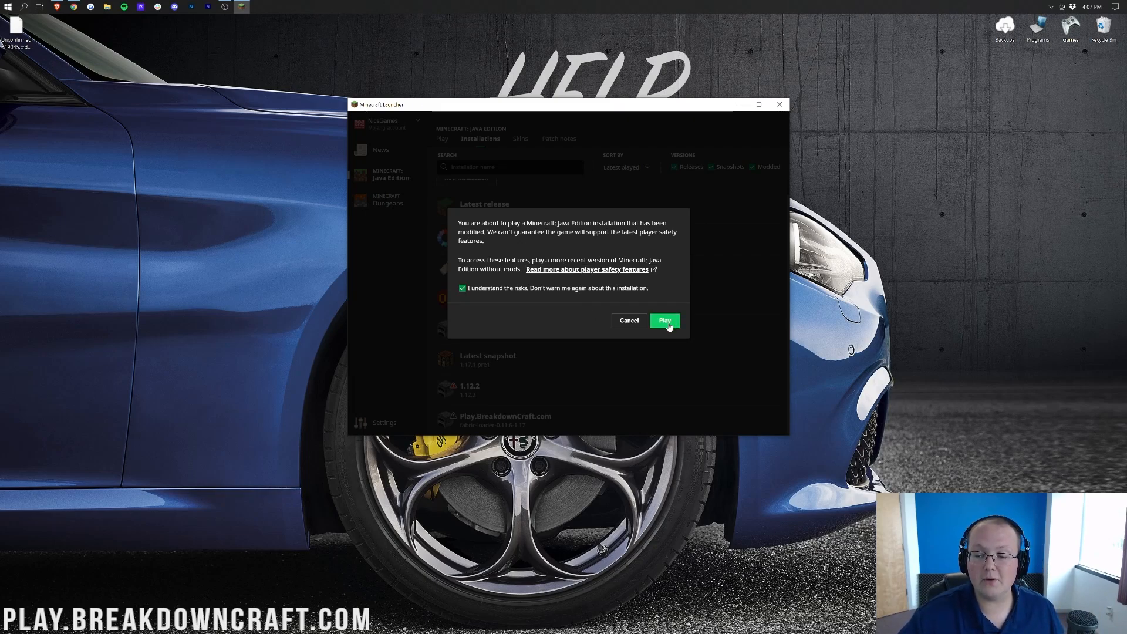
pyautogui.click(662, 319)
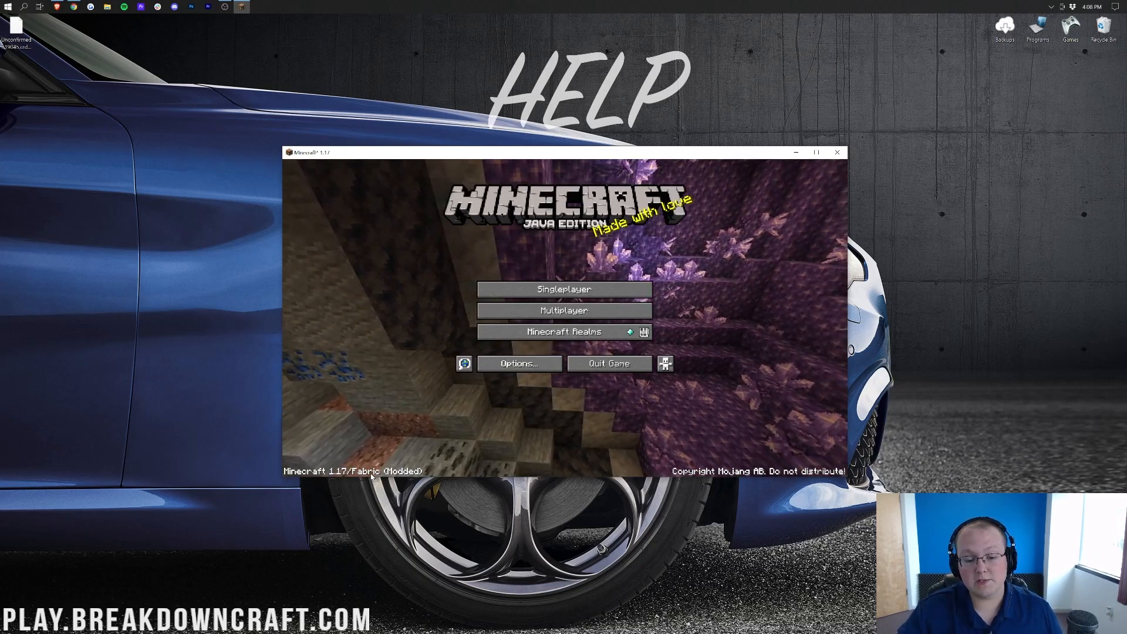
# - Load the singleplayer First 1.17 World so the VoxelMap minimap appears in-game
pyautogui.click(817, 151)
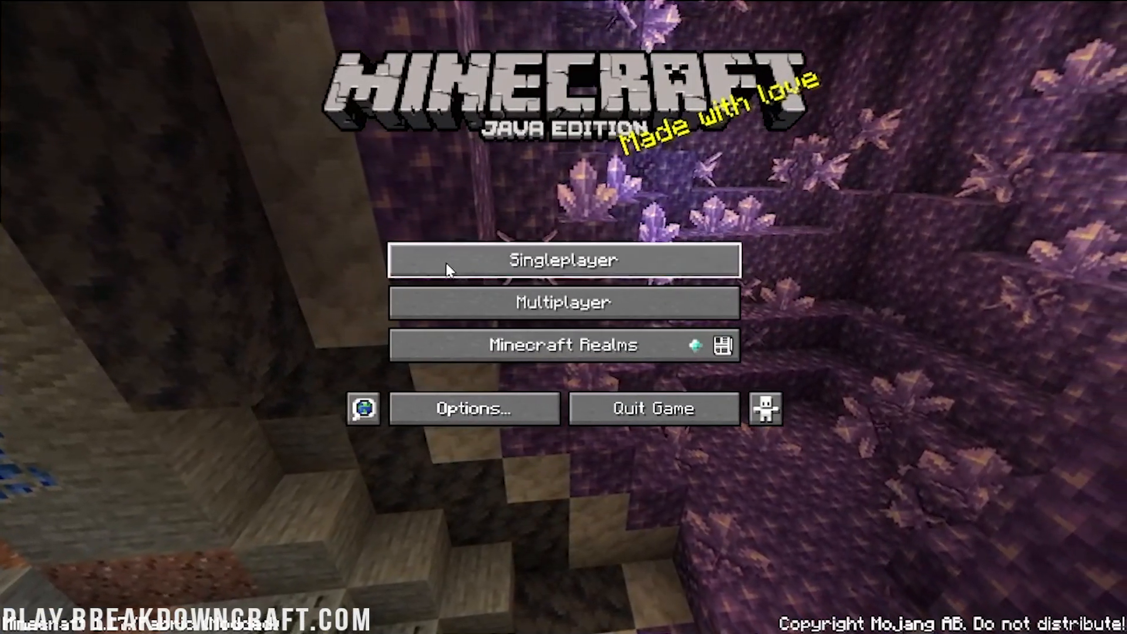
pyautogui.click(562, 259)
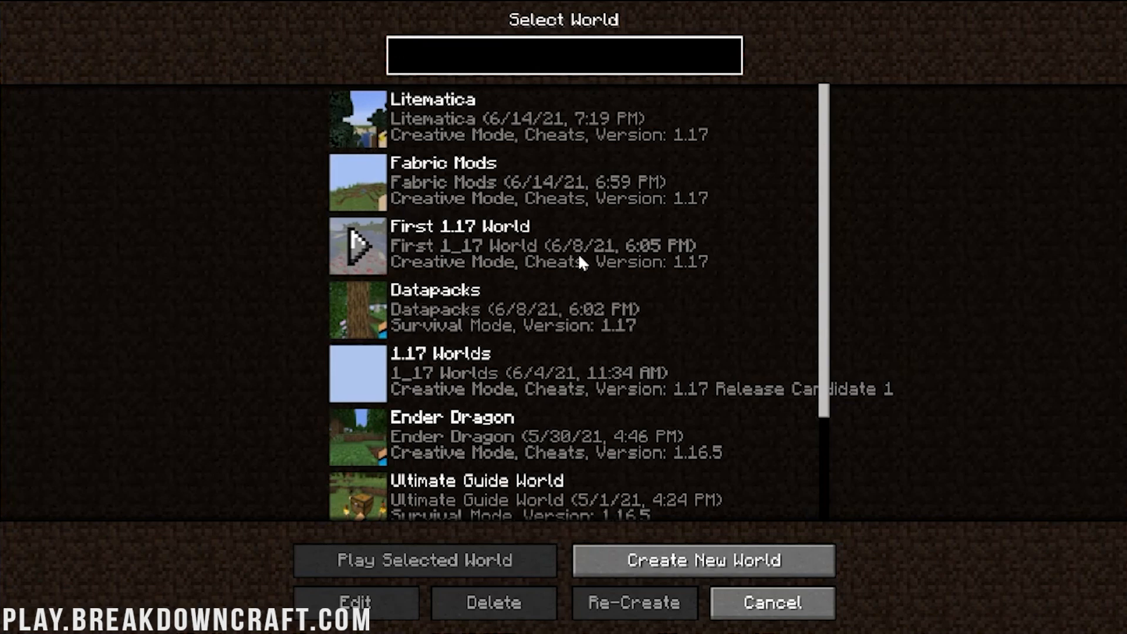
pyautogui.doubleClick(357, 244)
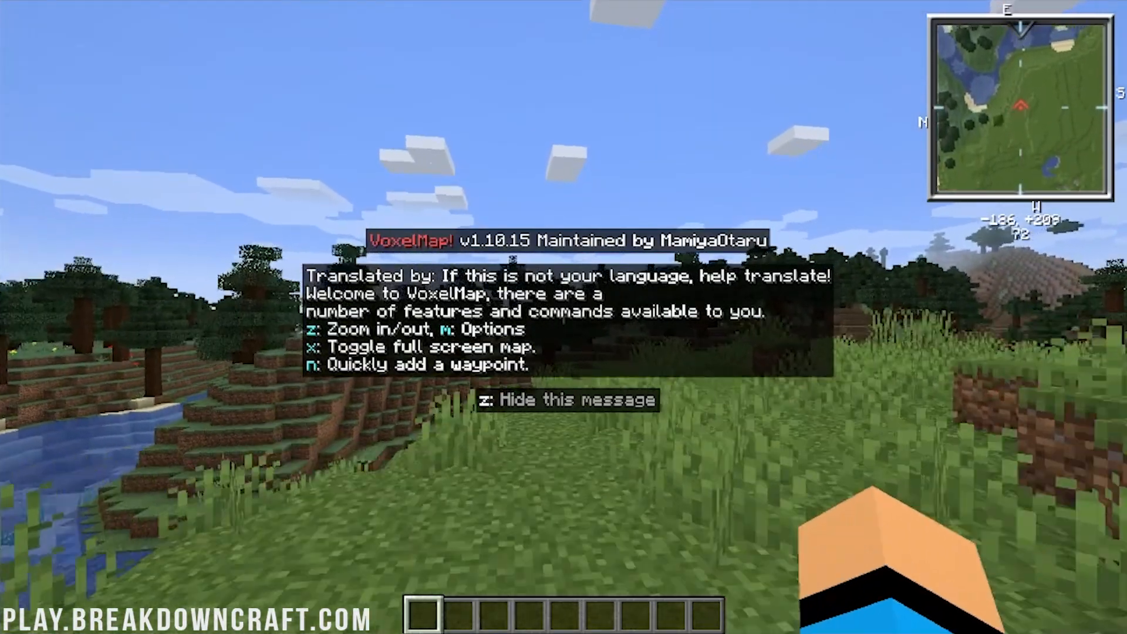
# - Zoom the minimap, then save a new Spawn waypoint at the current spot (-184, 209, 72)
pyautogui.press('z')
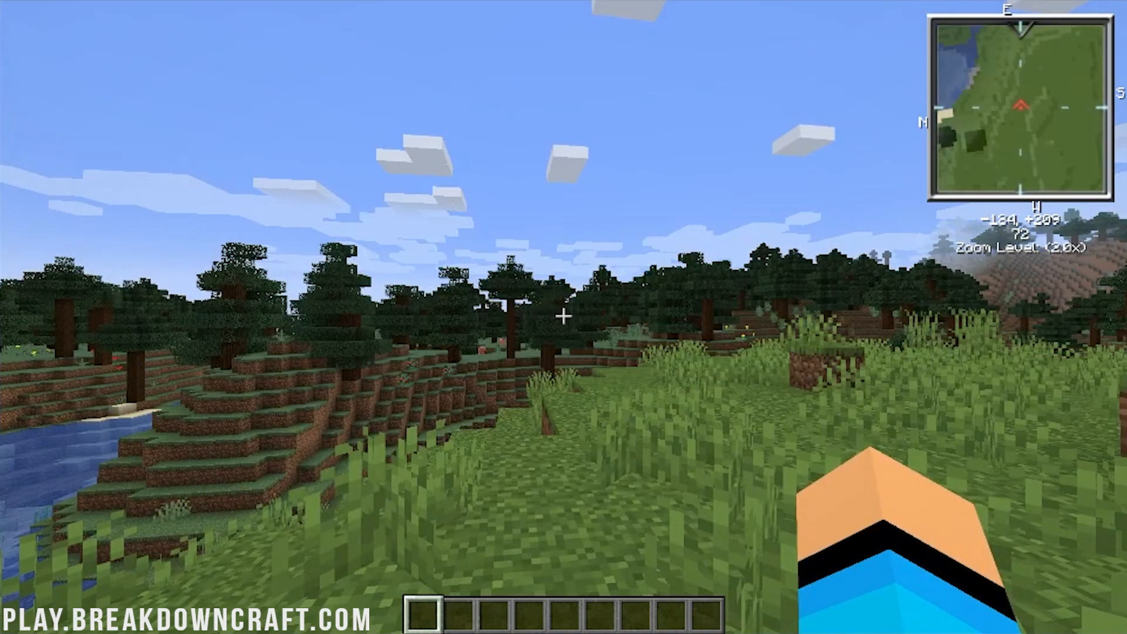
pyautogui.press('m')
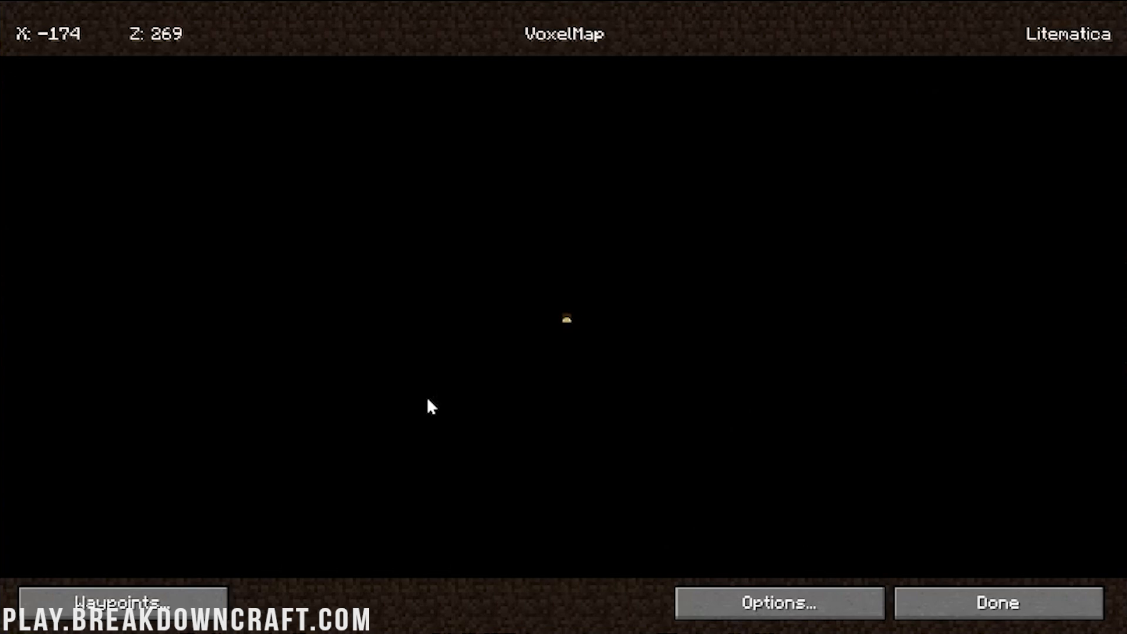
pyautogui.moveTo(603, 293)
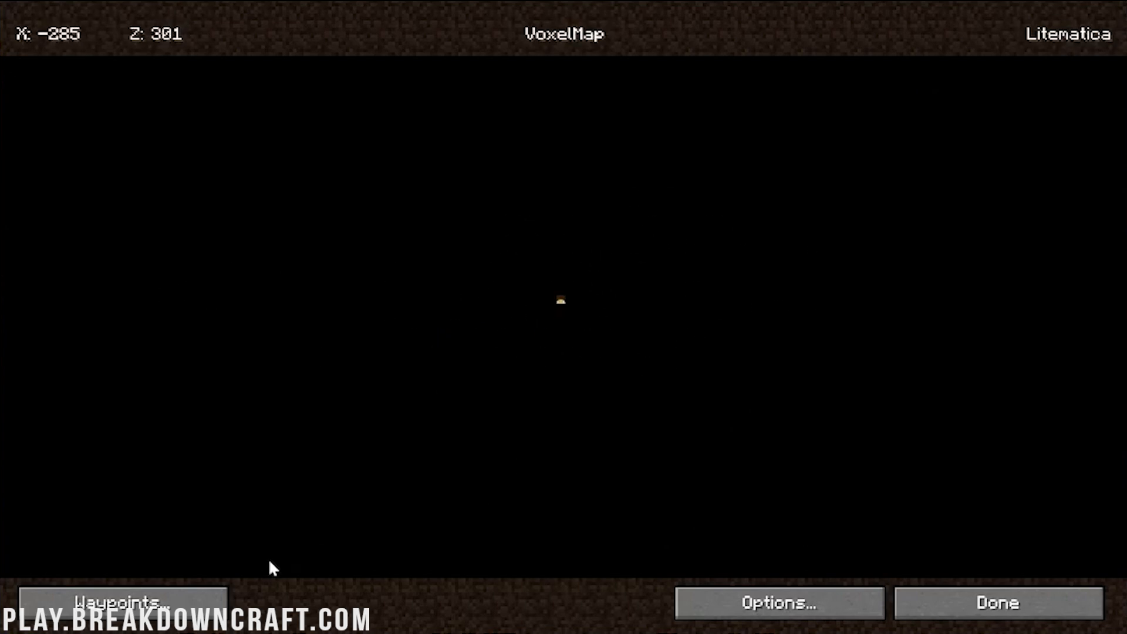
pyautogui.click(122, 603)
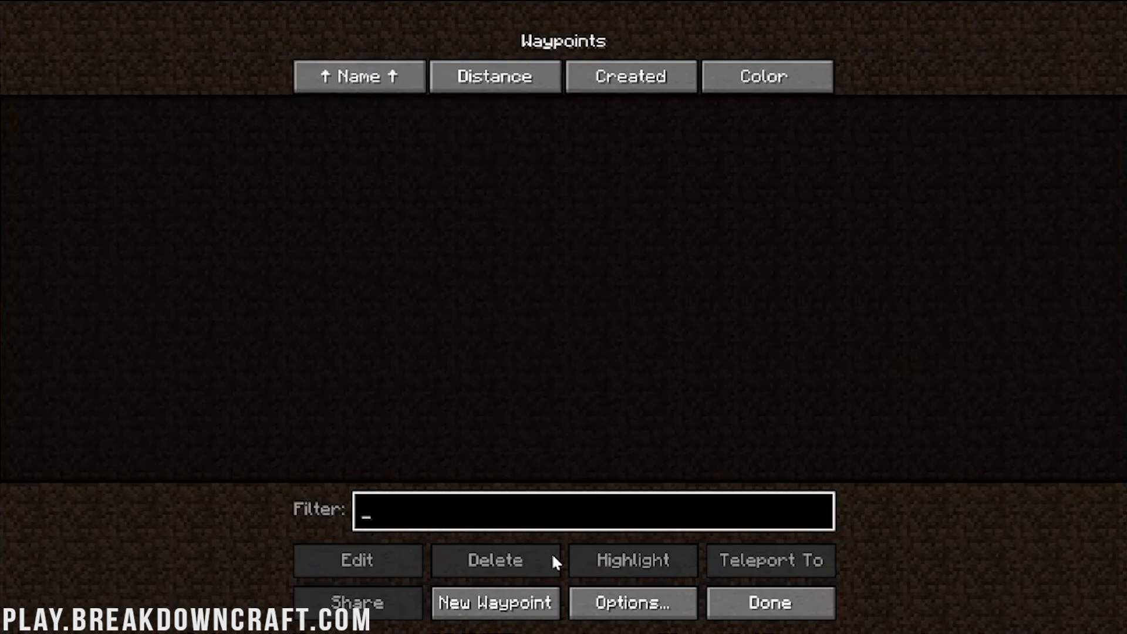
pyautogui.click(494, 601)
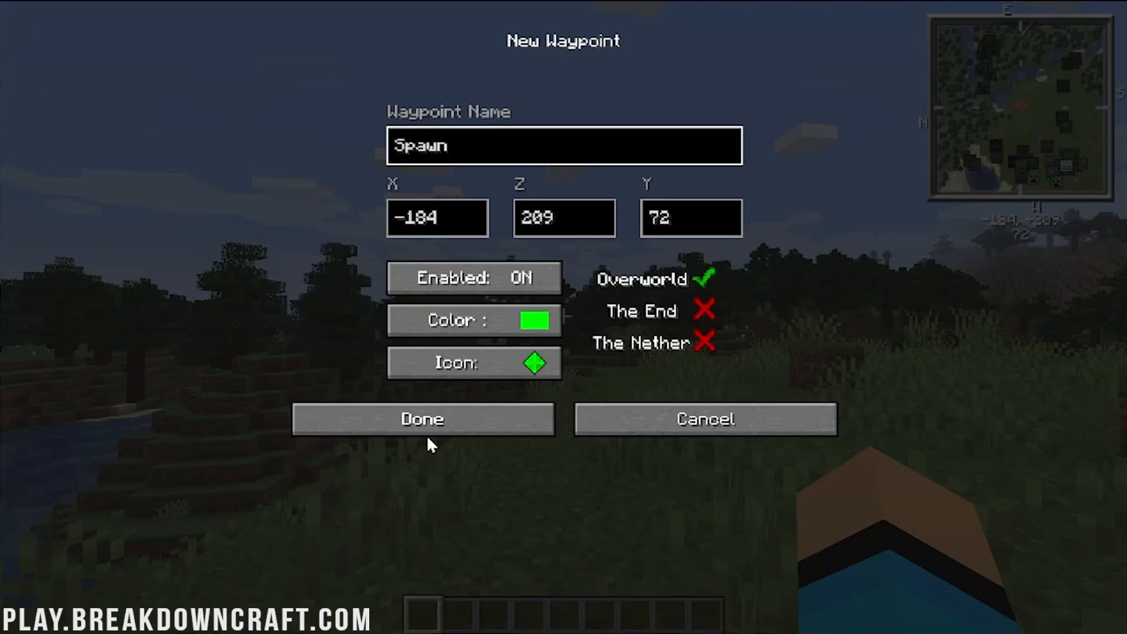
pyautogui.click(421, 418)
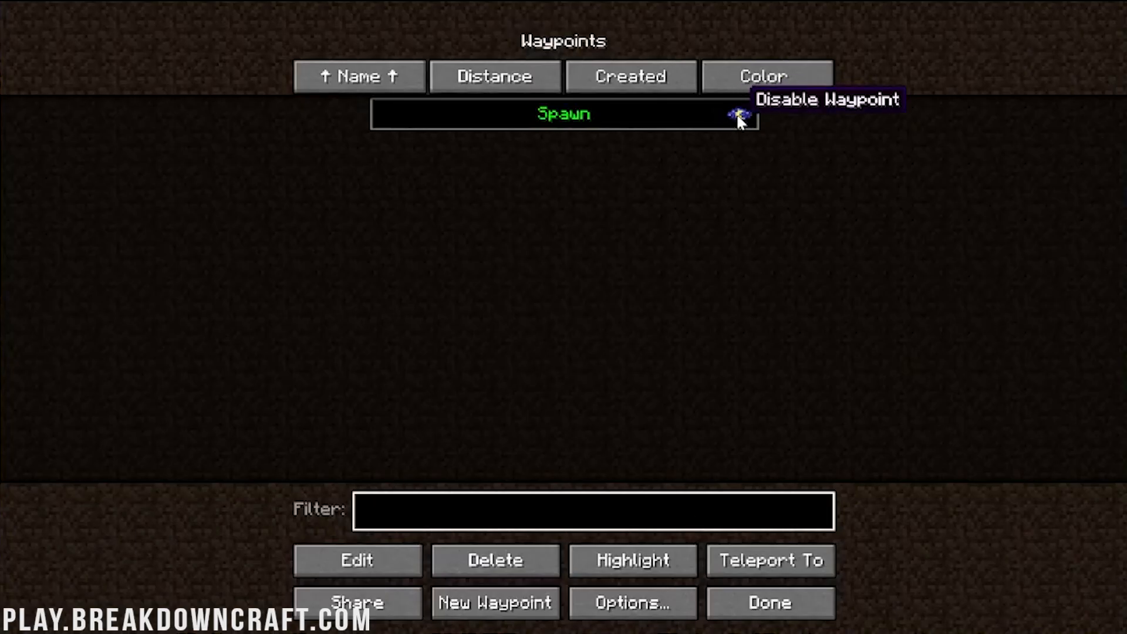
pyautogui.moveTo(744, 464)
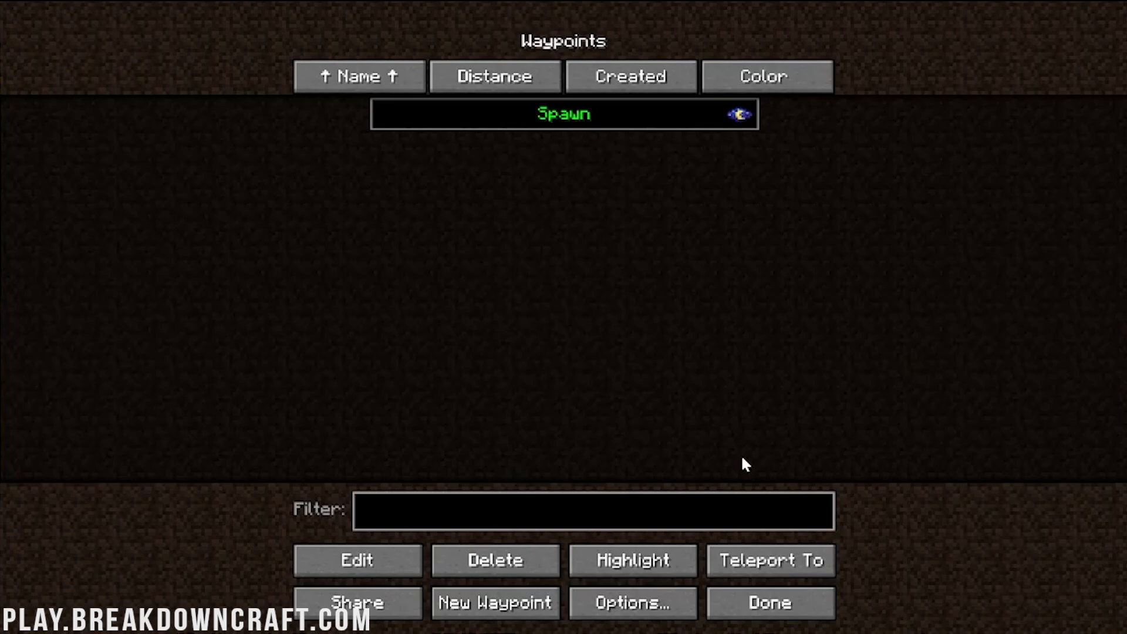
# - In Minimap Options set Location Top Left, Square Map OFF and Size XXL
pyautogui.click(632, 603)
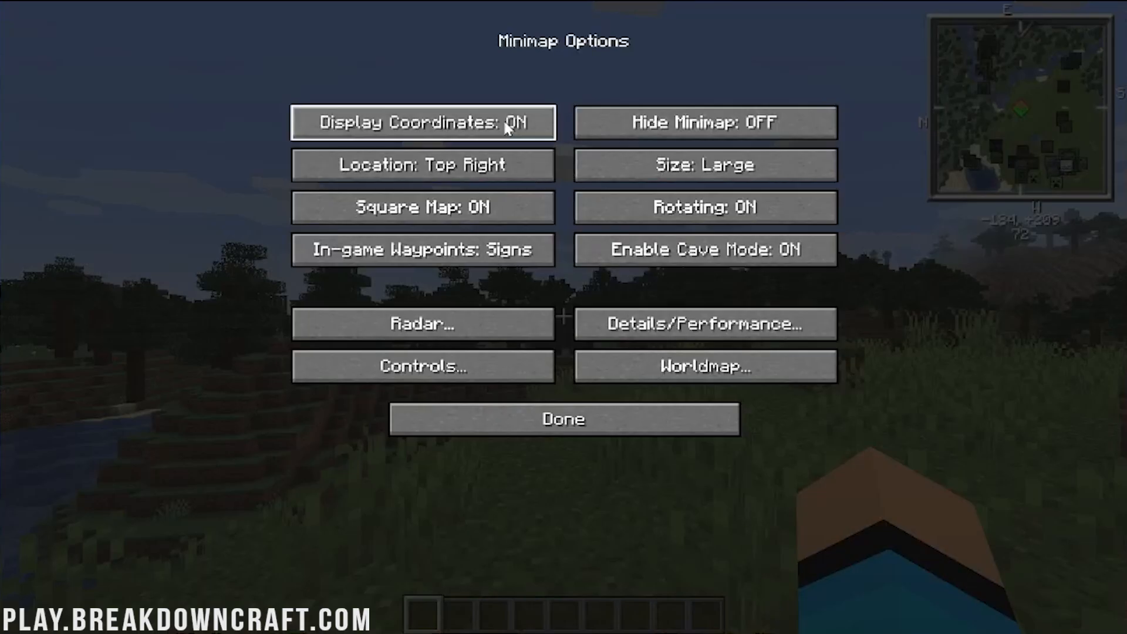
pyautogui.click(423, 164)
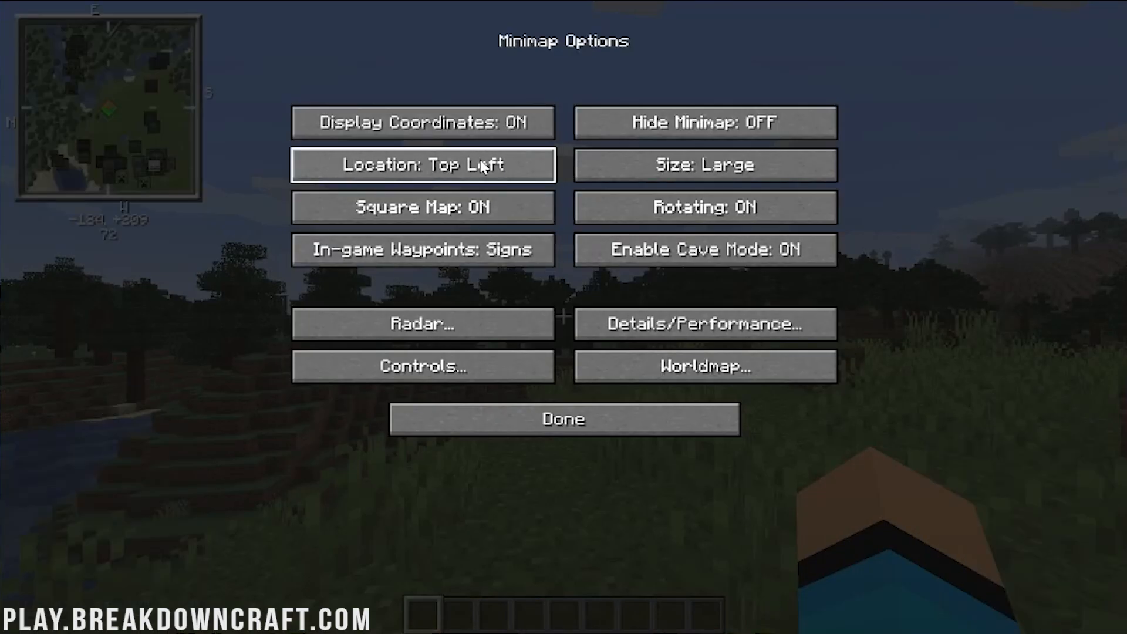
pyautogui.moveTo(357, 193)
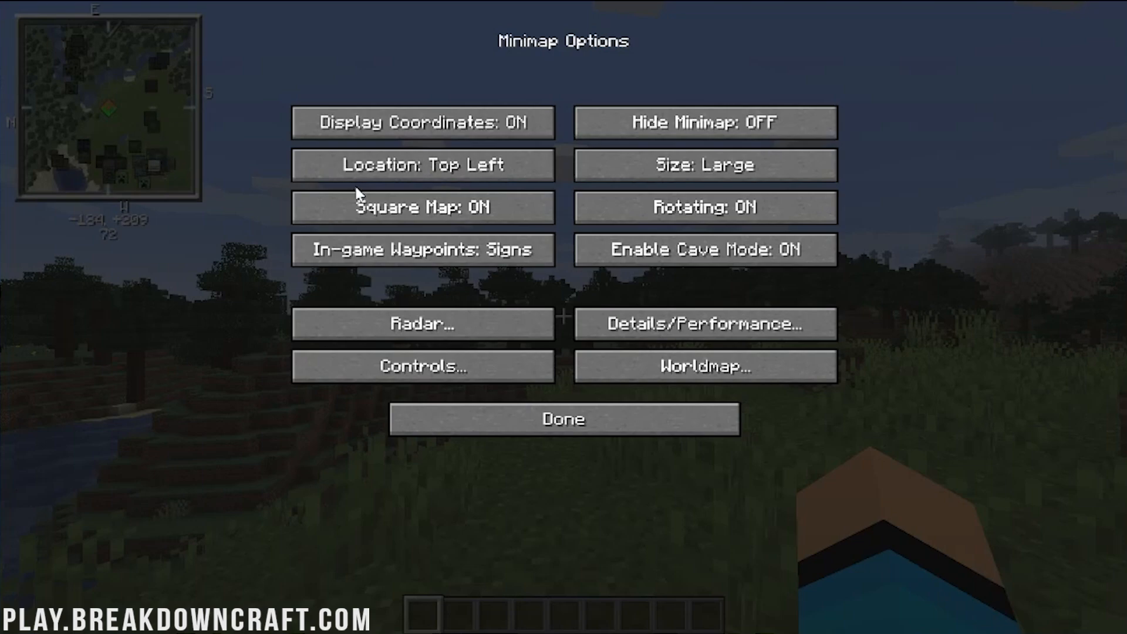
pyautogui.click(423, 207)
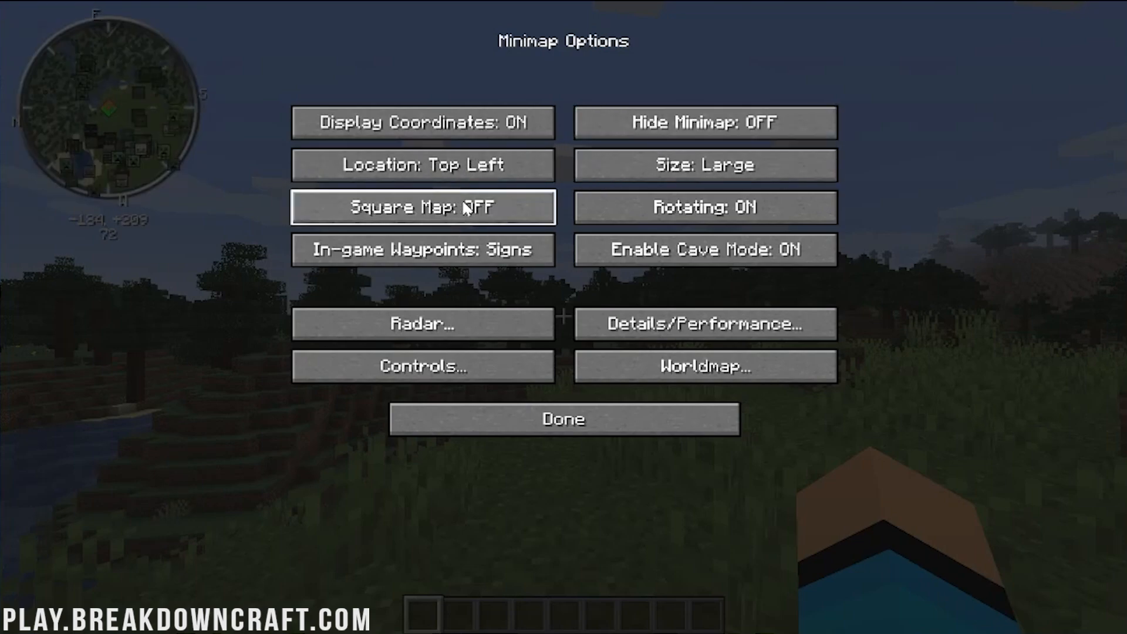
pyautogui.click(704, 166)
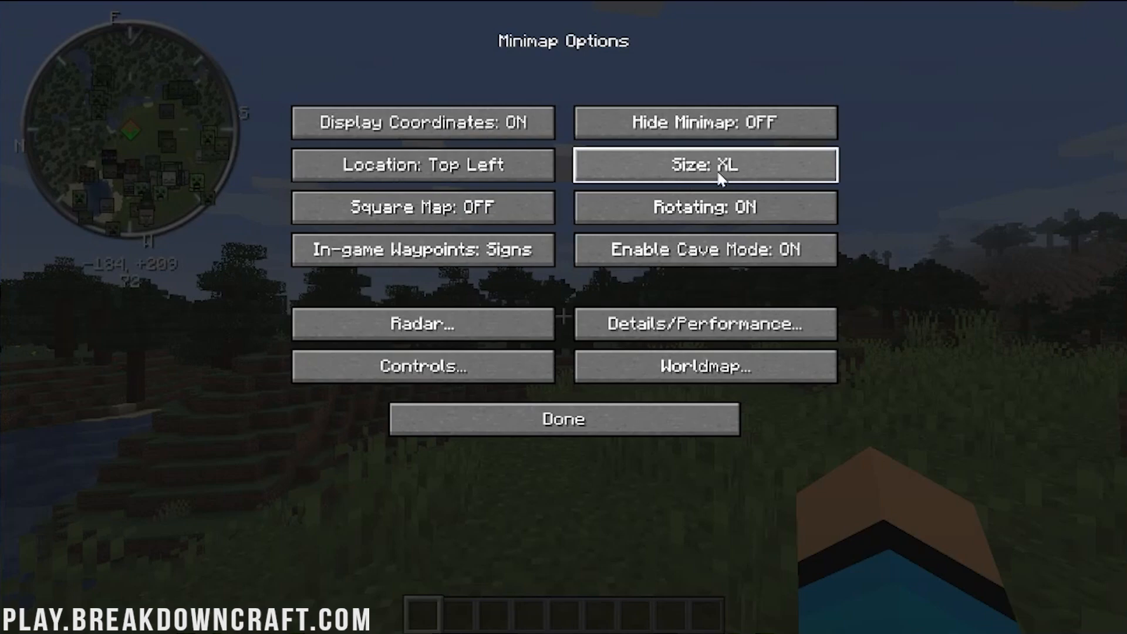
pyautogui.click(705, 165)
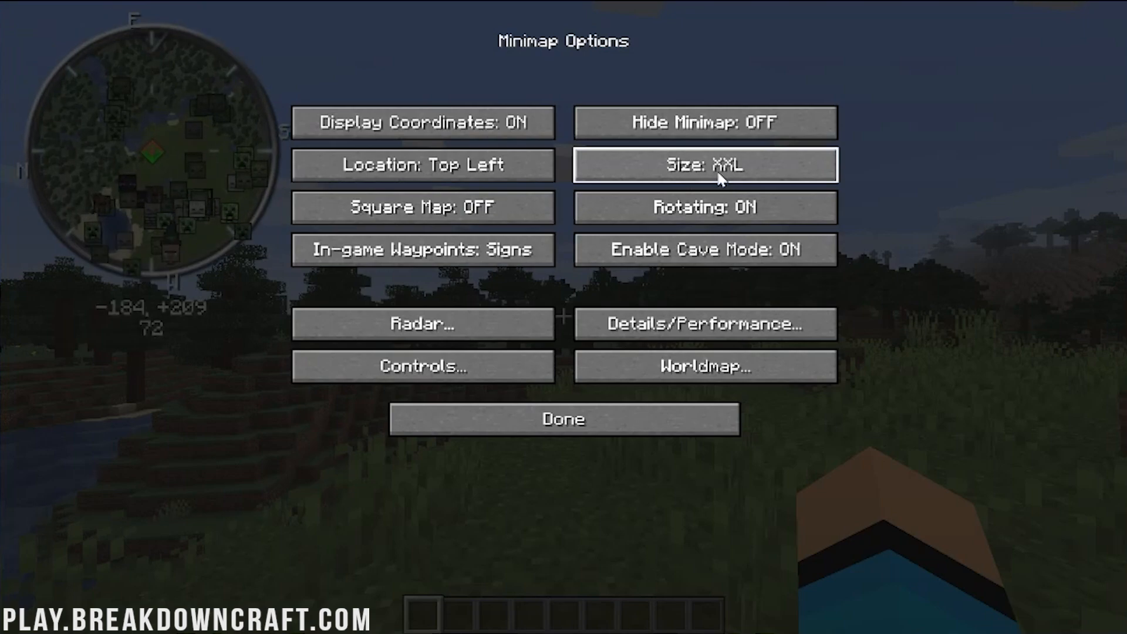
pyautogui.click(704, 165)
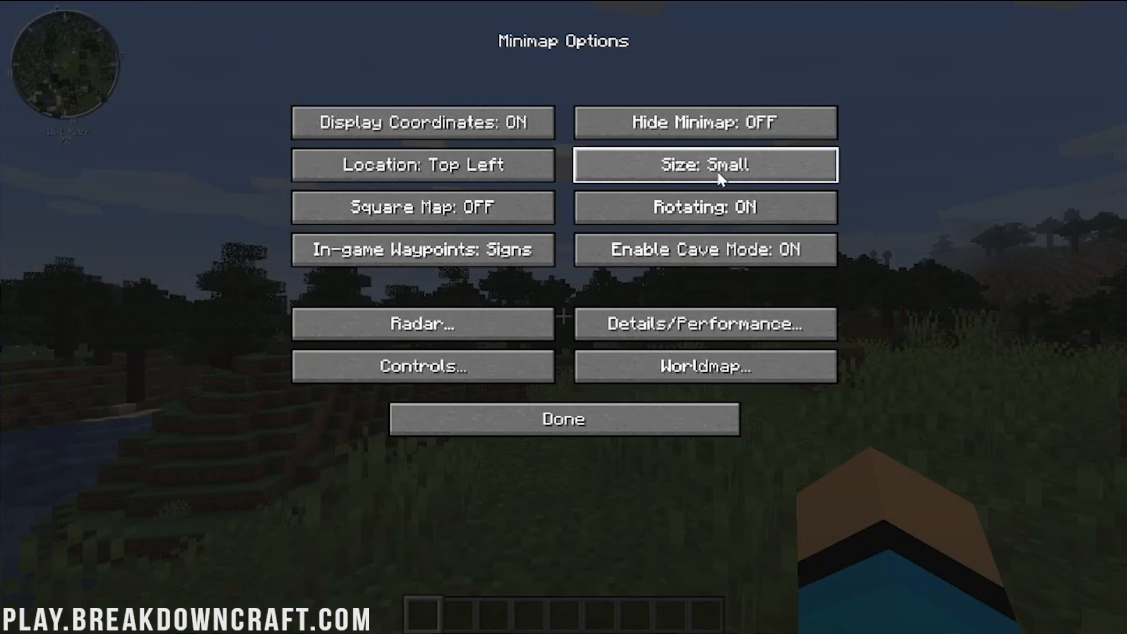
pyautogui.click(705, 164)
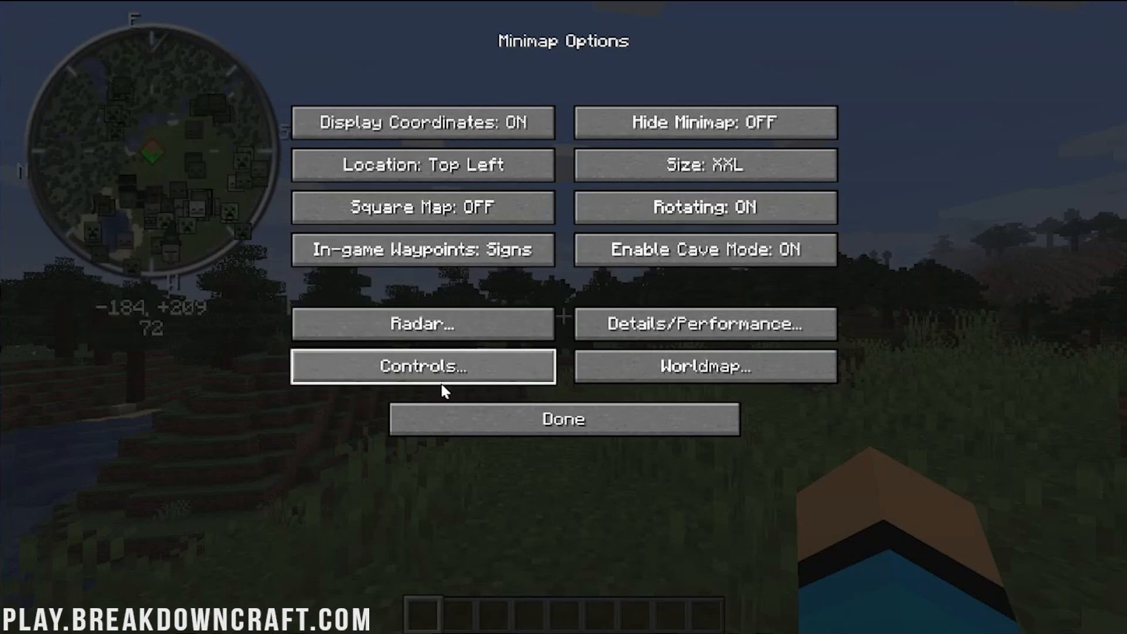
# - Under Controls bind Toggle Fullscreen Map to V and Toggle Waypoints to B, then resume play
pyautogui.click(422, 367)
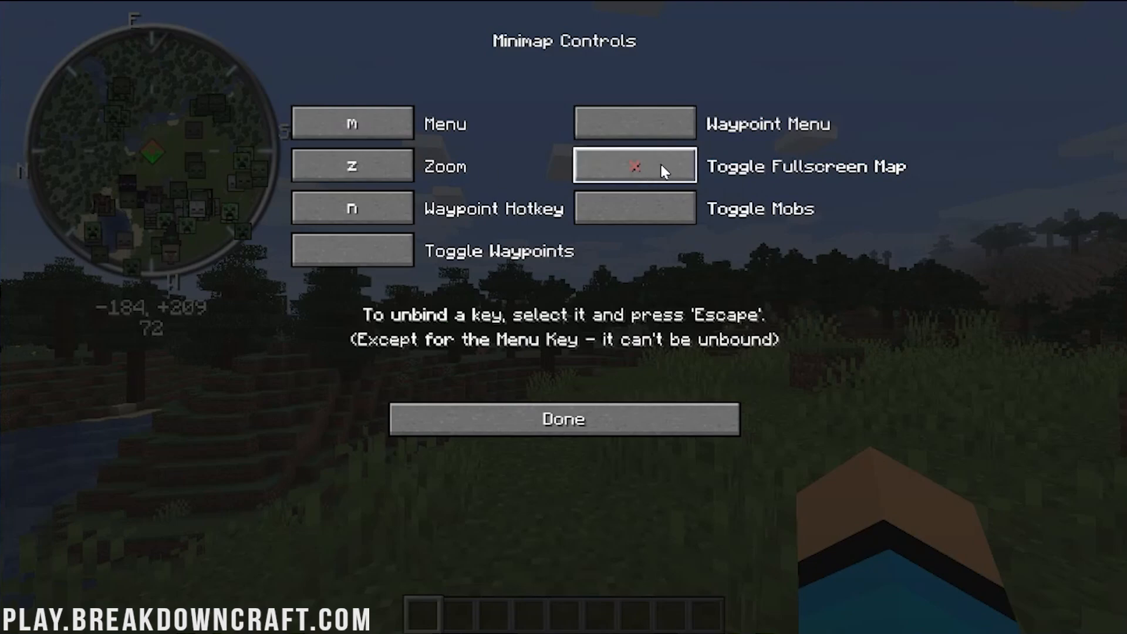
pyautogui.click(635, 166)
pyautogui.write('v')
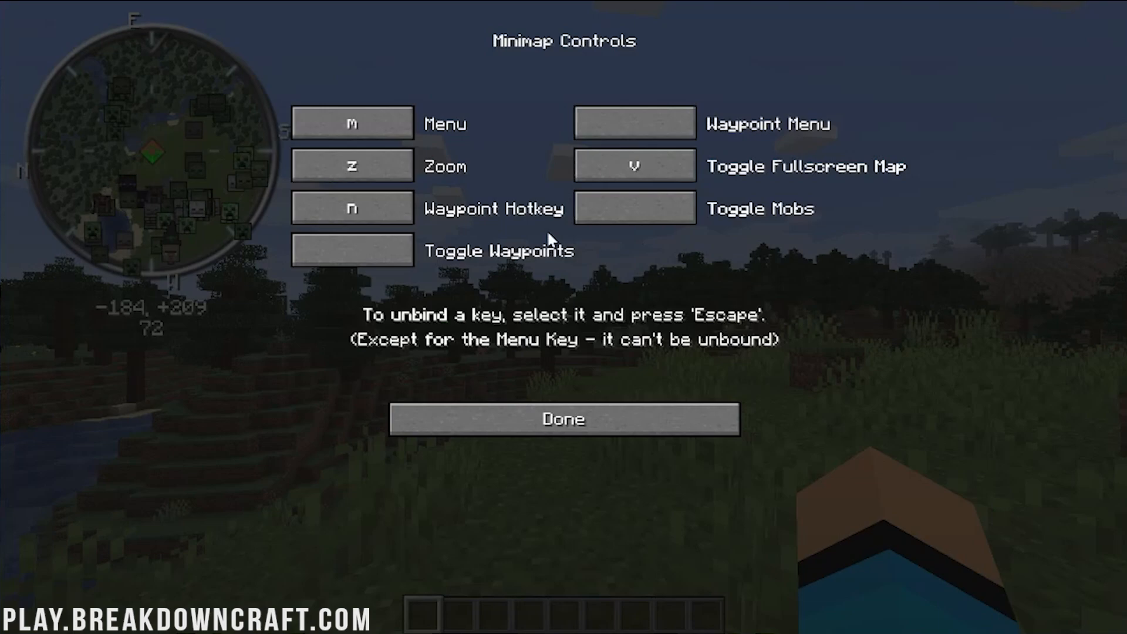
pyautogui.click(351, 249)
pyautogui.write('b')
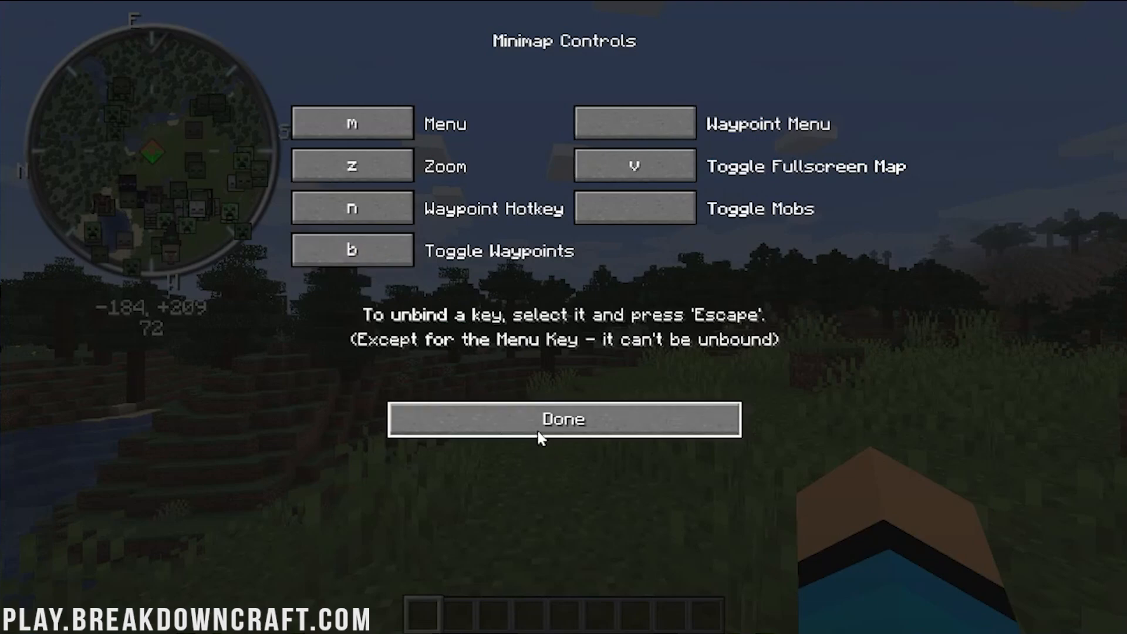
pyautogui.click(564, 419)
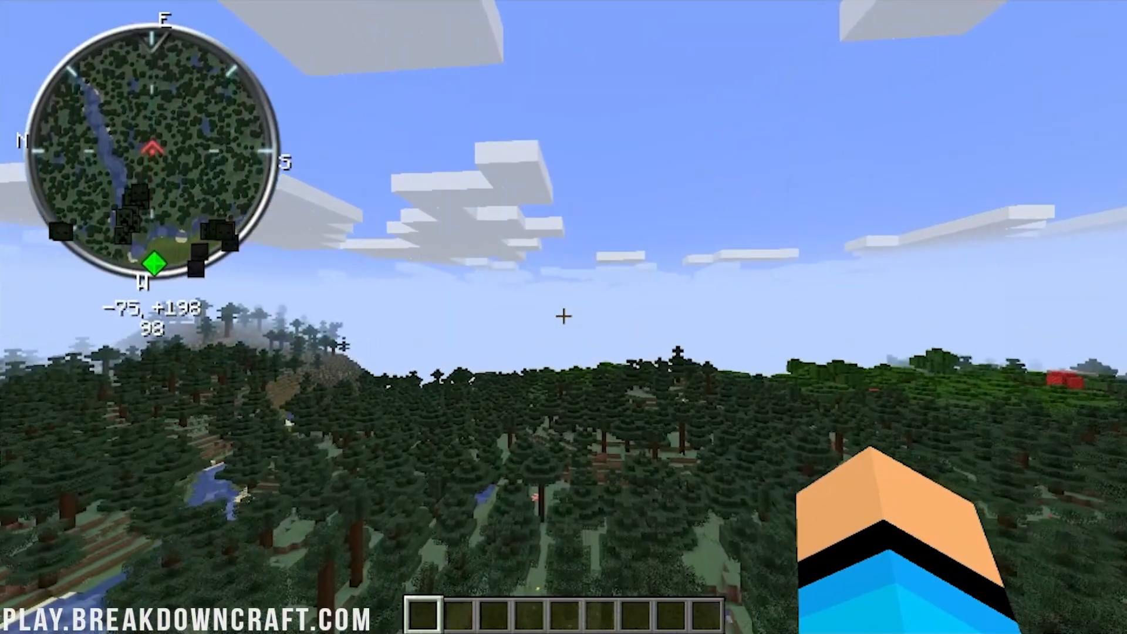
pyautogui.moveTo(563, 312)
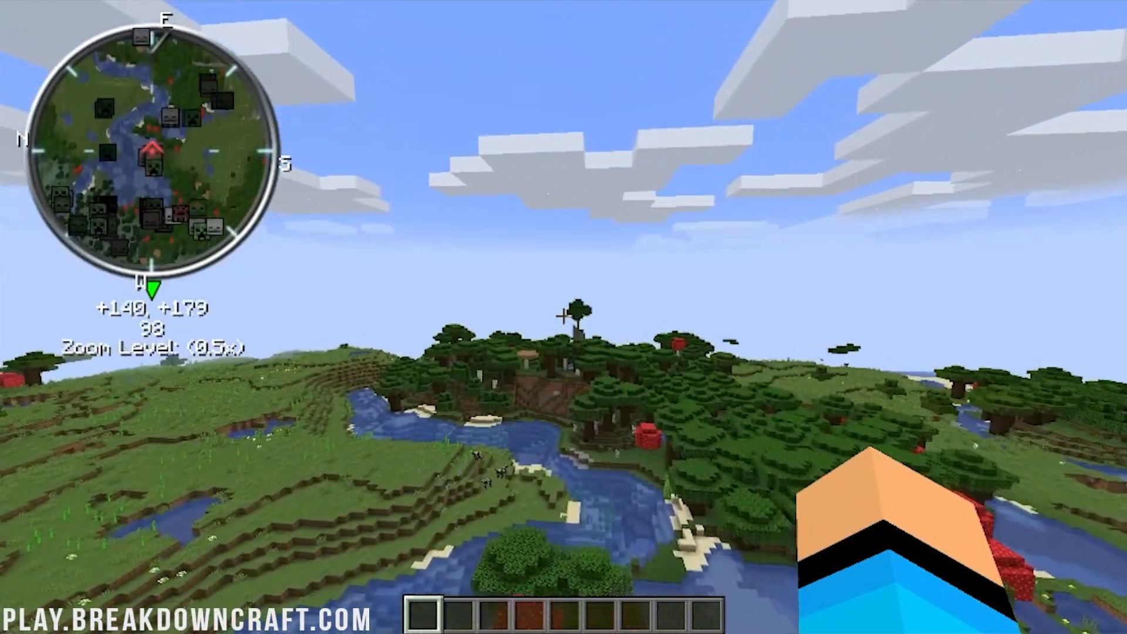
pyautogui.moveTo(564, 317)
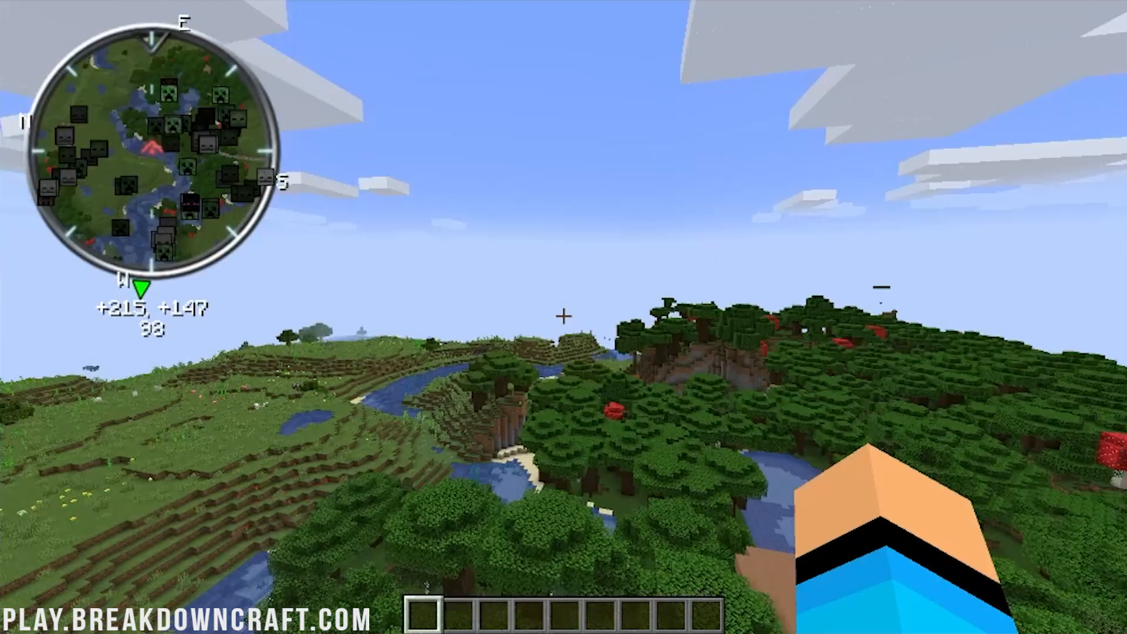
pyautogui.moveTo(564, 317)
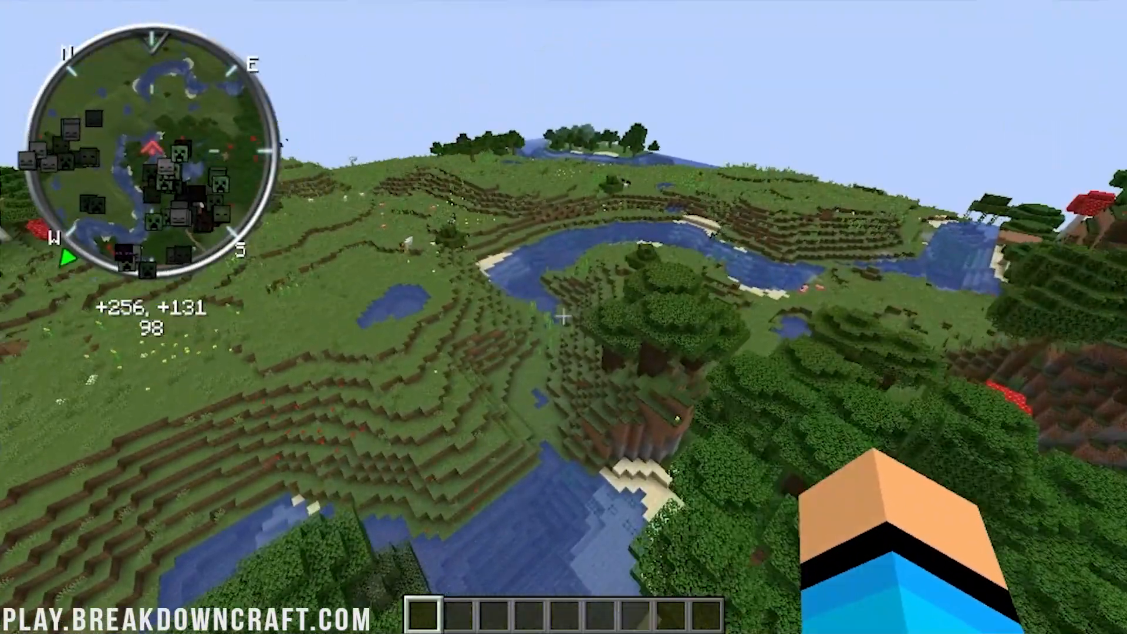
pyautogui.moveTo(563, 317)
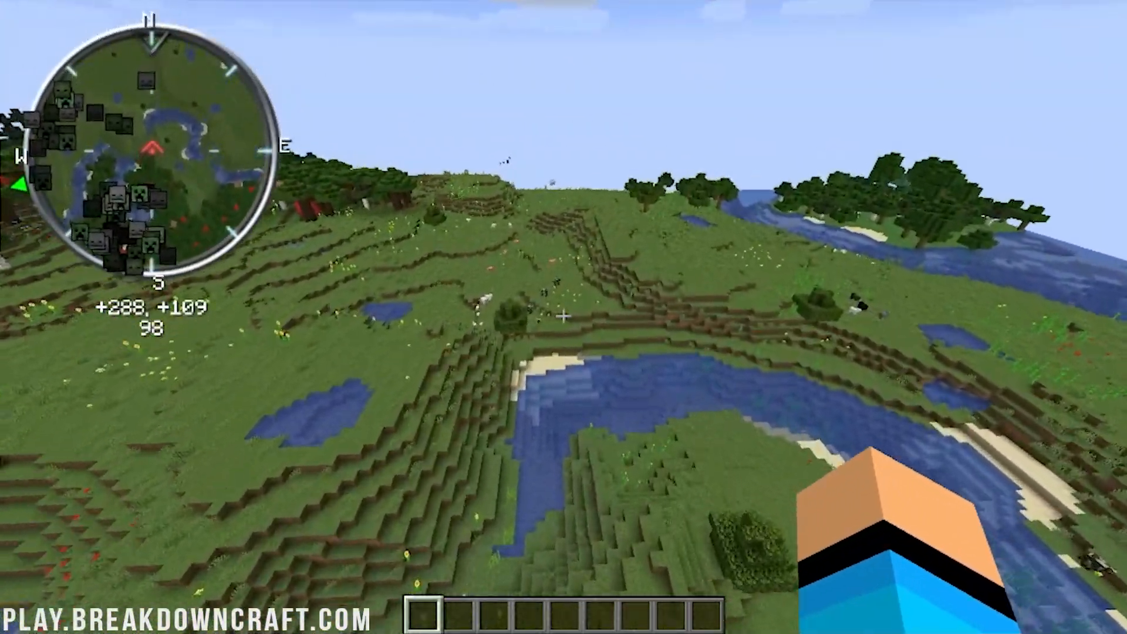
pyautogui.moveTo(564, 315)
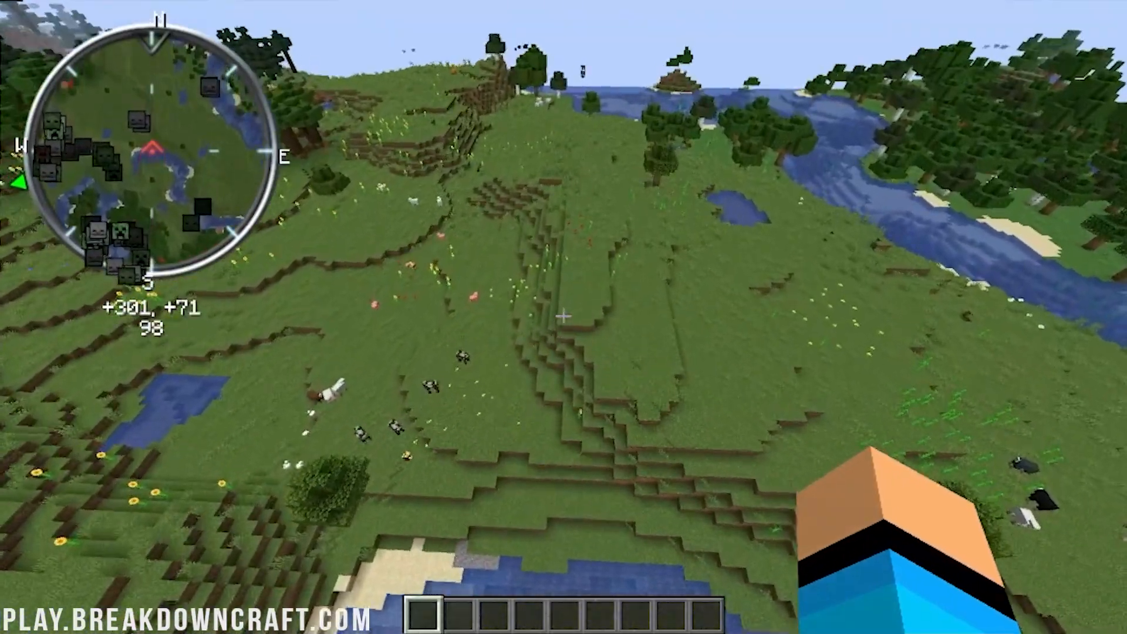
pyautogui.moveTo(564, 317)
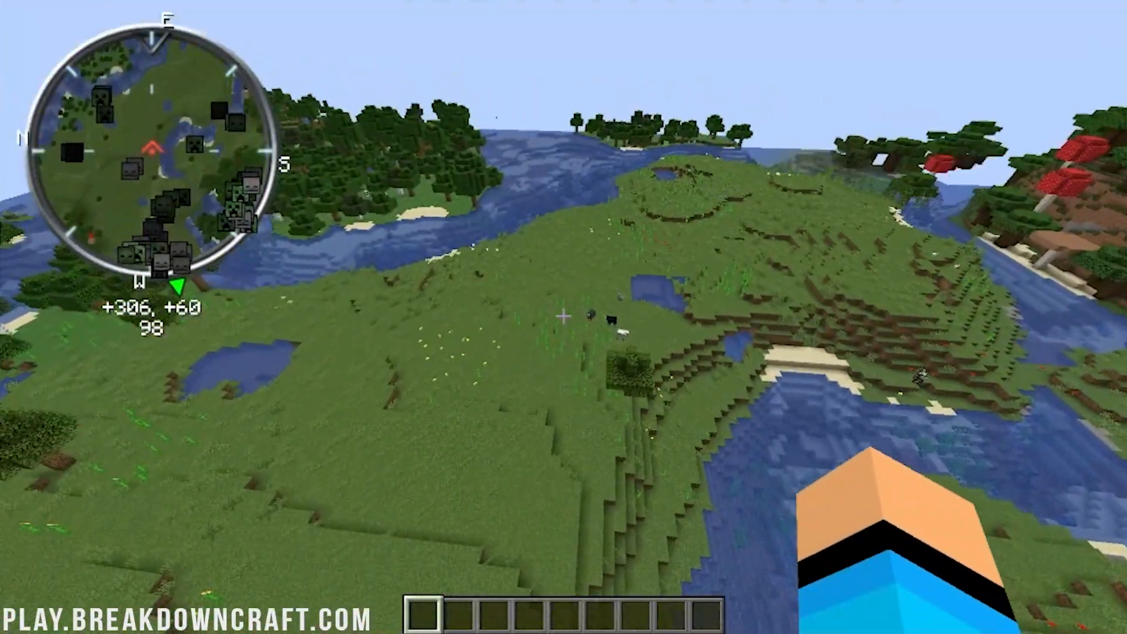
pyautogui.moveTo(563, 317)
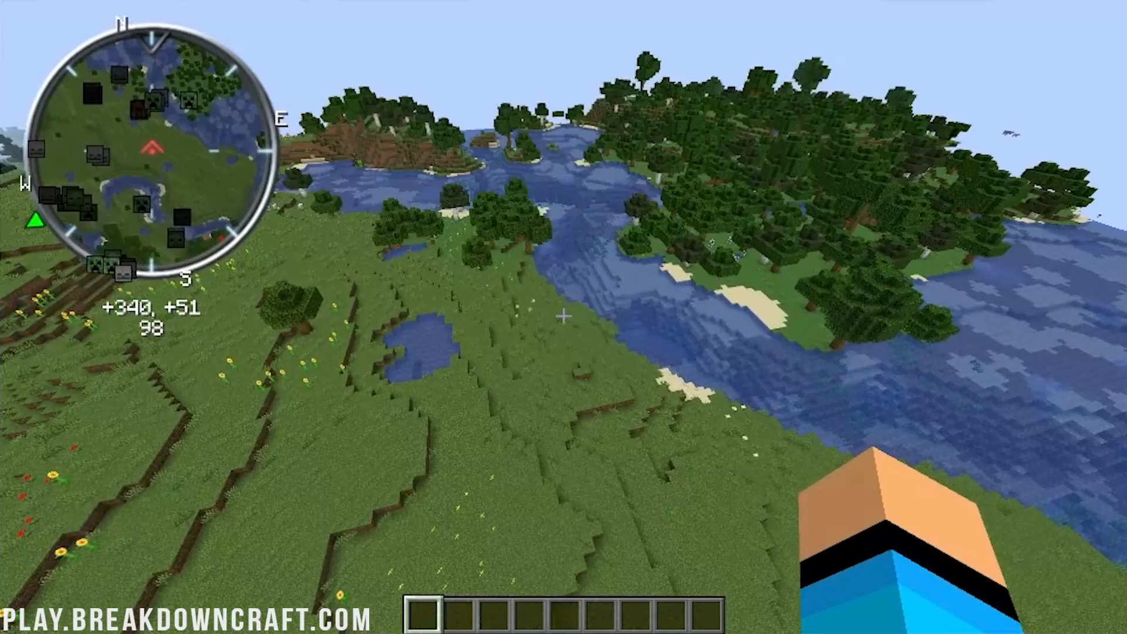
pyautogui.moveTo(563, 317)
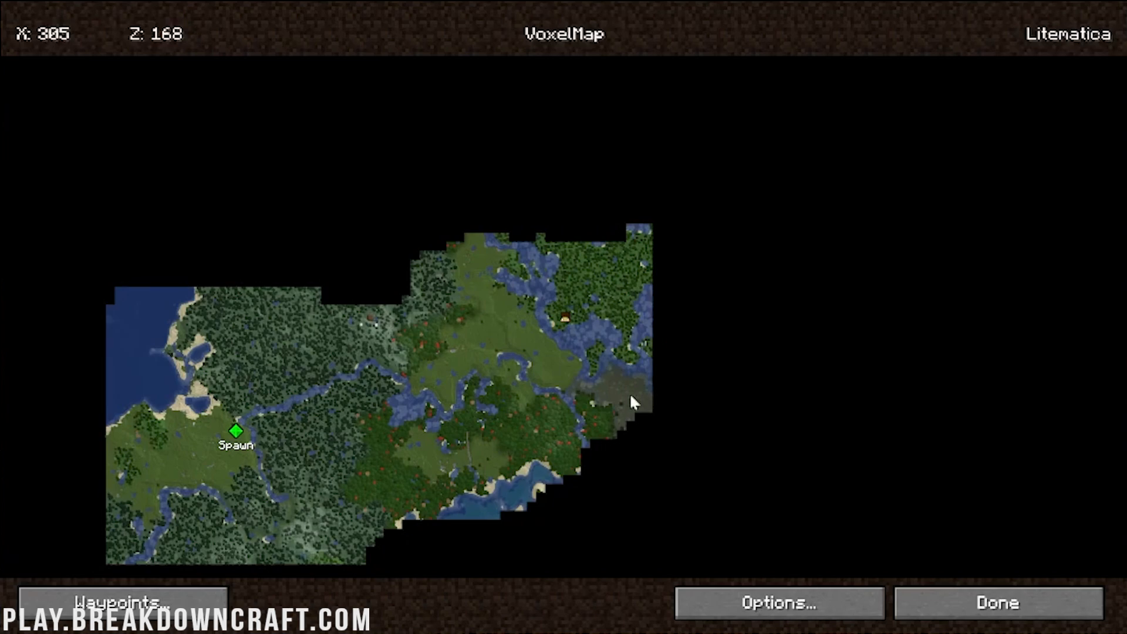
pyautogui.scroll(3)
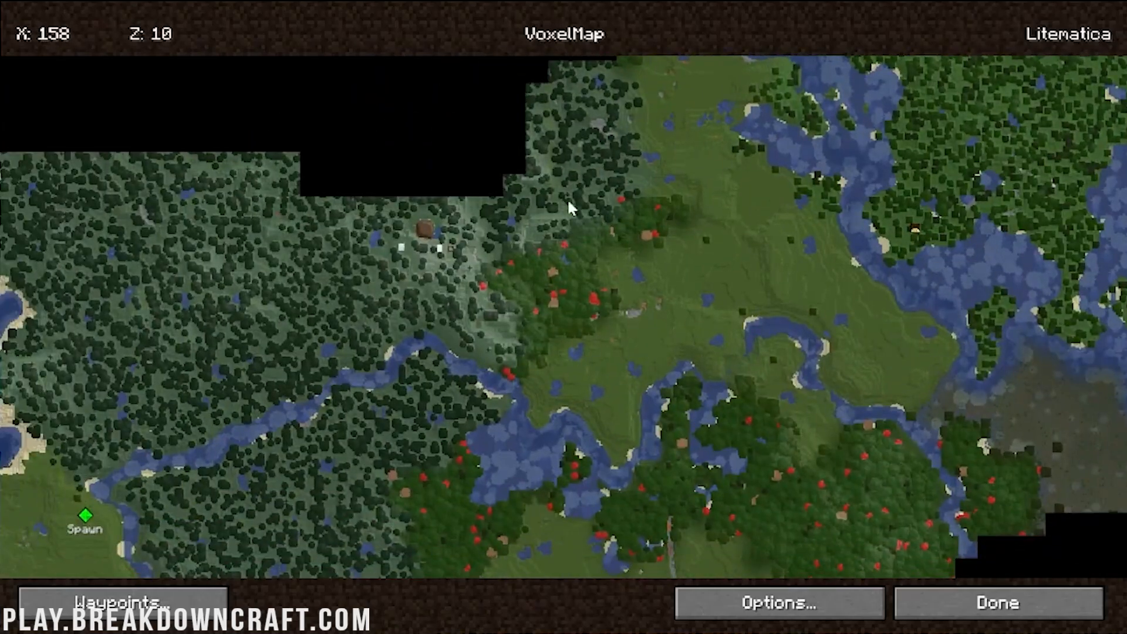
pyautogui.scroll(3)
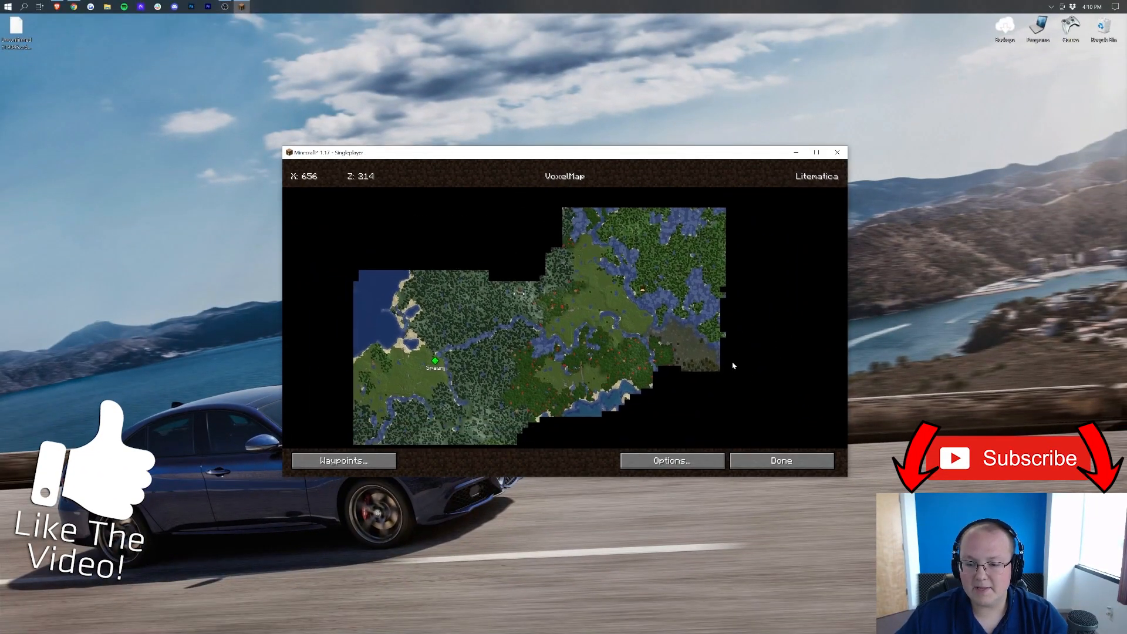
pyautogui.click(781, 460)
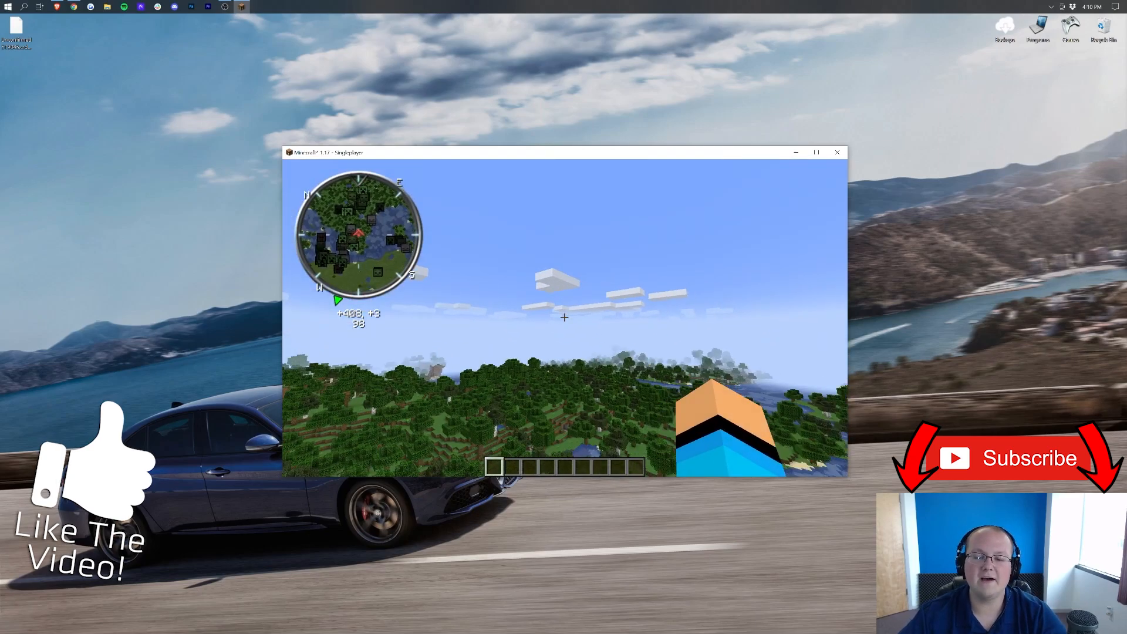